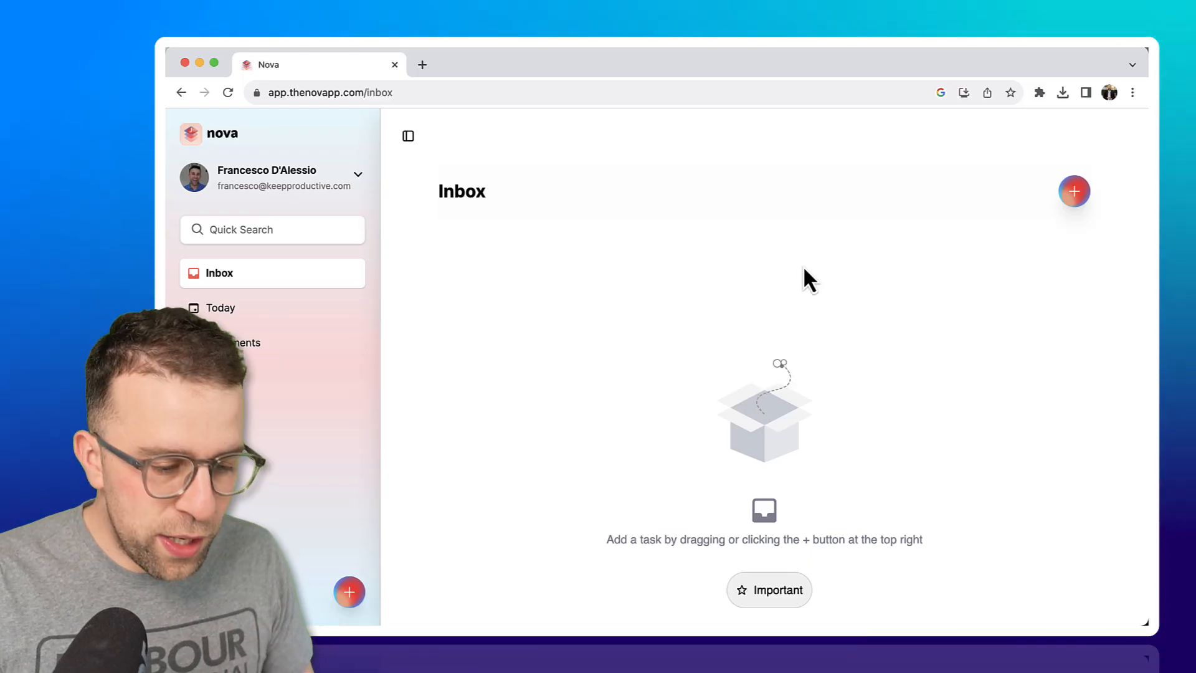
{"action": "mouse_move", "coordinate": [801, 244]}
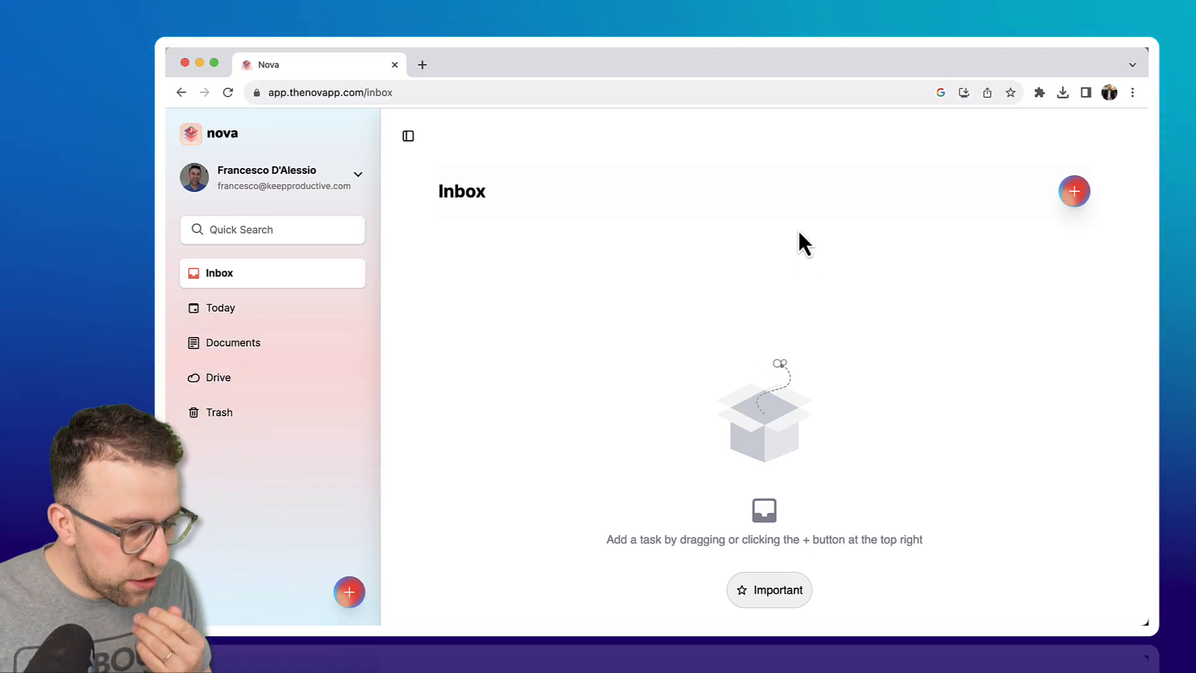
{"action": "mouse_move", "coordinate": [259, 278]}
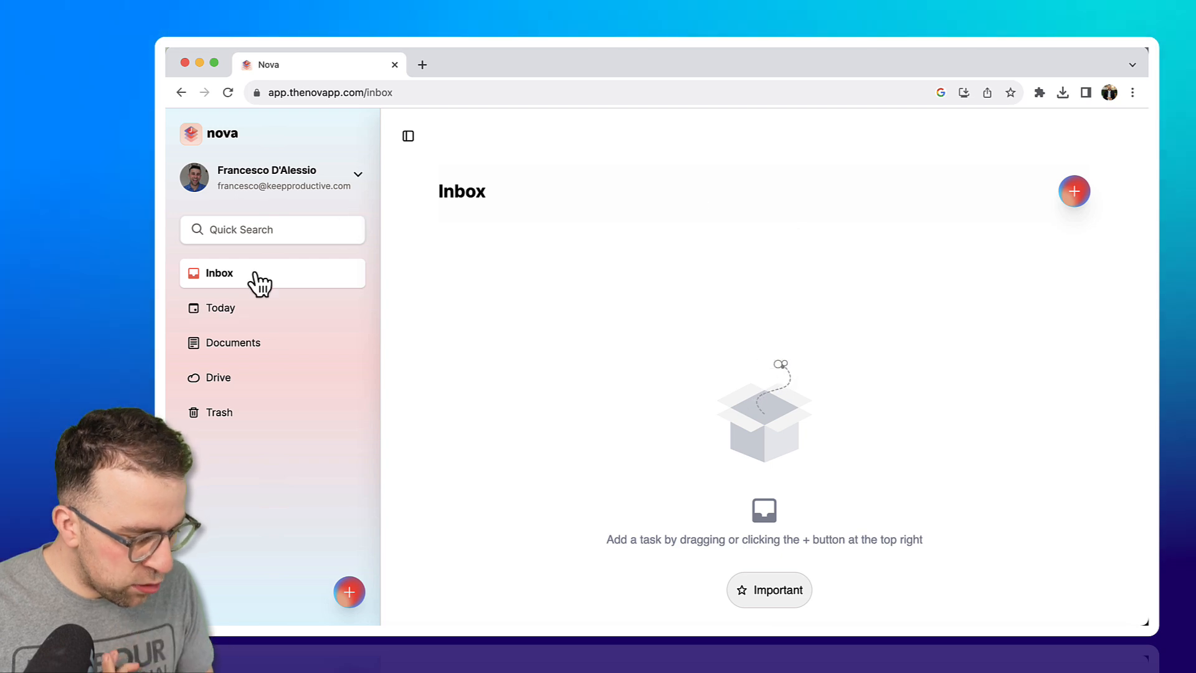
{"action": "mouse_move", "coordinate": [259, 343]}
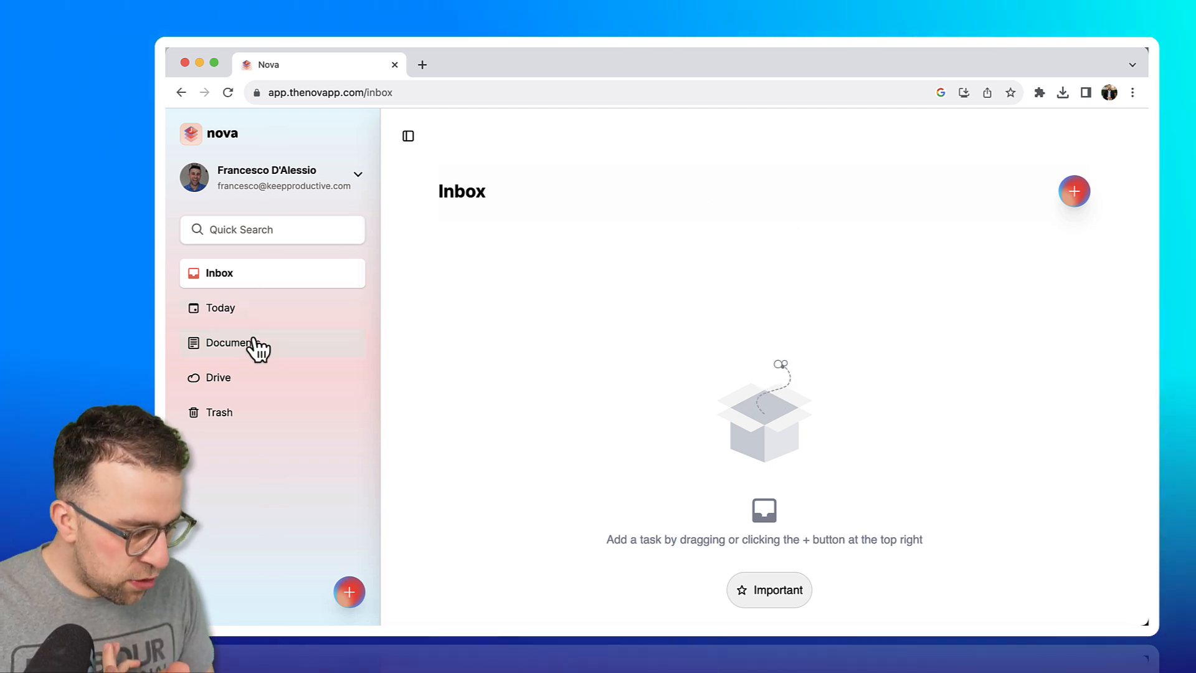
- View the empty Documents section from the sidebar
{"action": "left_click", "coordinate": [233, 341]}
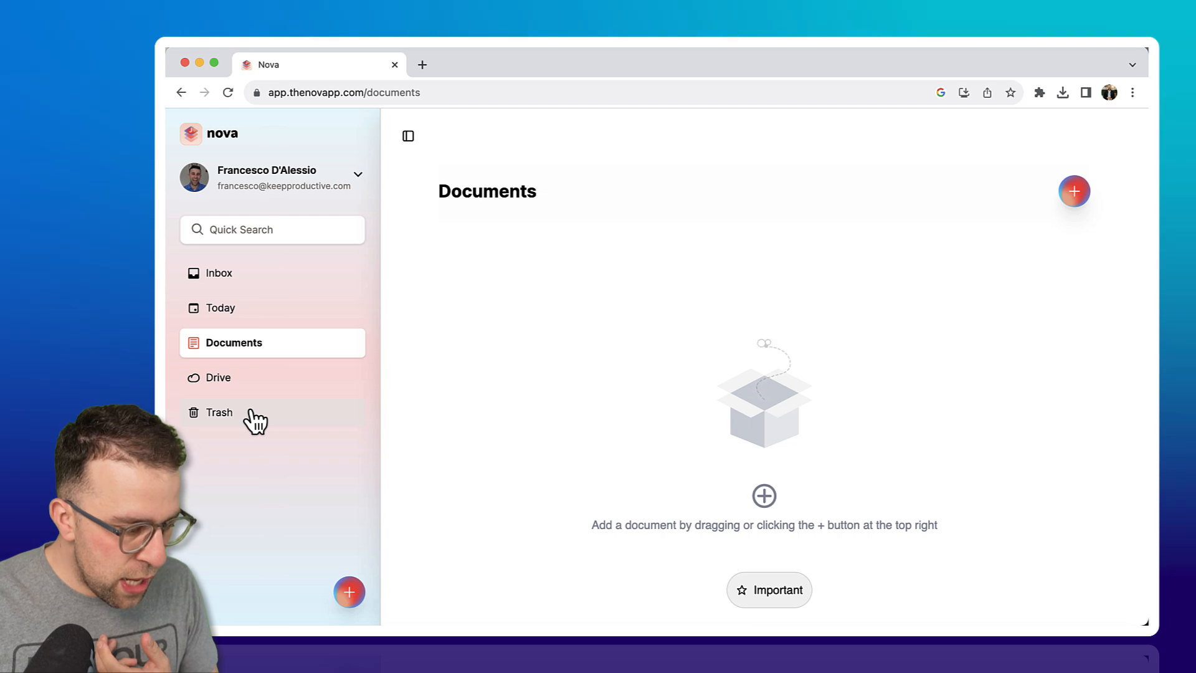
{"action": "mouse_move", "coordinate": [274, 296]}
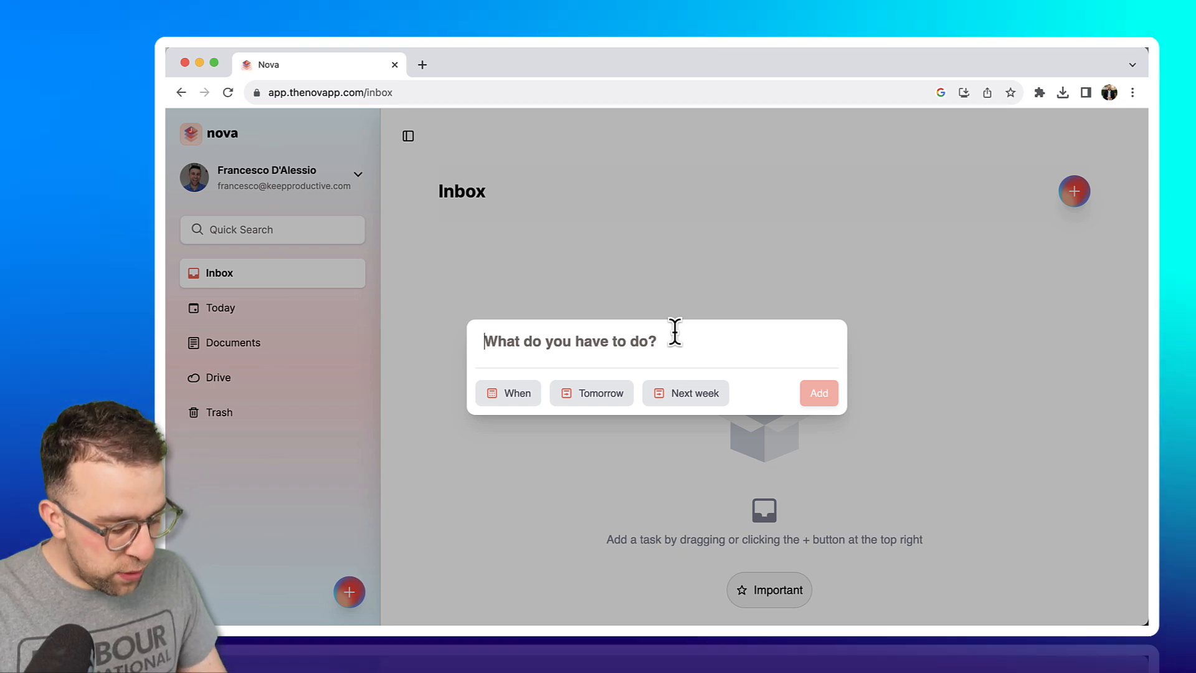
- Add the Inbox task 'Record First Impressions: Nova' and review its details
{"action": "type", "text": "Record"}
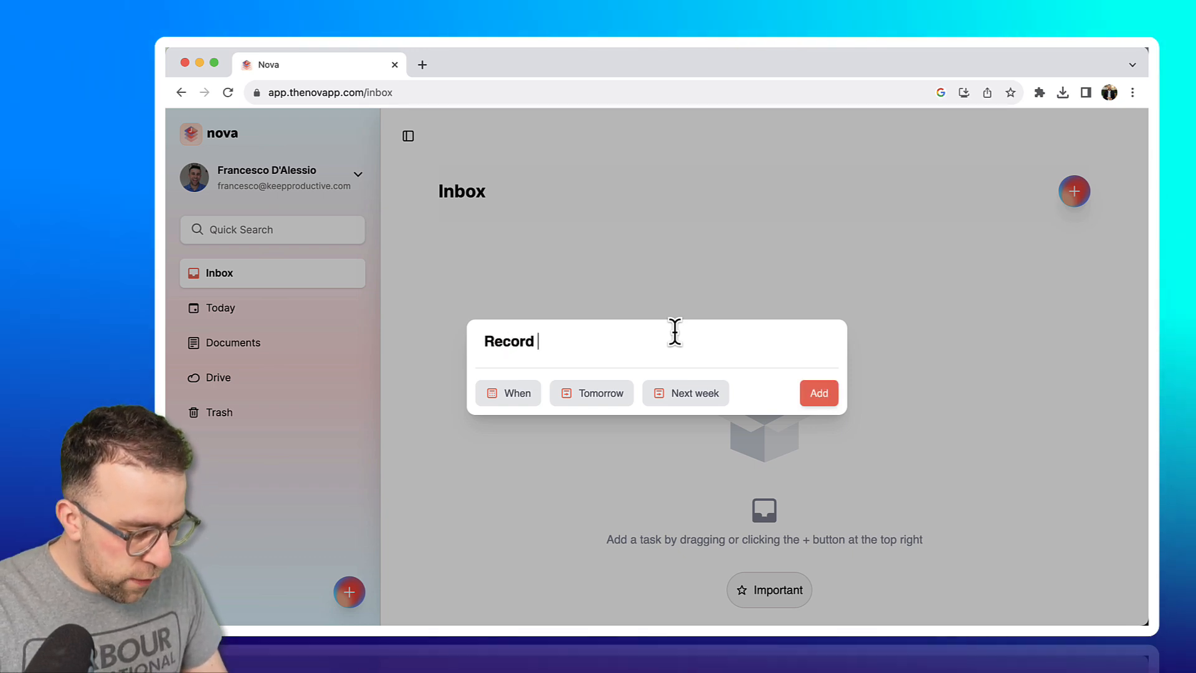
{"action": "type", "text": "First Impressions: Nova"}
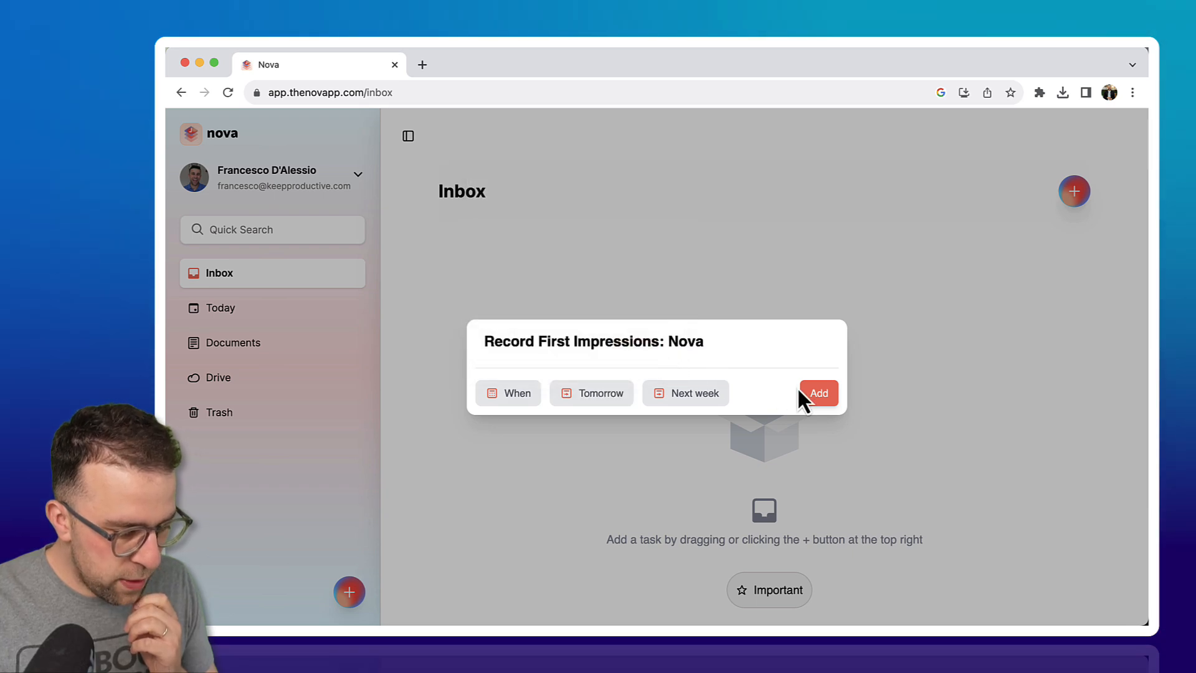
{"action": "left_click", "coordinate": [817, 393]}
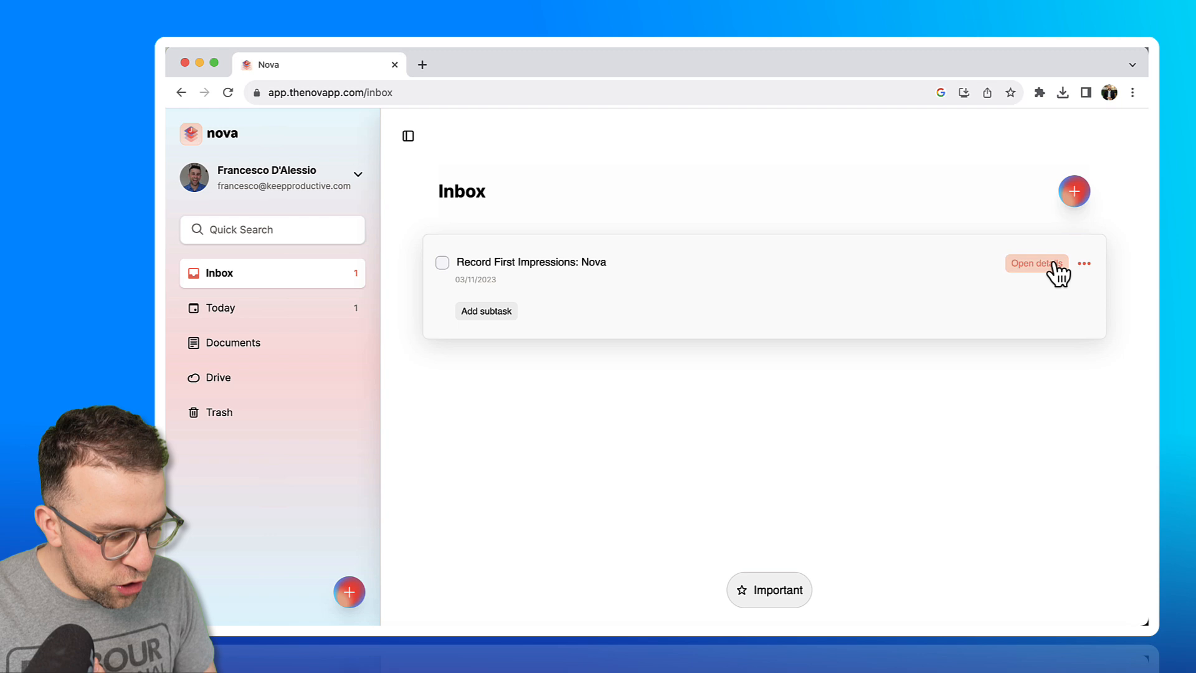
{"action": "left_click", "coordinate": [1035, 263]}
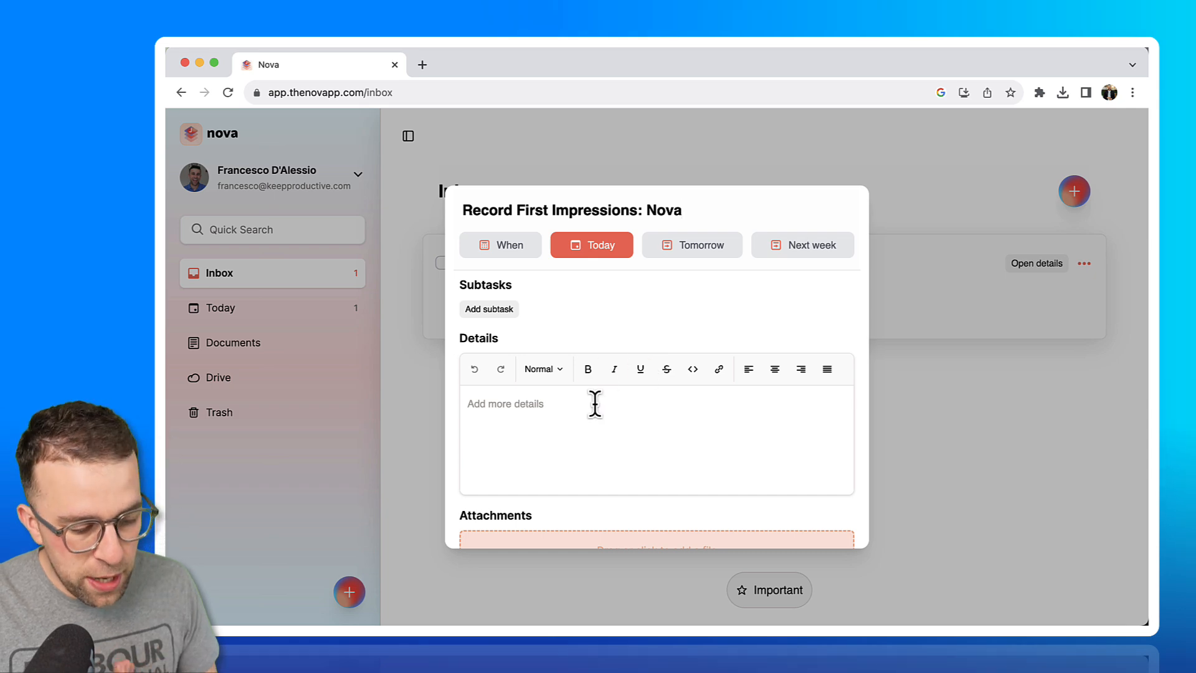
{"action": "mouse_move", "coordinate": [945, 328]}
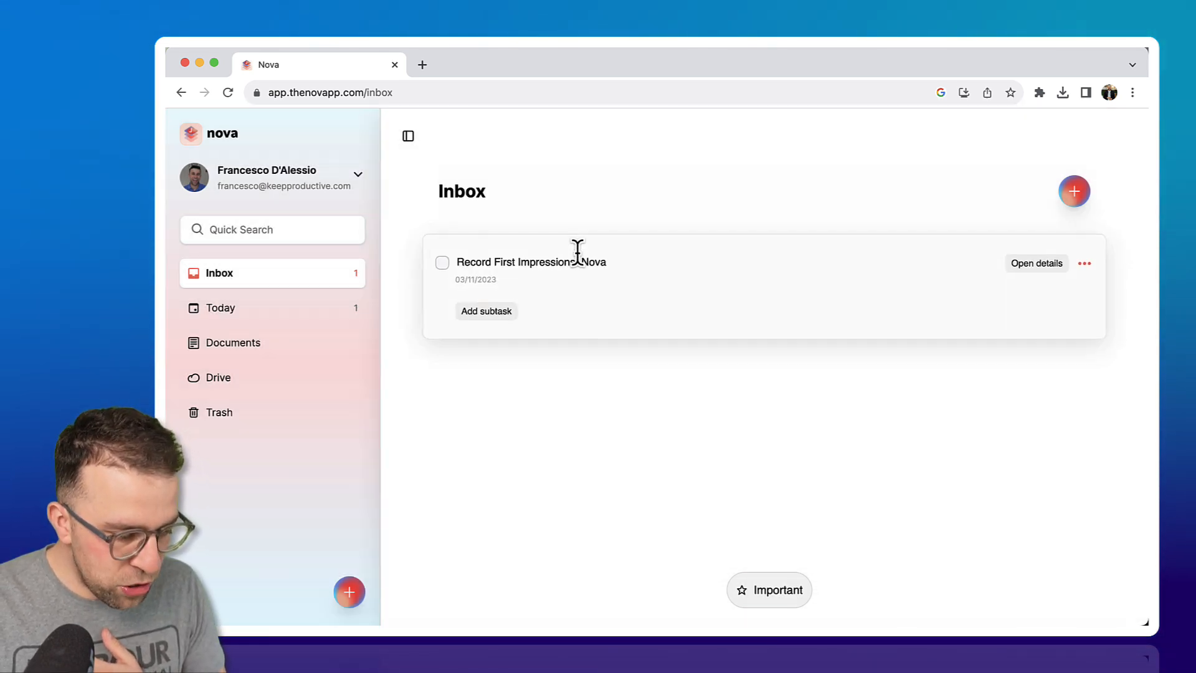
{"action": "left_click", "coordinate": [485, 310]}
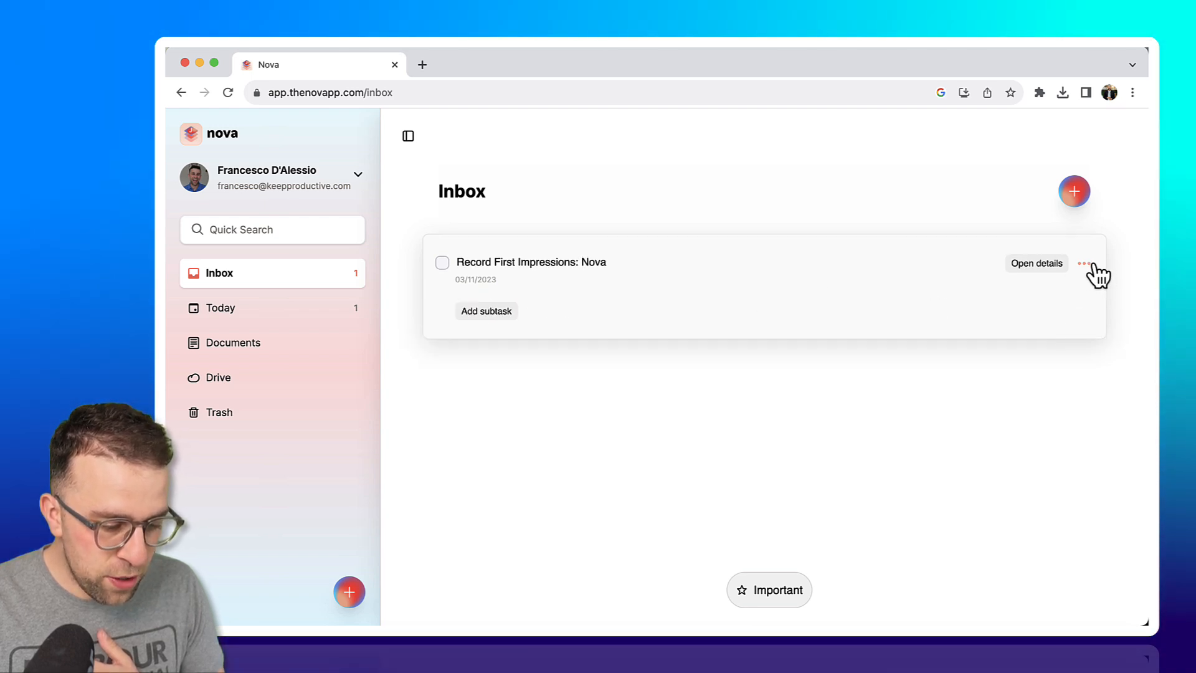
- Mark the task as important and show only important tasks
{"action": "left_click", "coordinate": [1083, 263]}
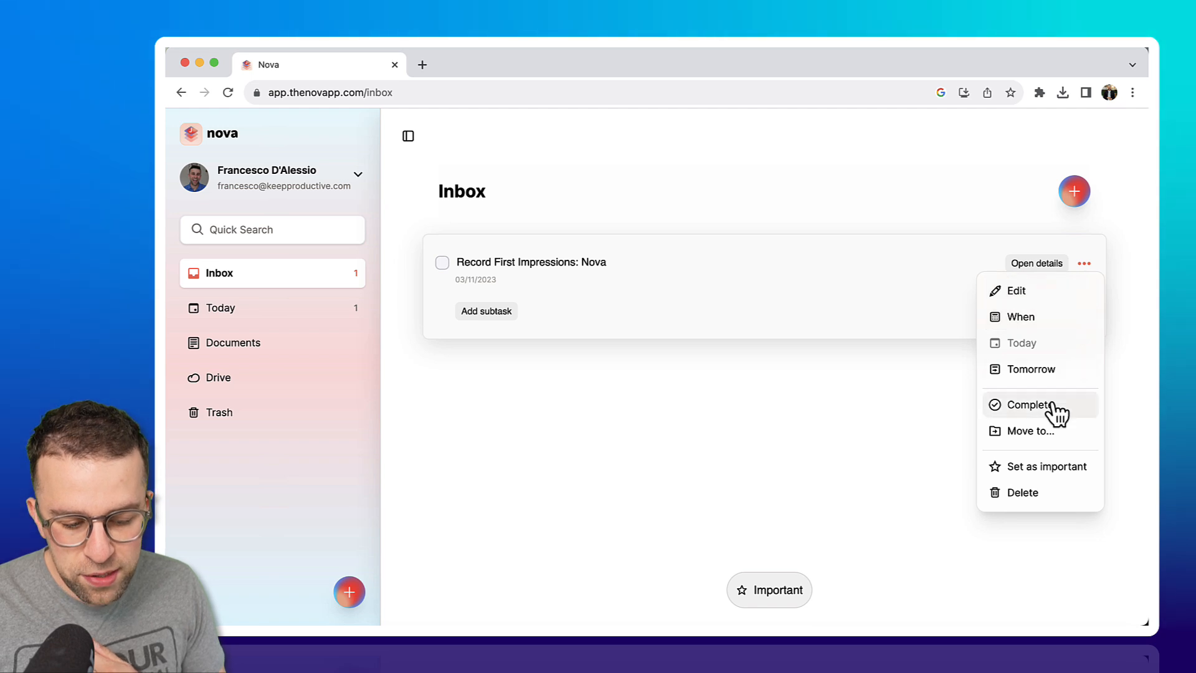
{"action": "left_click", "coordinate": [1047, 466]}
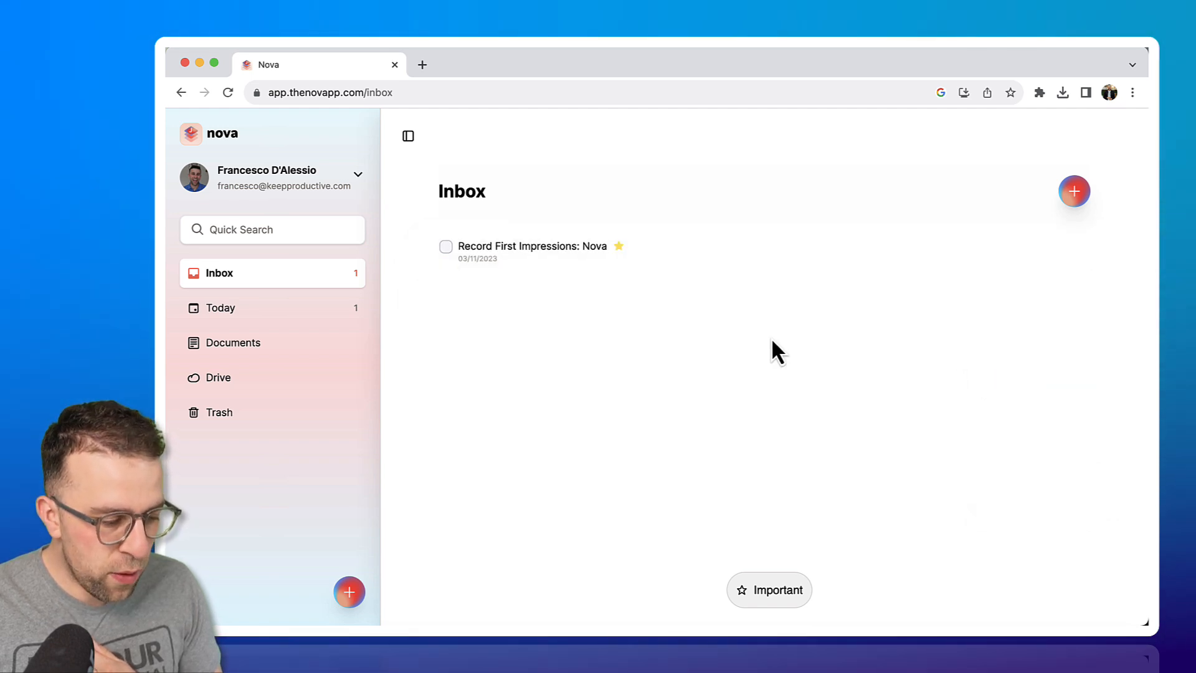
{"action": "mouse_move", "coordinate": [614, 295]}
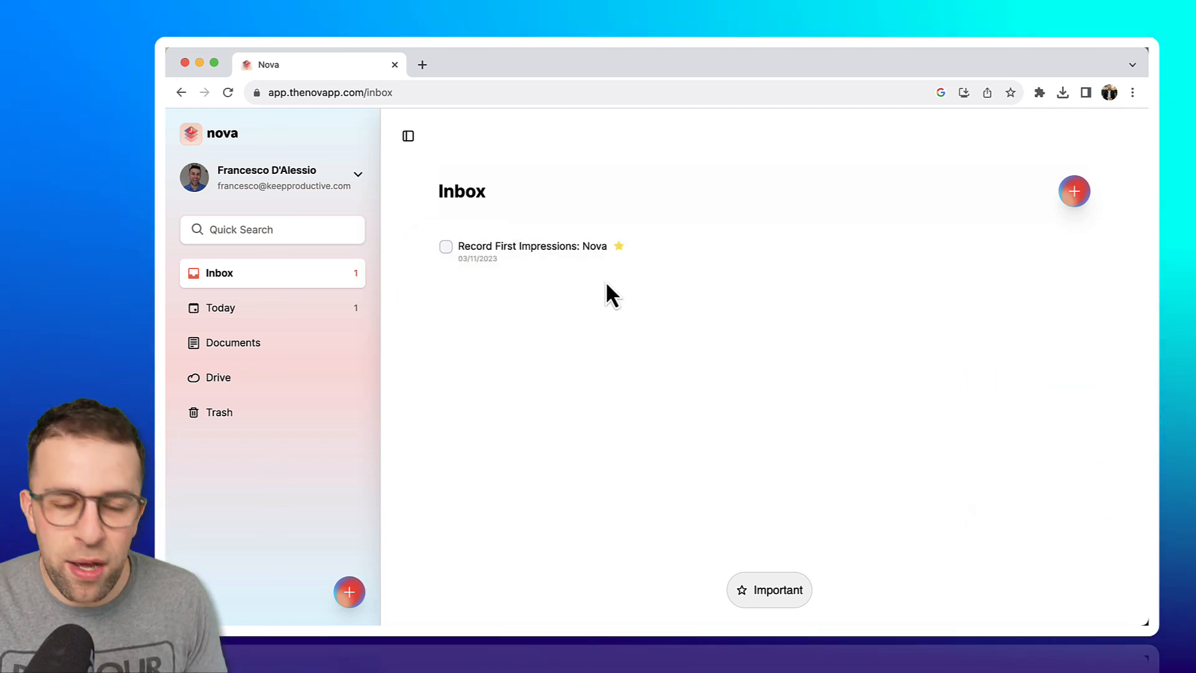
{"action": "mouse_move", "coordinate": [399, 309]}
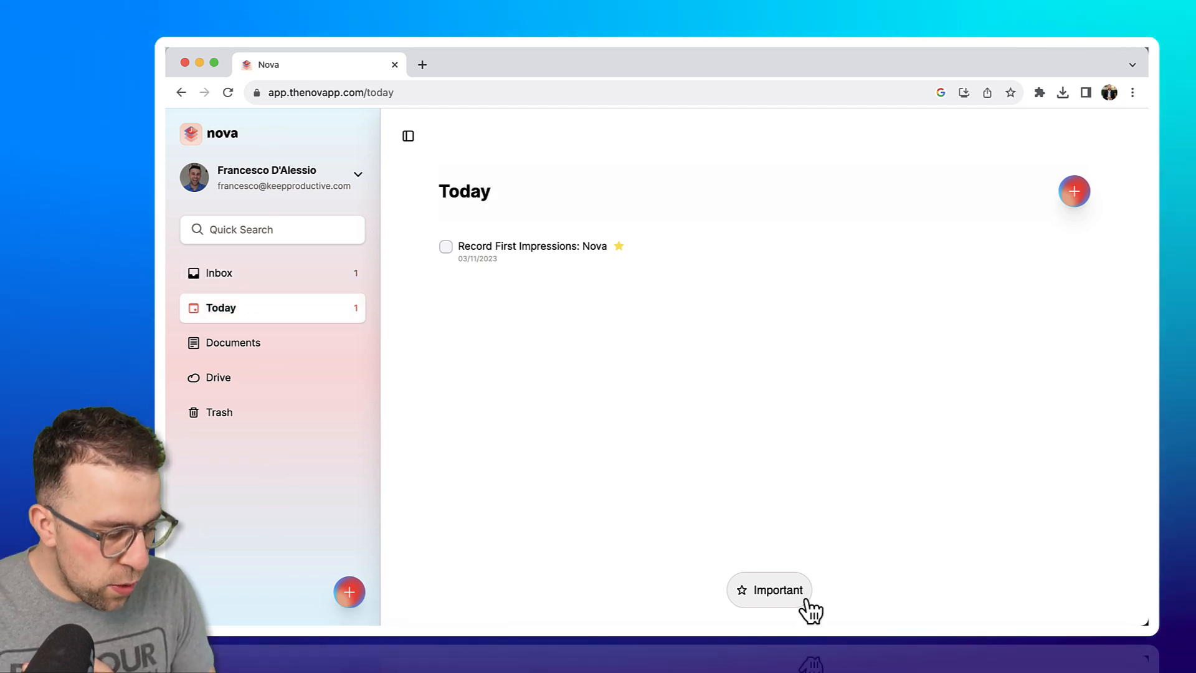
{"action": "left_click", "coordinate": [769, 589]}
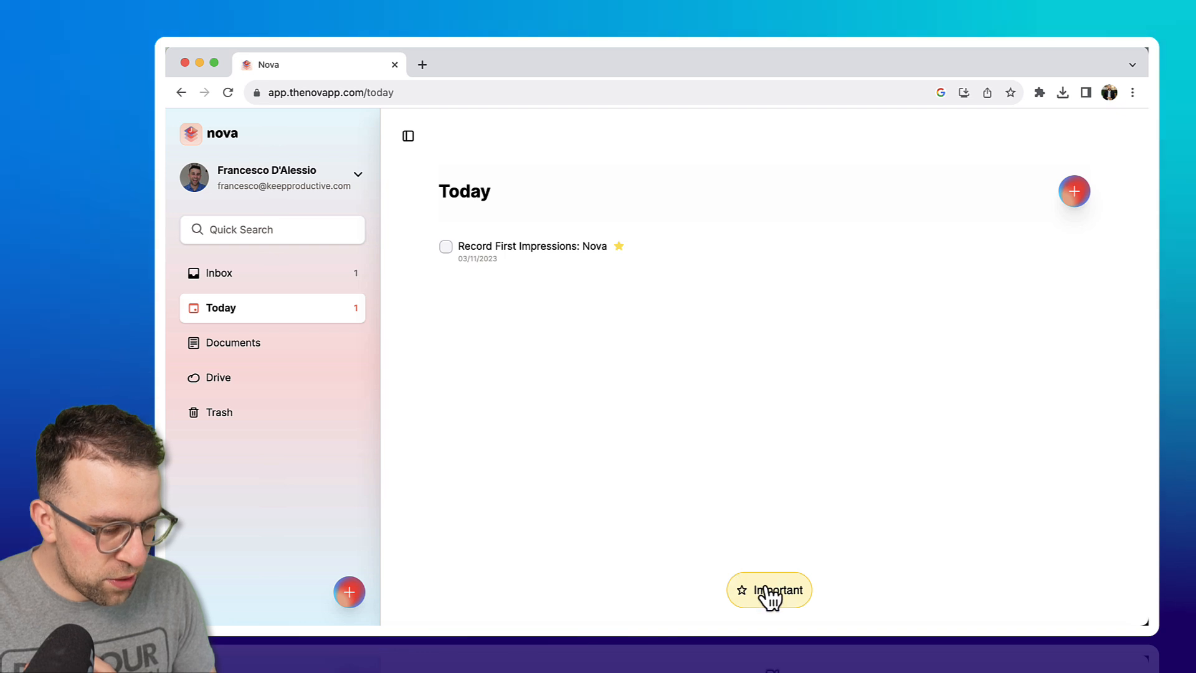
{"action": "mouse_move", "coordinate": [300, 356]}
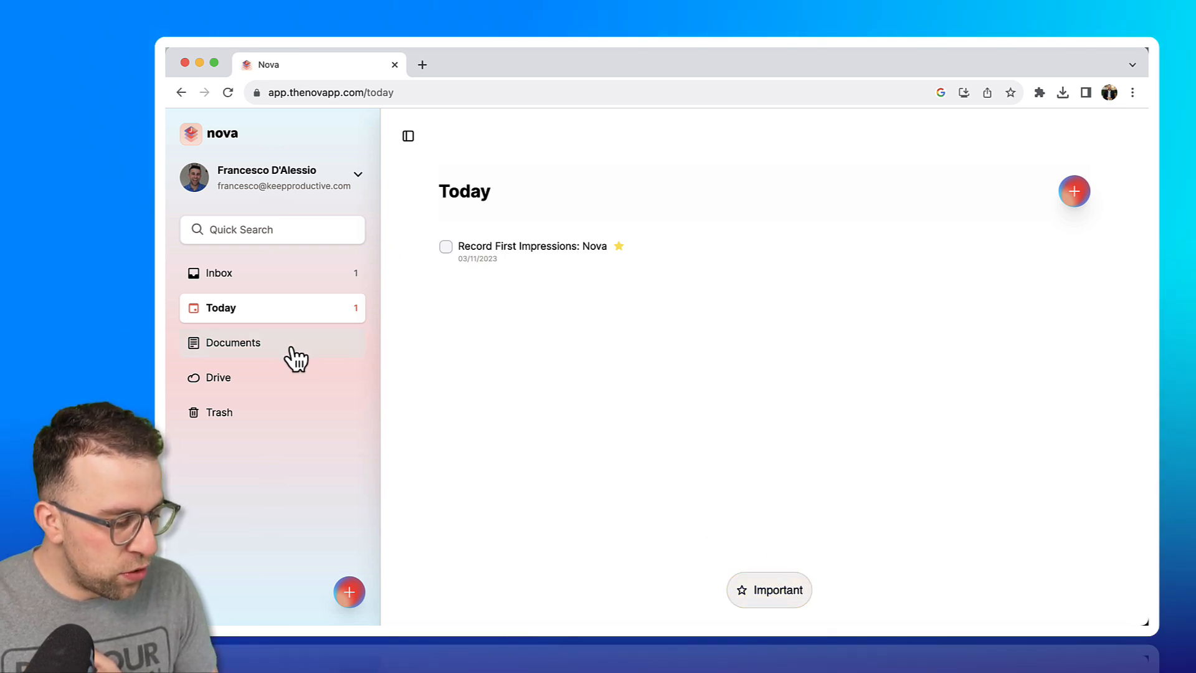
- Start a new document and title it 'Italy Guide 2024'
{"action": "left_click", "coordinate": [348, 592]}
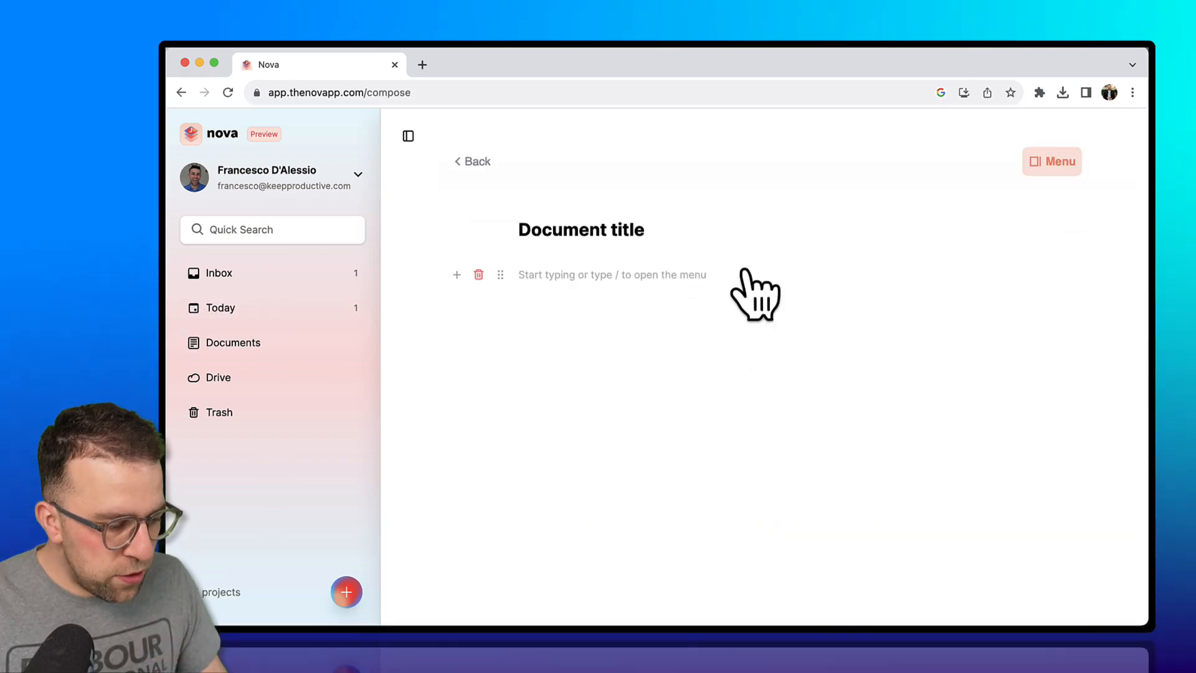
{"action": "double_click", "coordinate": [582, 230]}
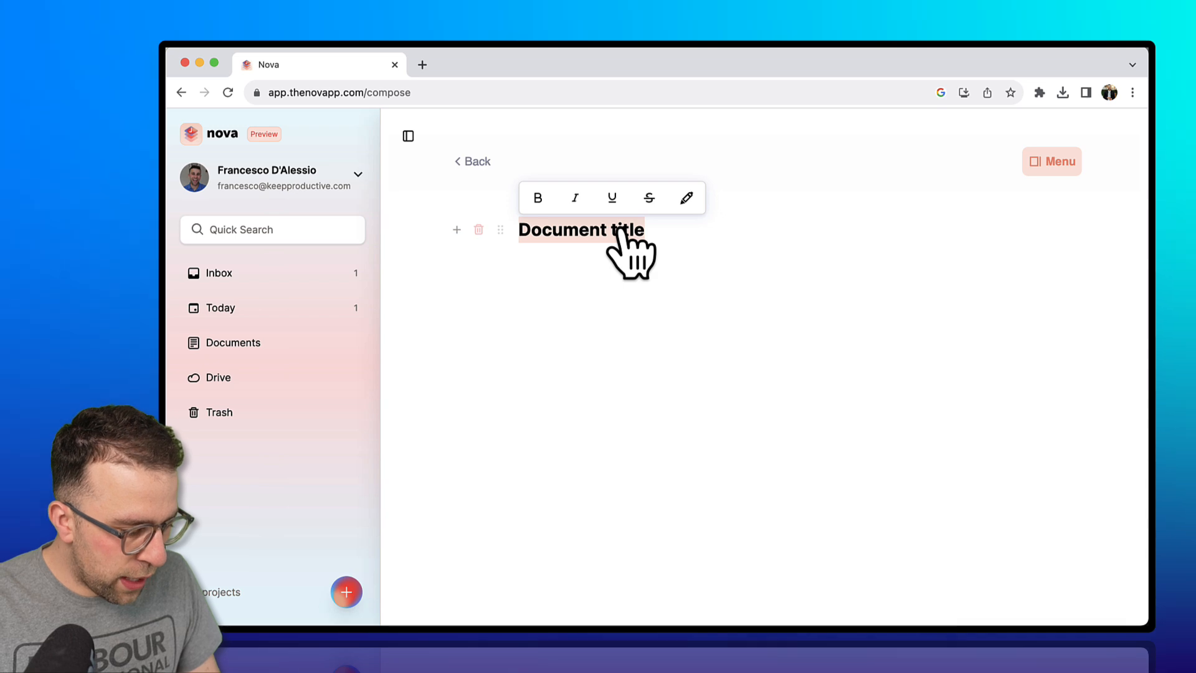
{"action": "type", "text": "Italy Gu"}
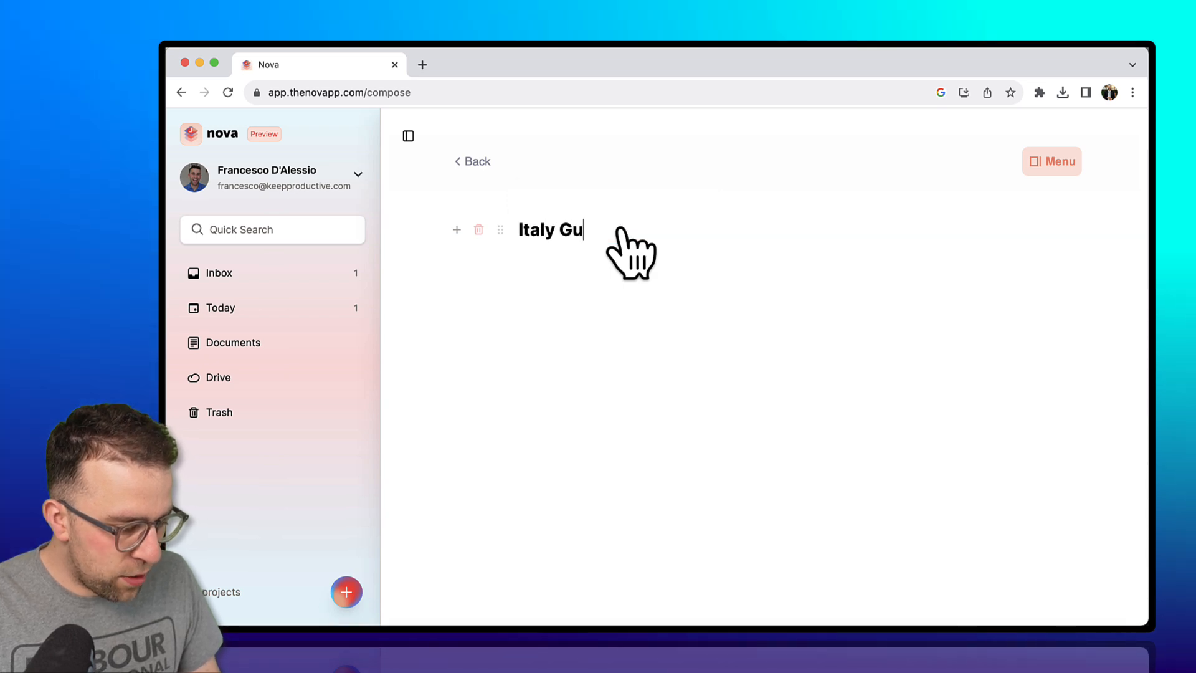
{"action": "type", "text": "ide 2024"}
{"action": "type", "text": "/"}
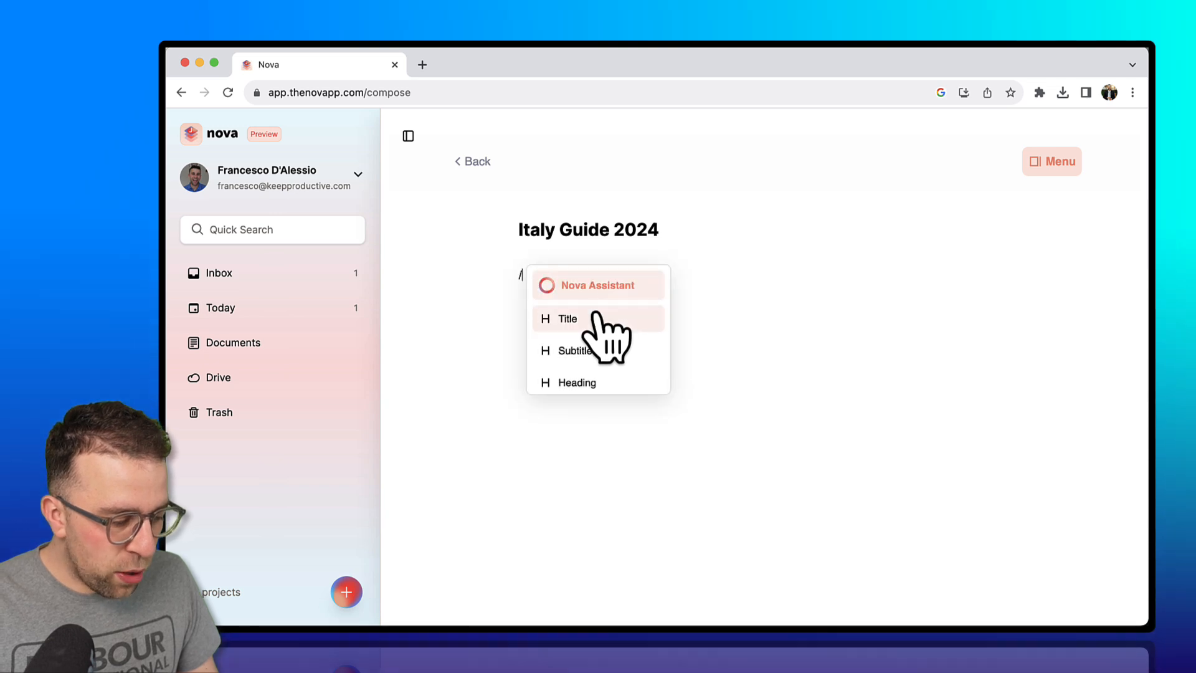
- Add a to-do item 'Go to Rome' and begin a new line below it
{"action": "scroll", "scroll_direction": "down", "scroll_amount": 3}
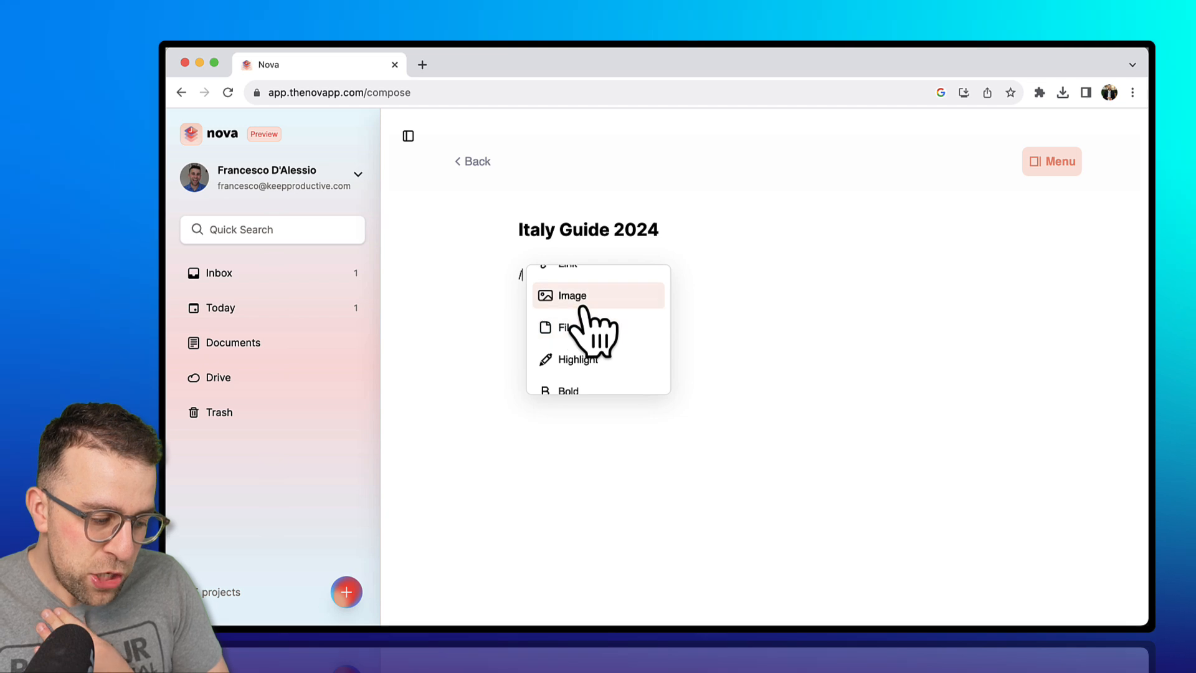
{"action": "scroll", "scroll_direction": "down", "scroll_amount": 3}
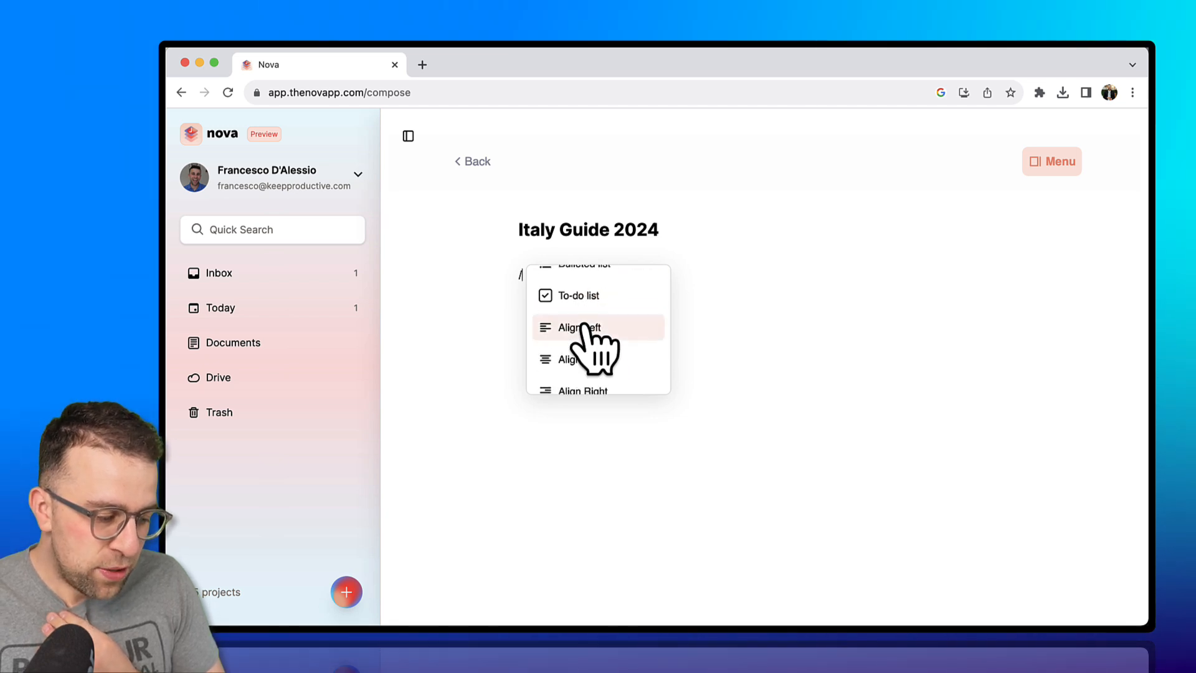
{"action": "mouse_move", "coordinate": [586, 297]}
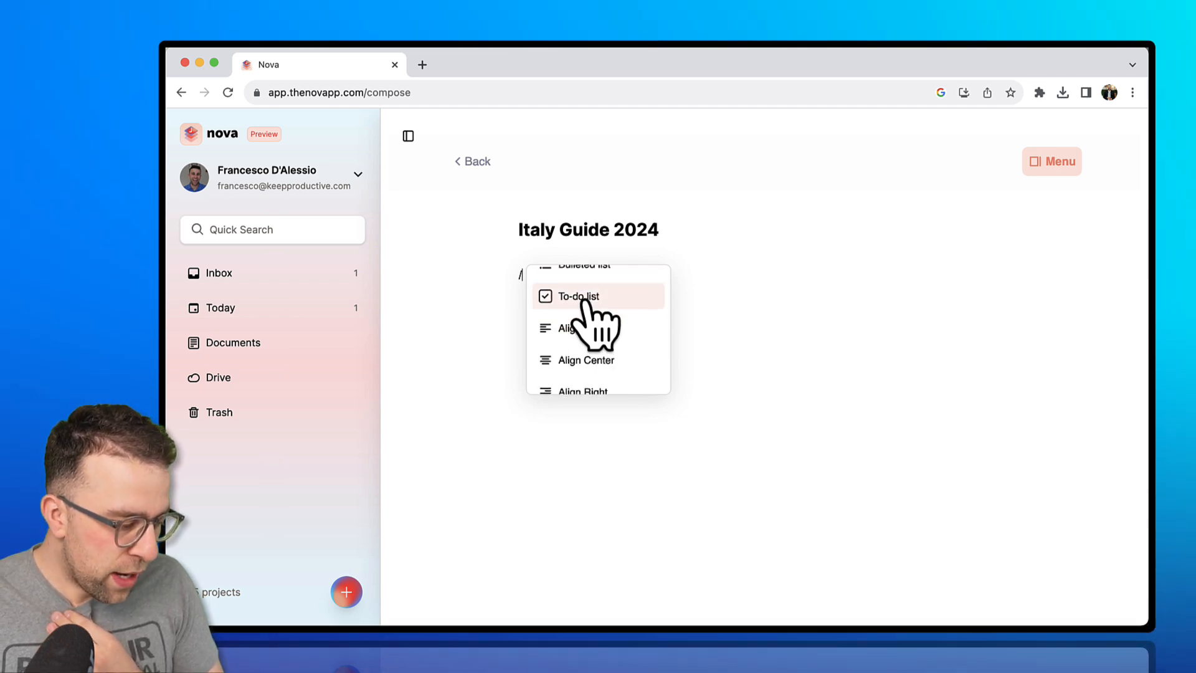
{"action": "left_click", "coordinate": [579, 297]}
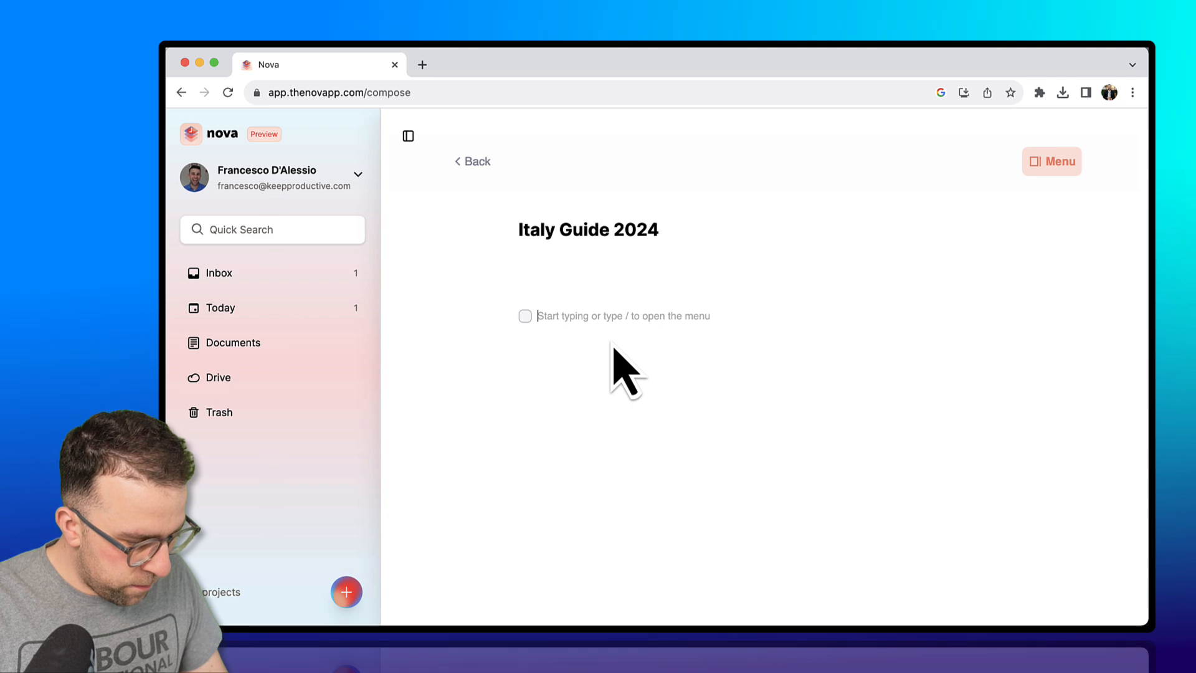
{"action": "type", "text": "Go to Rem"}
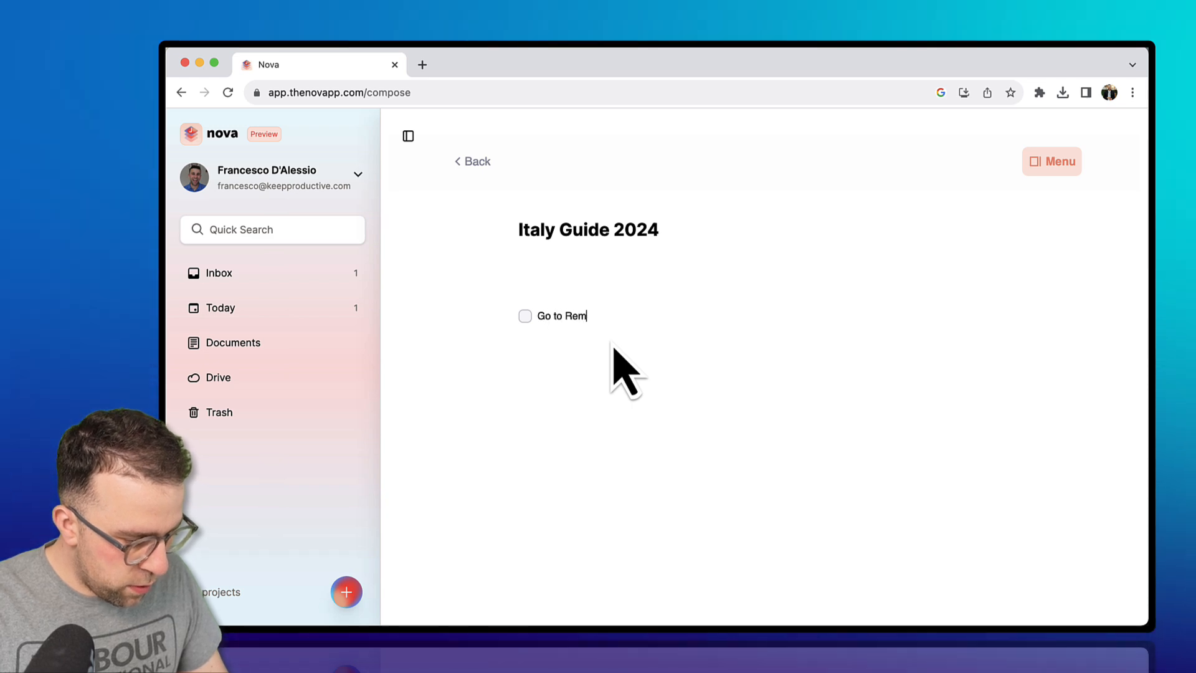
{"action": "type", "text": "oe"}
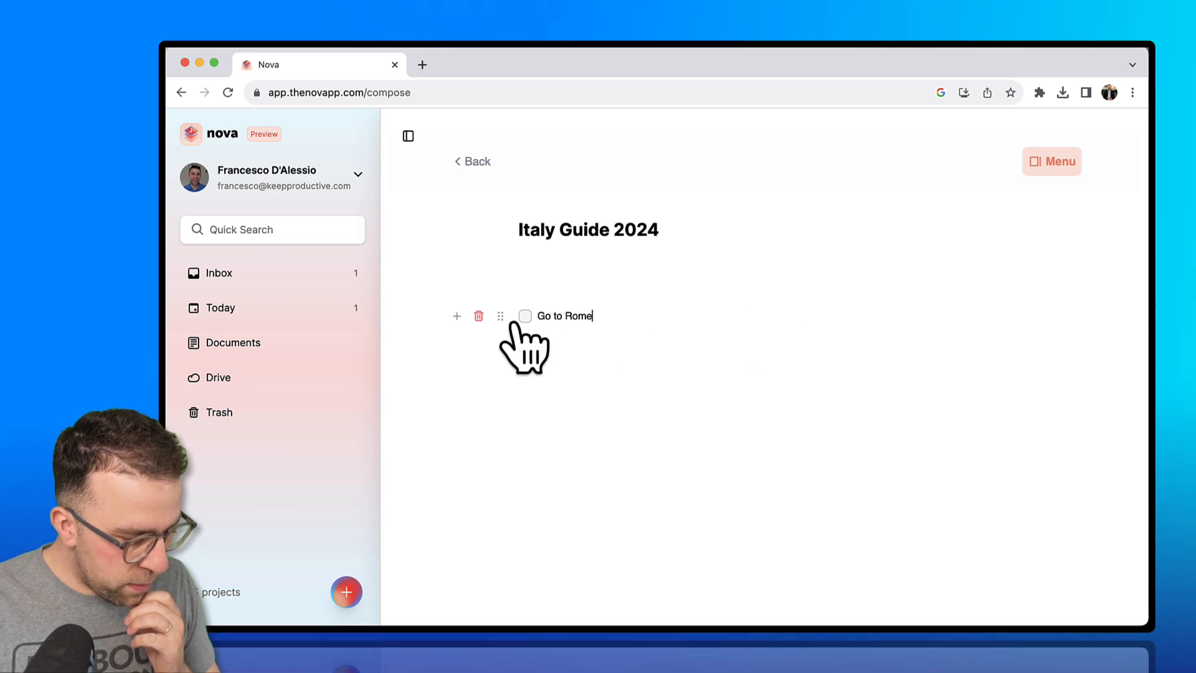
{"action": "key", "text": "Return"}
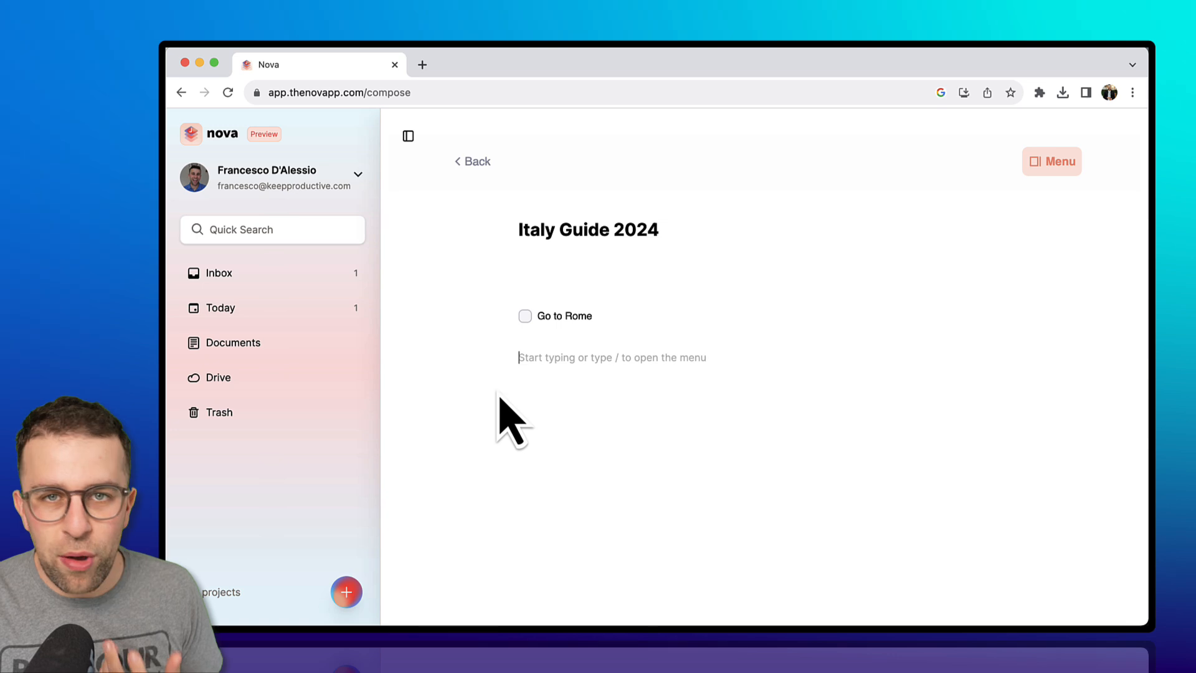
{"action": "mouse_move", "coordinate": [625, 305]}
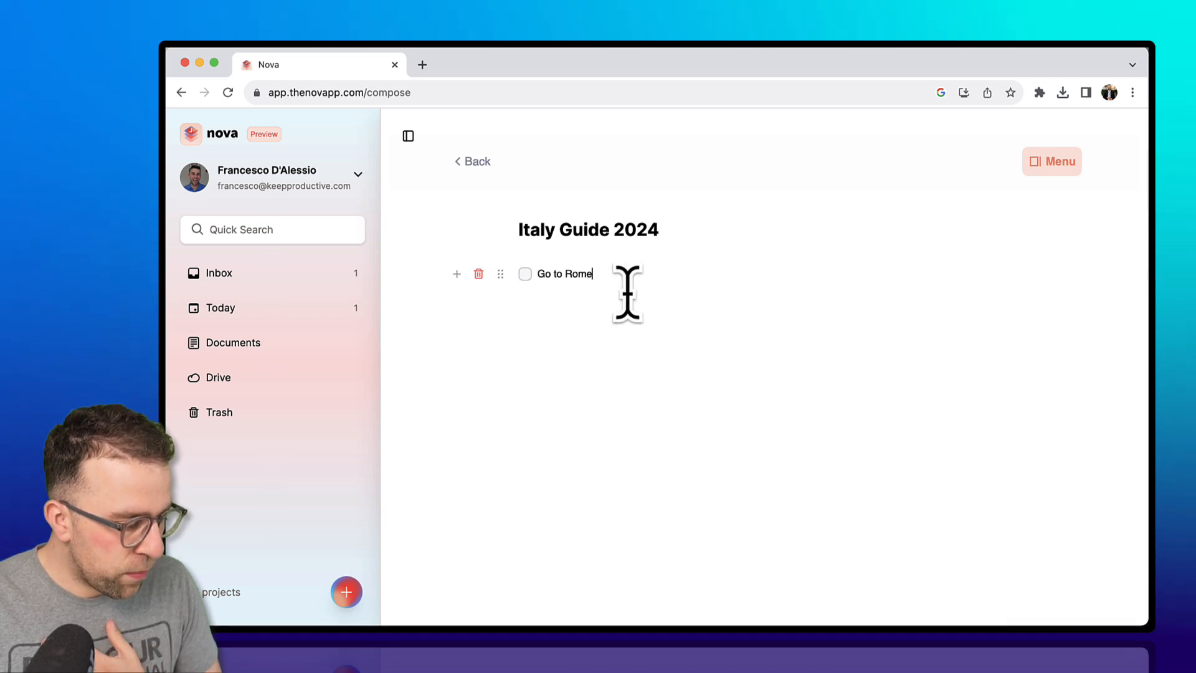
- Have Nova Assistant continue writing and insert its Rome paragraphs into the document
{"action": "type", "text": "/"}
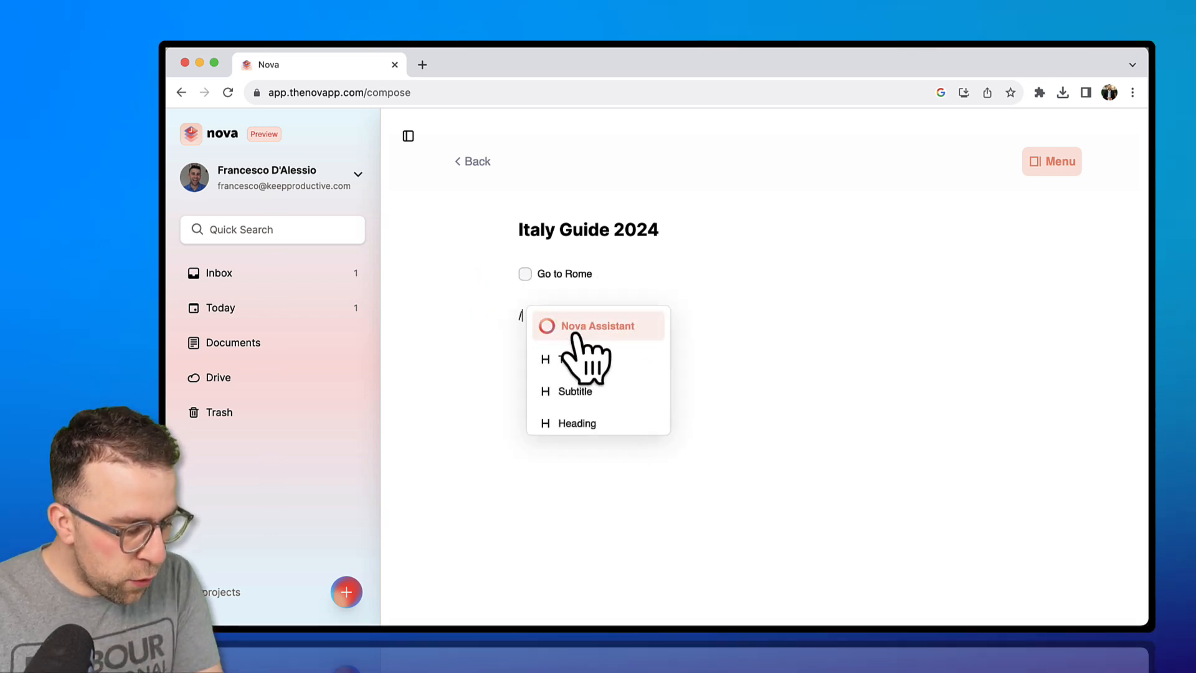
{"action": "left_click", "coordinate": [596, 325]}
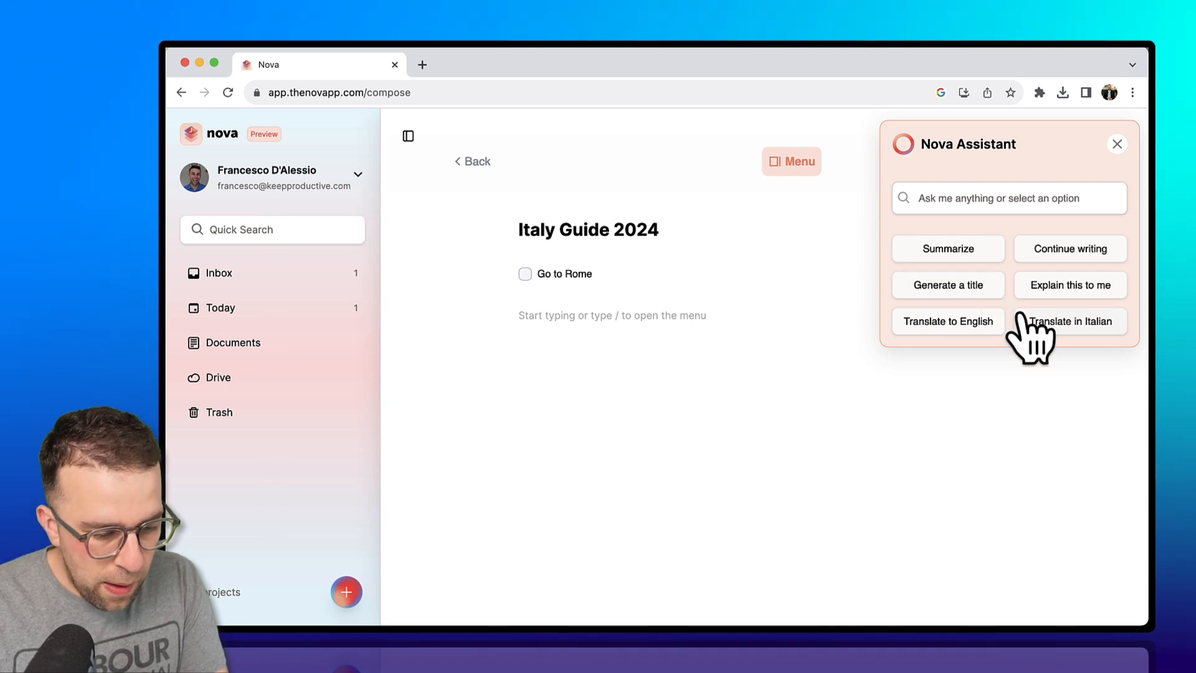
{"action": "mouse_move", "coordinate": [988, 270]}
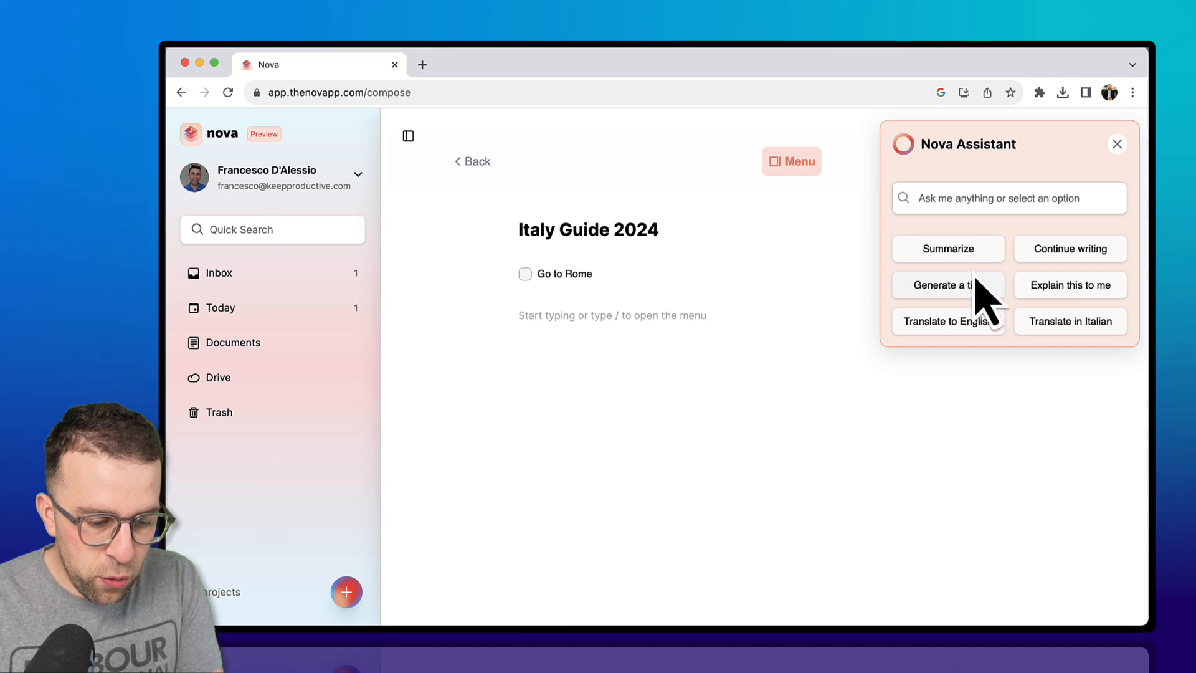
{"action": "left_click", "coordinate": [1069, 249]}
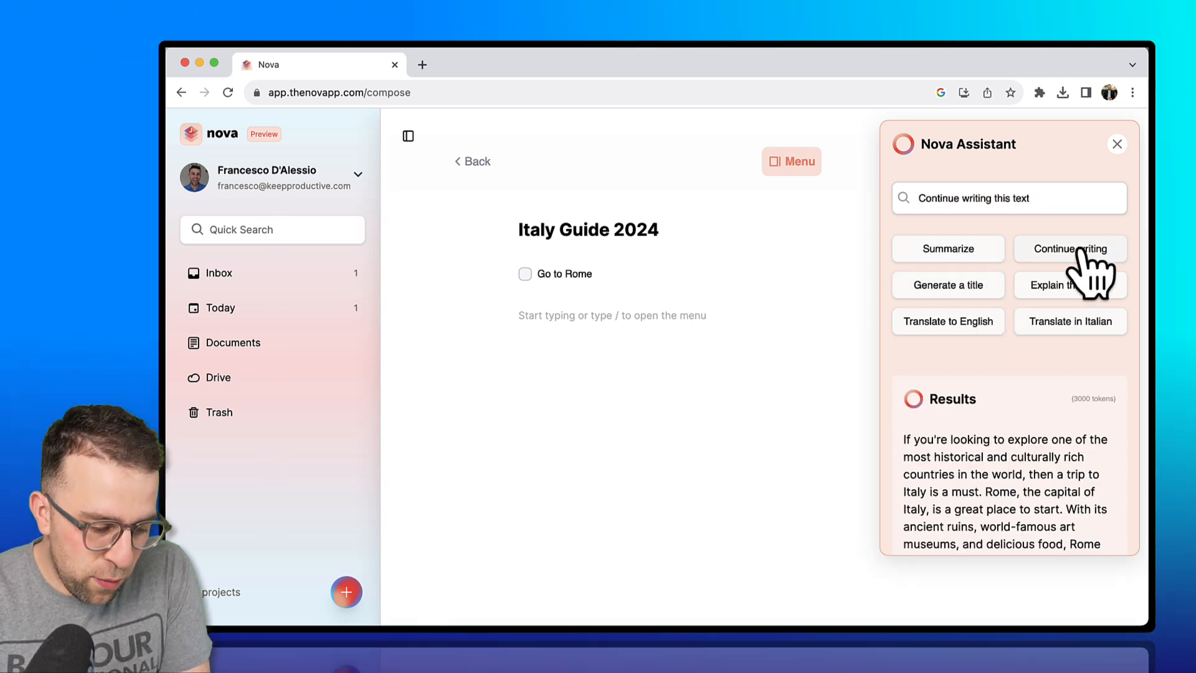
{"action": "left_click", "coordinate": [1116, 143]}
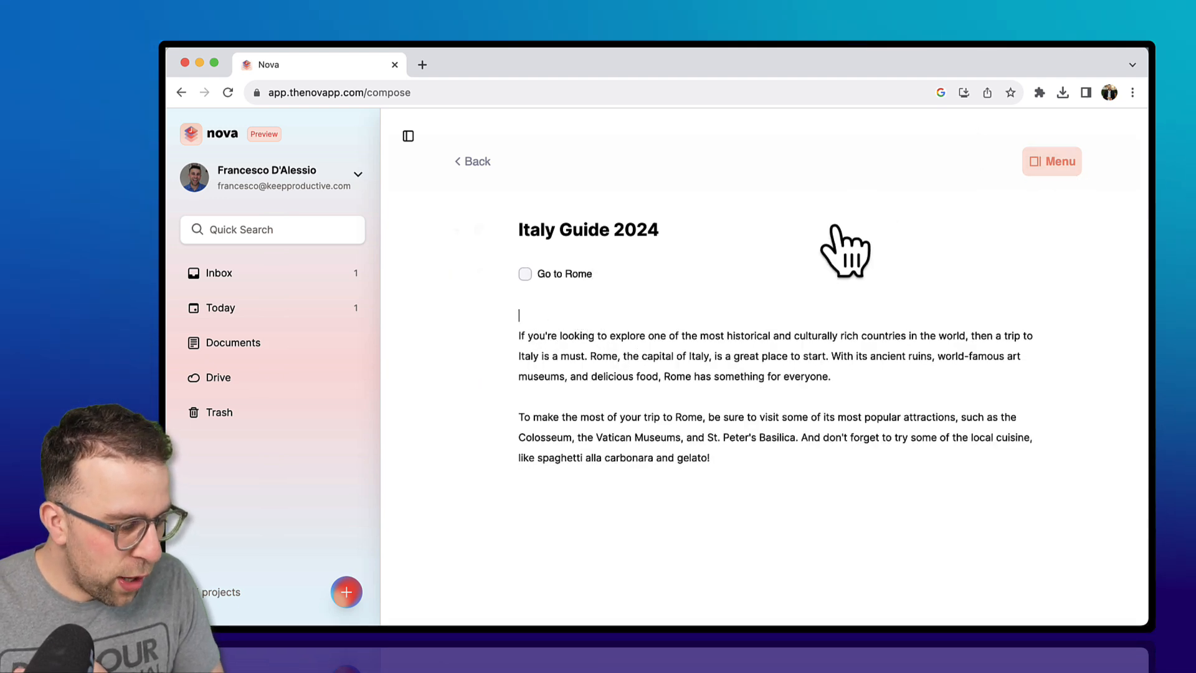
- Try Find in page from the document menu, go back to Documents and start a new document
{"action": "left_click", "coordinate": [1051, 161]}
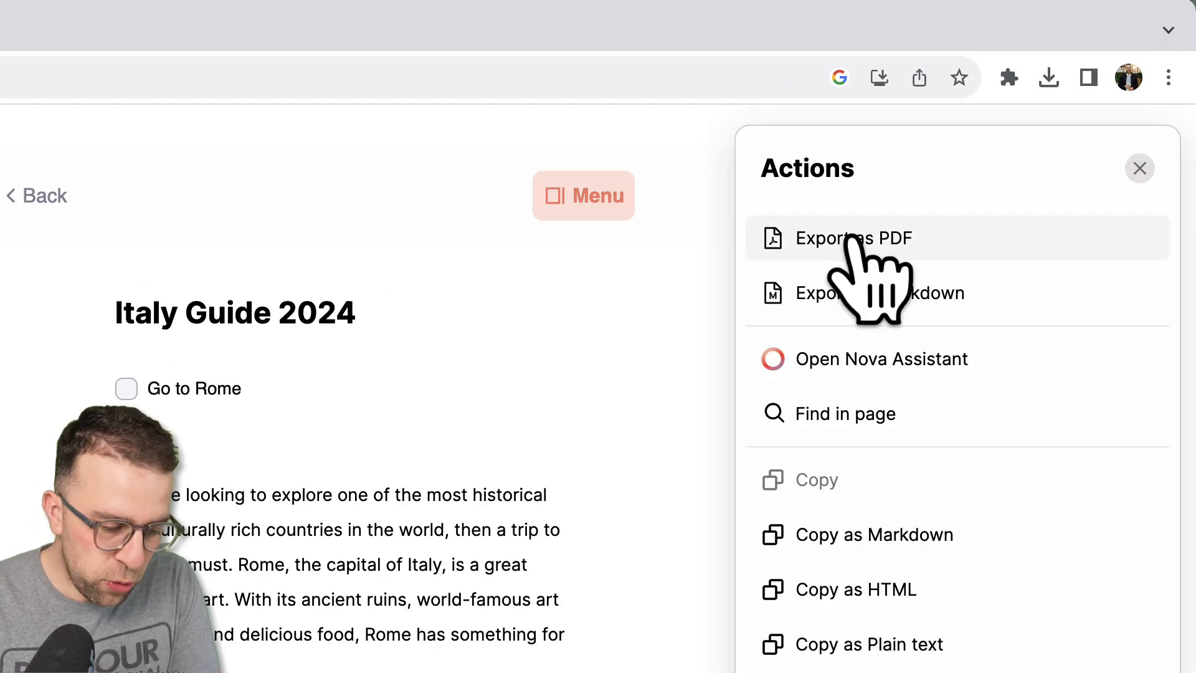
{"action": "mouse_move", "coordinate": [857, 589]}
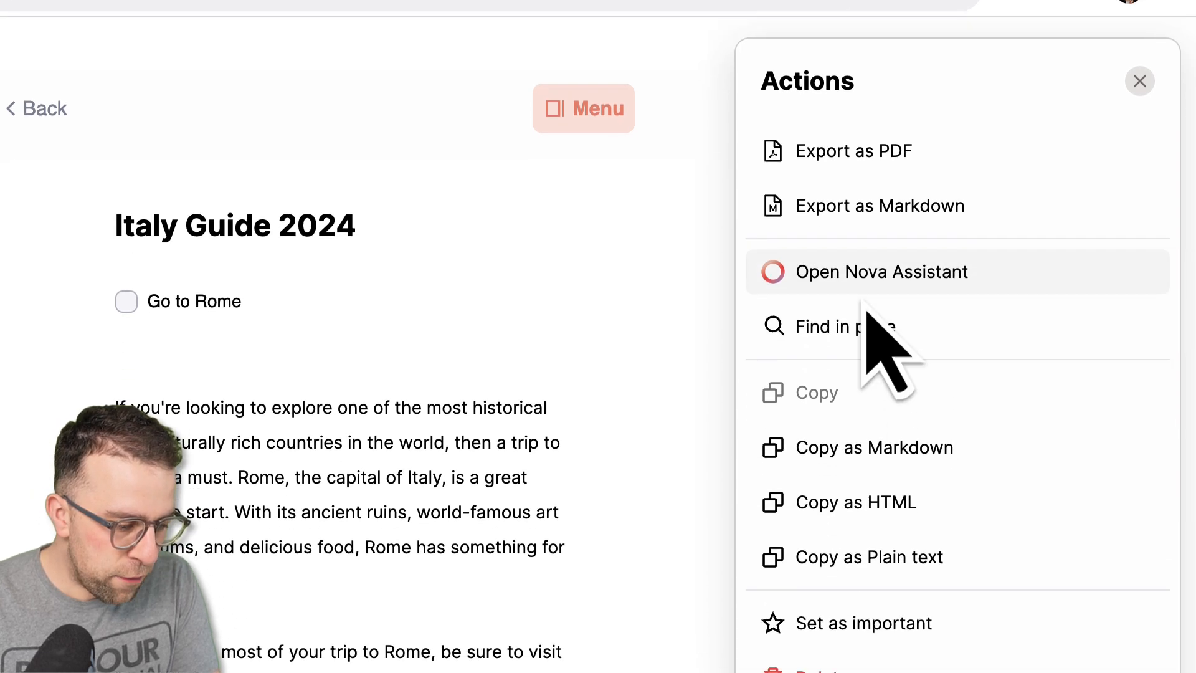
{"action": "left_click", "coordinate": [843, 326]}
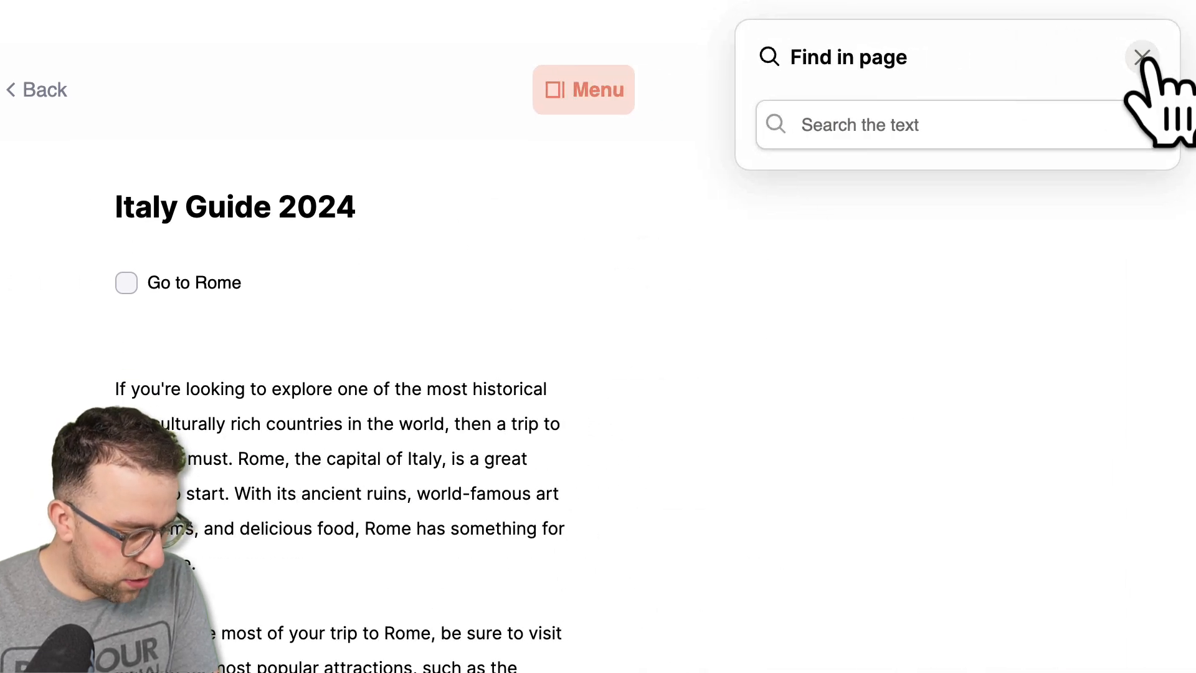
{"action": "left_click", "coordinate": [1142, 56]}
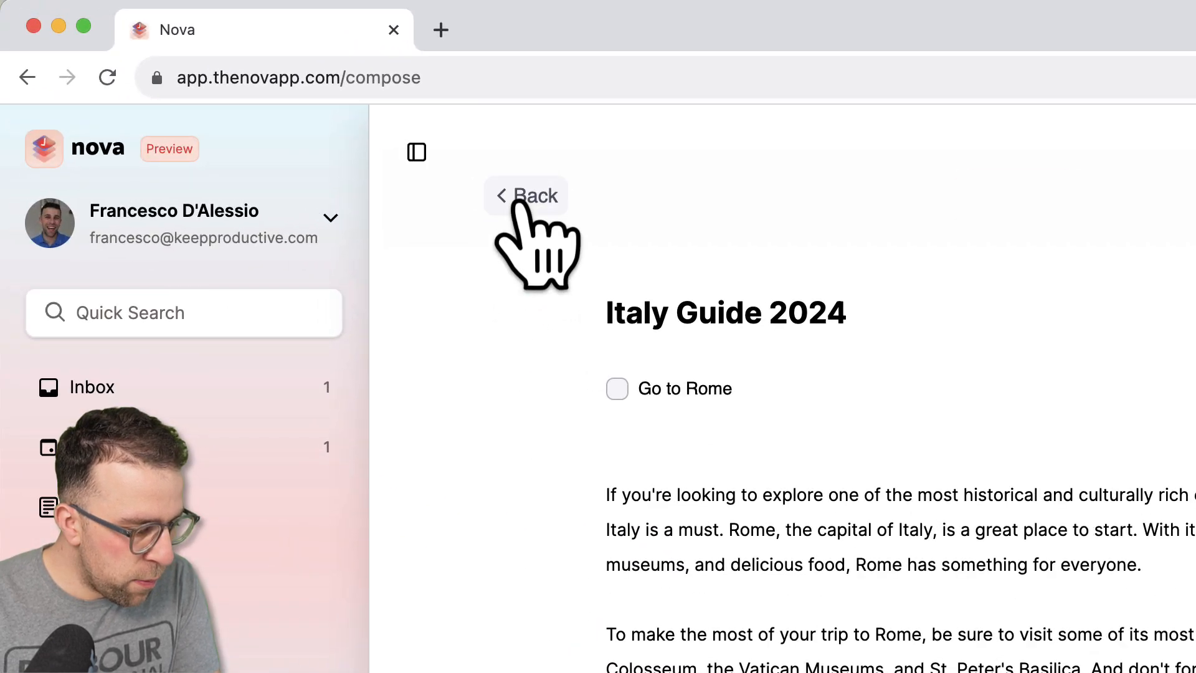
{"action": "left_click", "coordinate": [526, 195]}
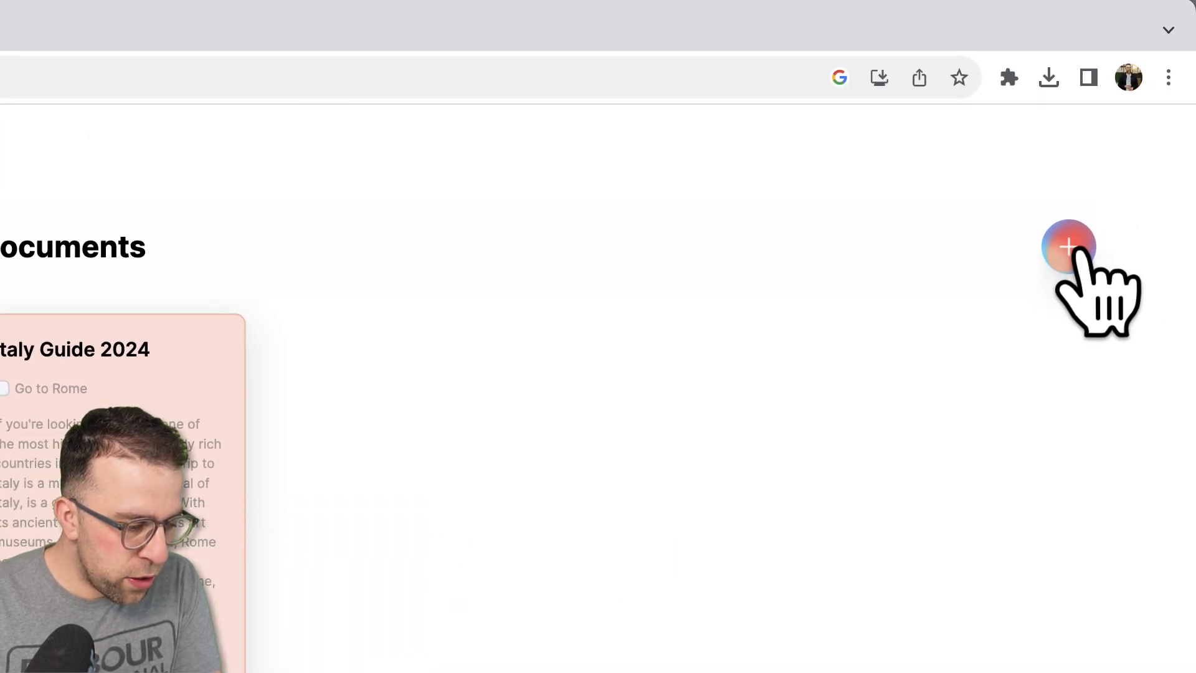
{"action": "left_click", "coordinate": [1067, 245]}
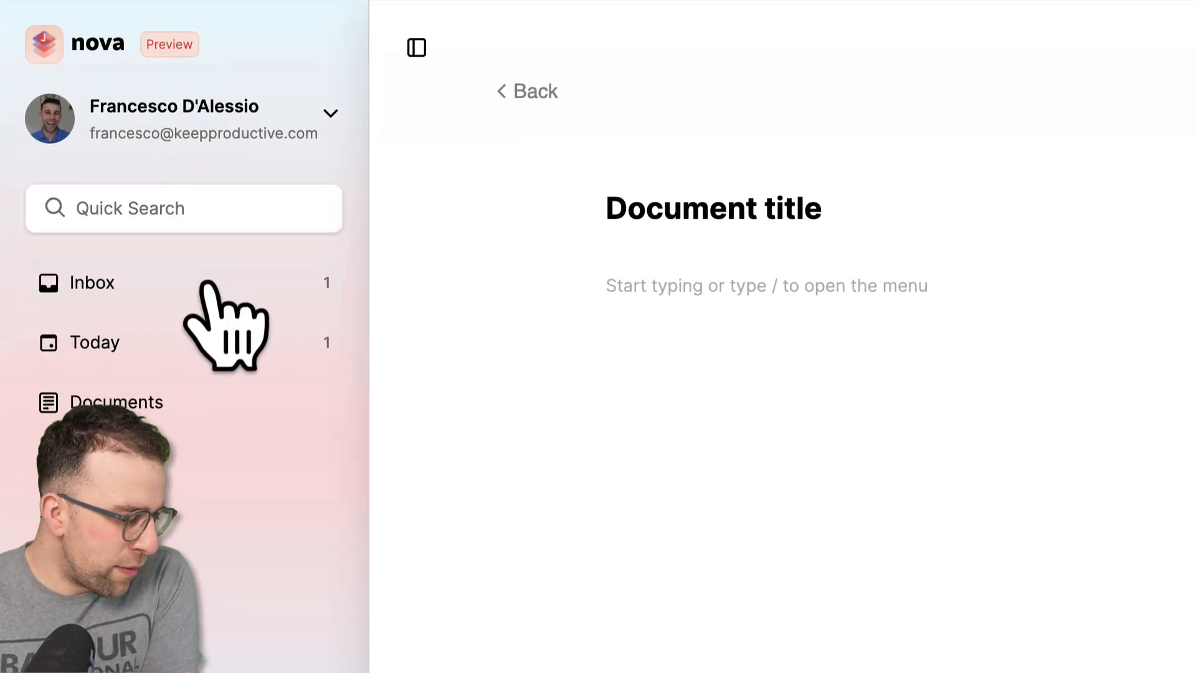
- View the Italy Guide.pdf file stored in the Drive
{"action": "left_click", "coordinate": [91, 282]}
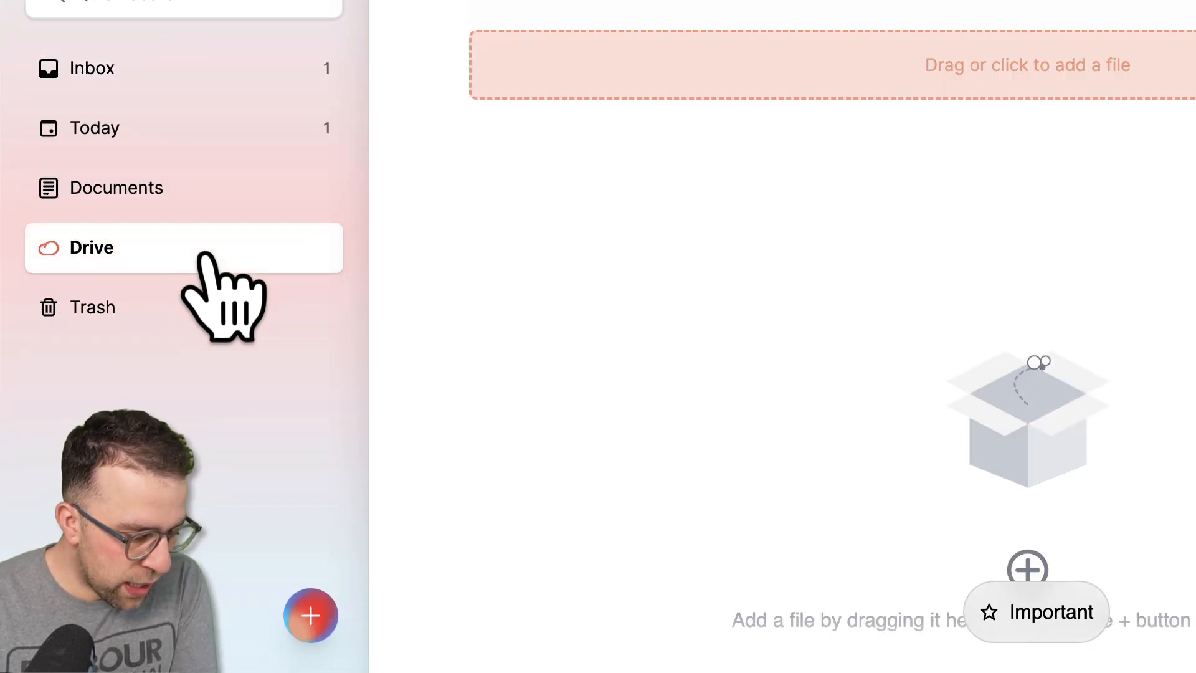
{"action": "mouse_move", "coordinate": [1075, 351]}
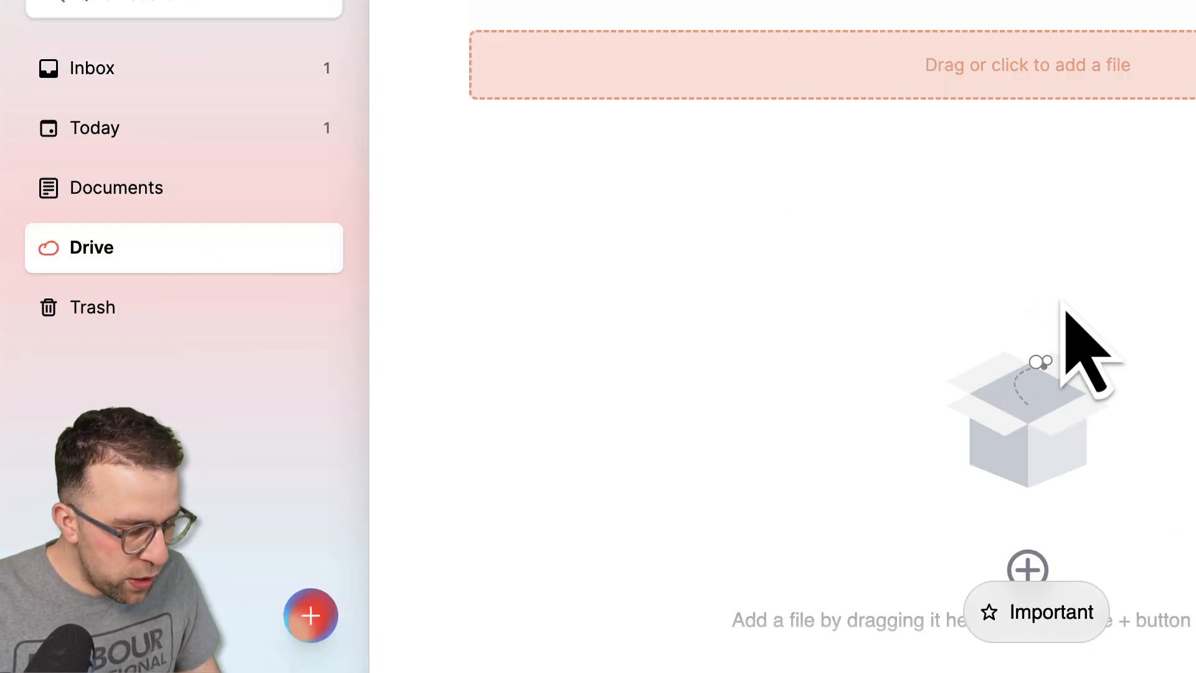
{"action": "mouse_move", "coordinate": [202, 484]}
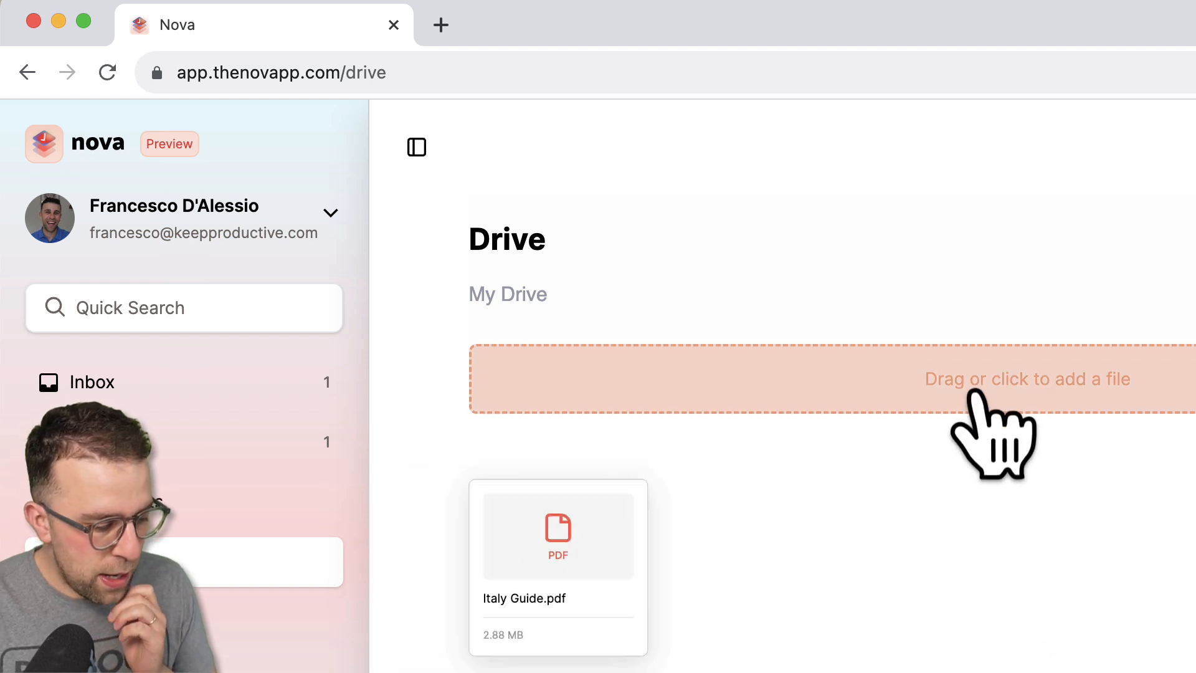
{"action": "scroll", "scroll_direction": "down", "scroll_amount": 3}
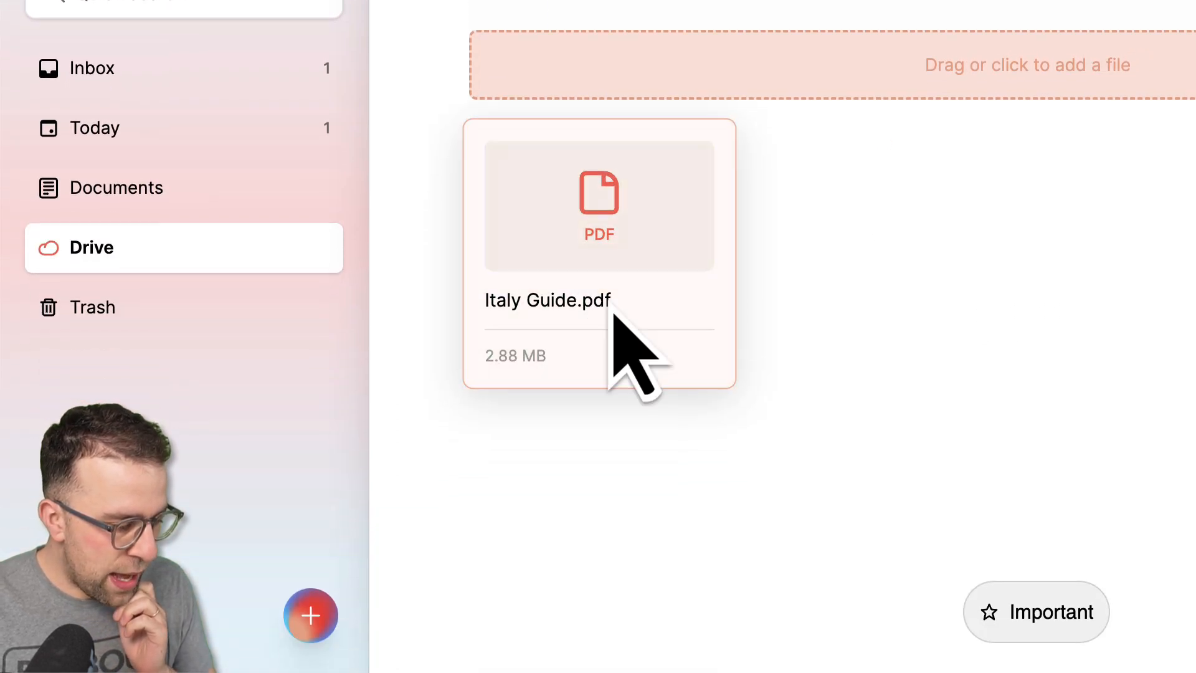
{"action": "left_click", "coordinate": [599, 204]}
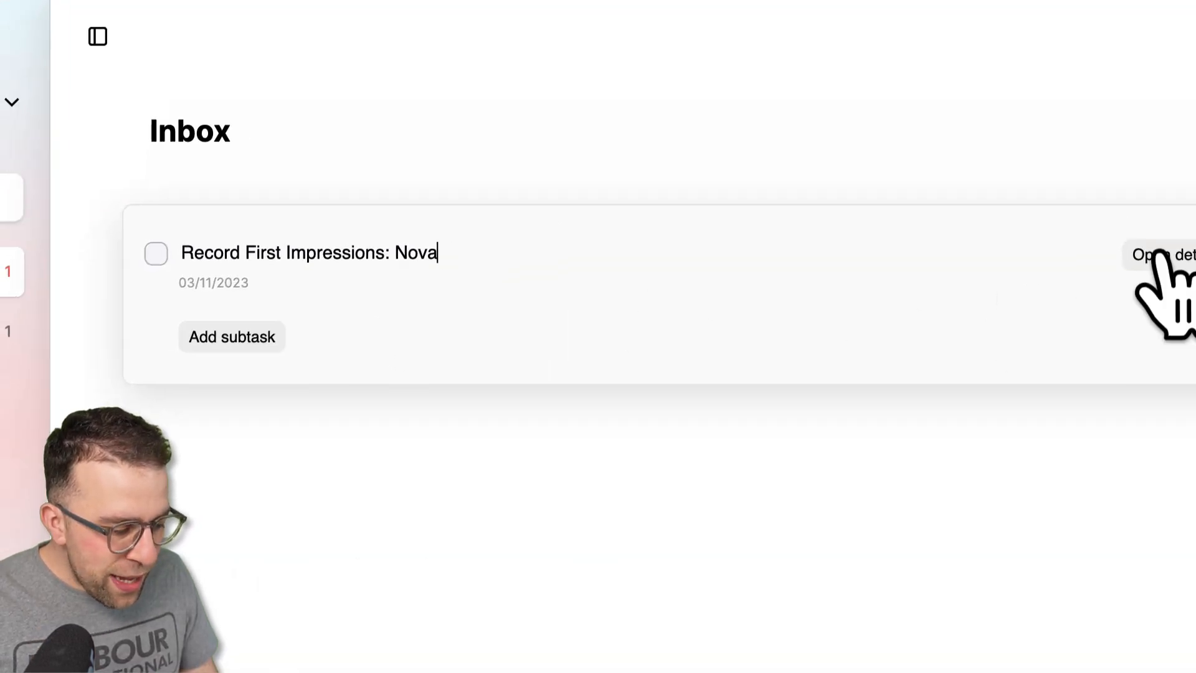
- Check the Record First Impressions task, switch to Today and begin creating a project
{"action": "left_click", "coordinate": [1164, 254]}
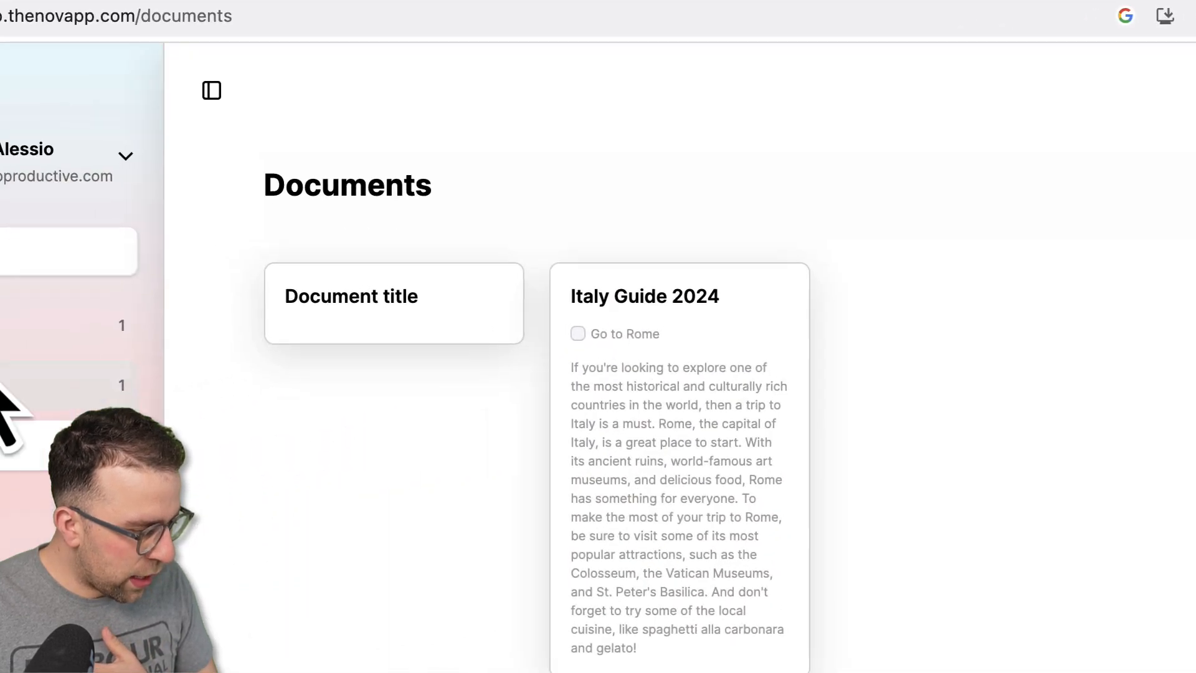
{"action": "left_click", "coordinate": [212, 90]}
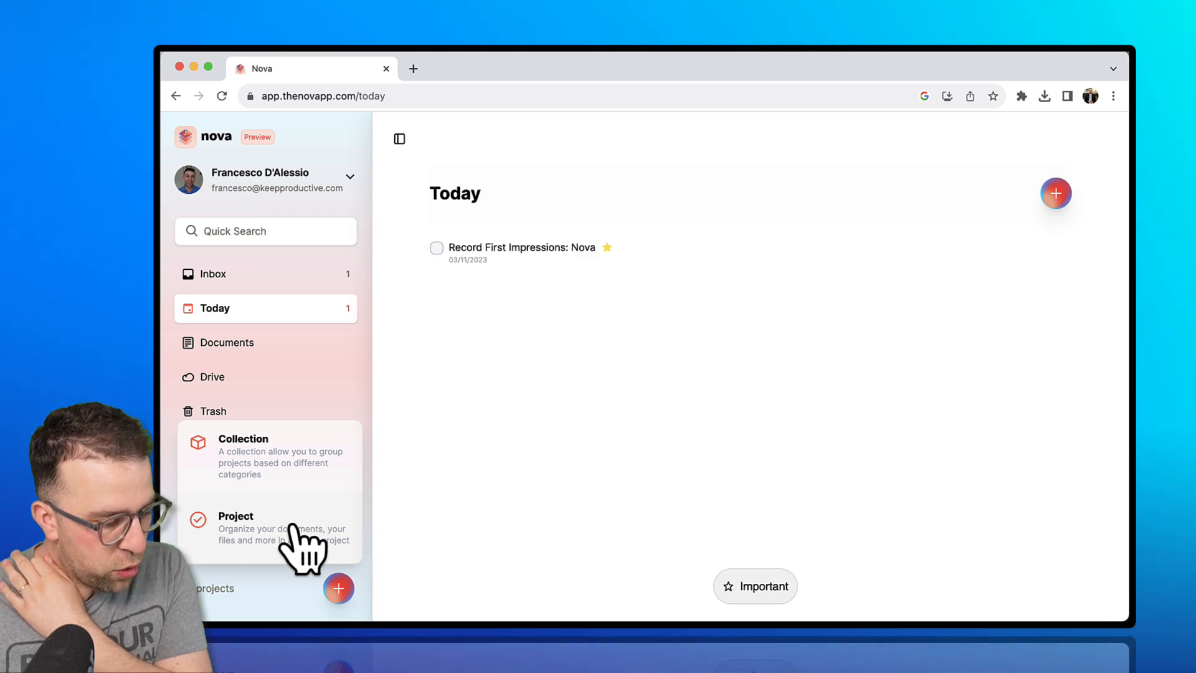
{"action": "left_click", "coordinate": [236, 516]}
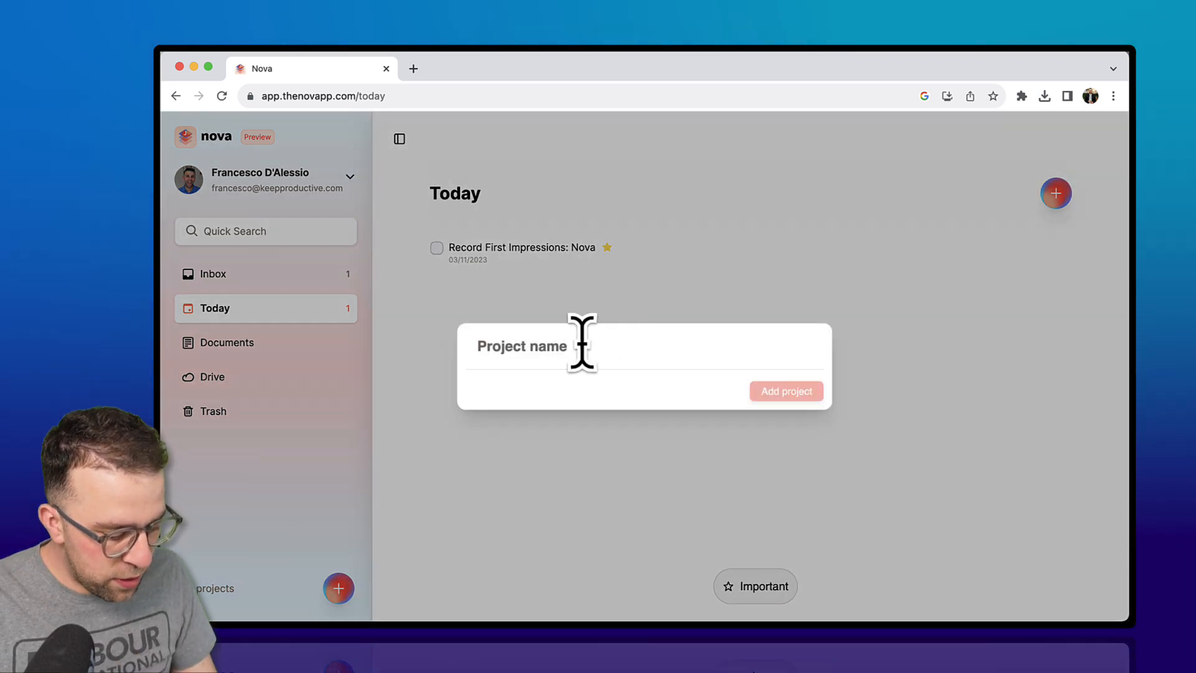
- Name the new project 'Reviews' and add it
{"action": "type", "text": "Revie"}
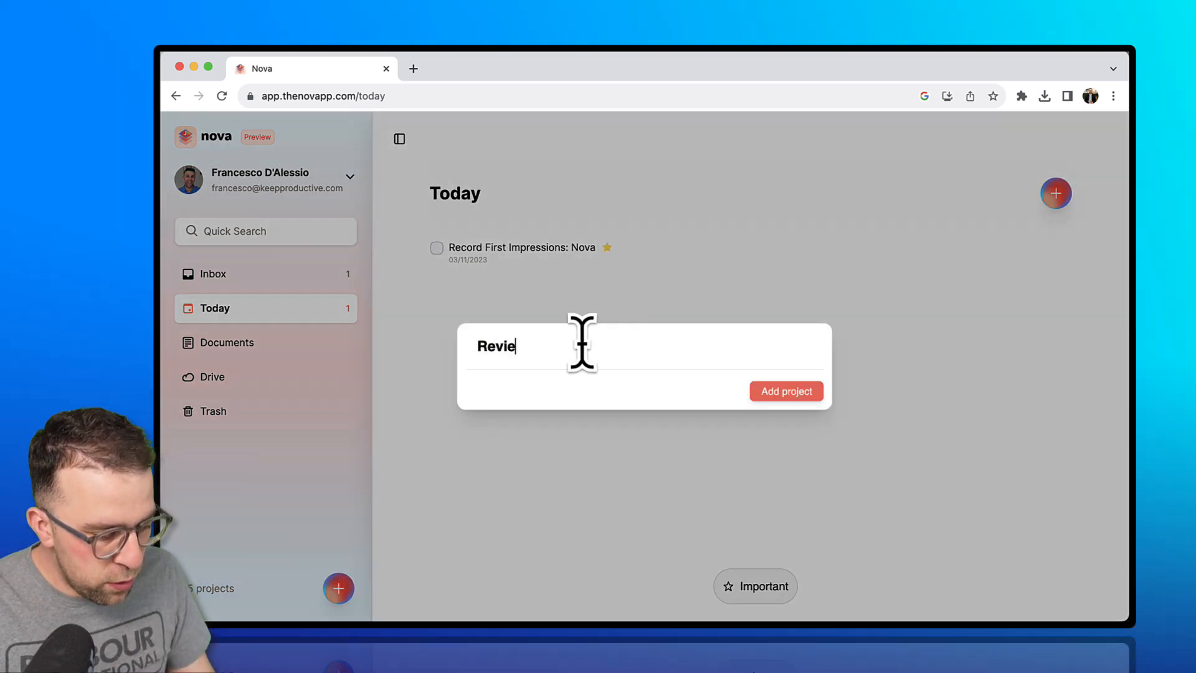
{"action": "left_click", "coordinate": [785, 389]}
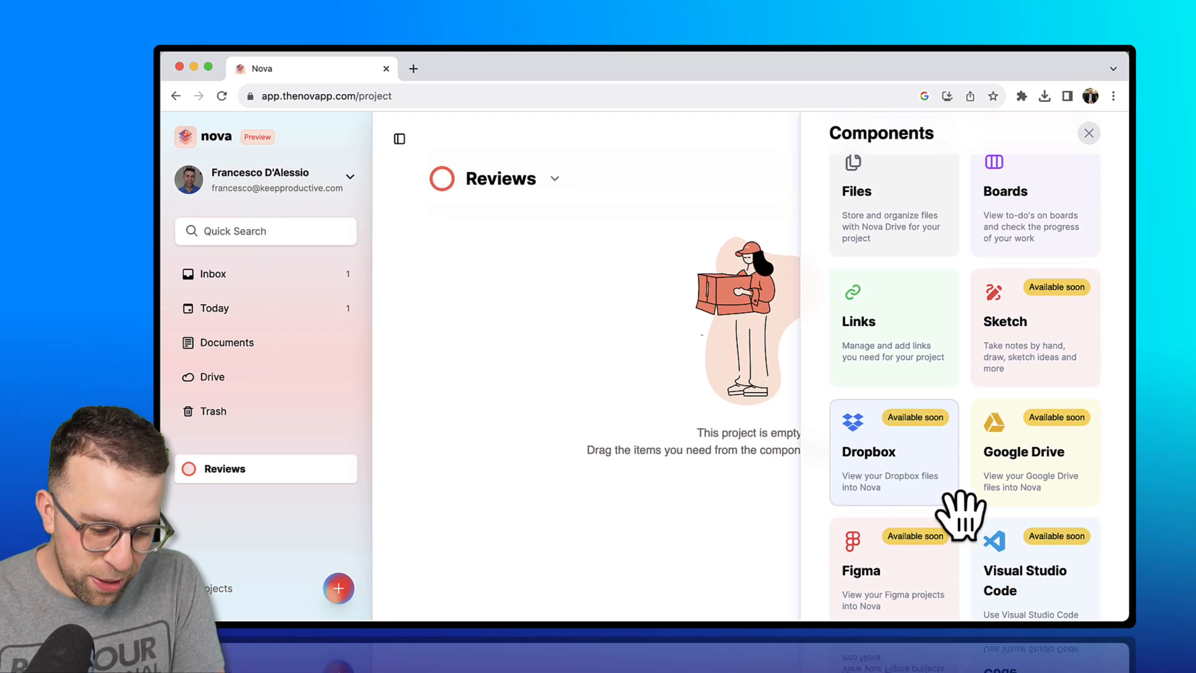
- Add the Boards component to the Reviews project from the Components panel
{"action": "scroll", "scroll_direction": "down", "scroll_amount": 3}
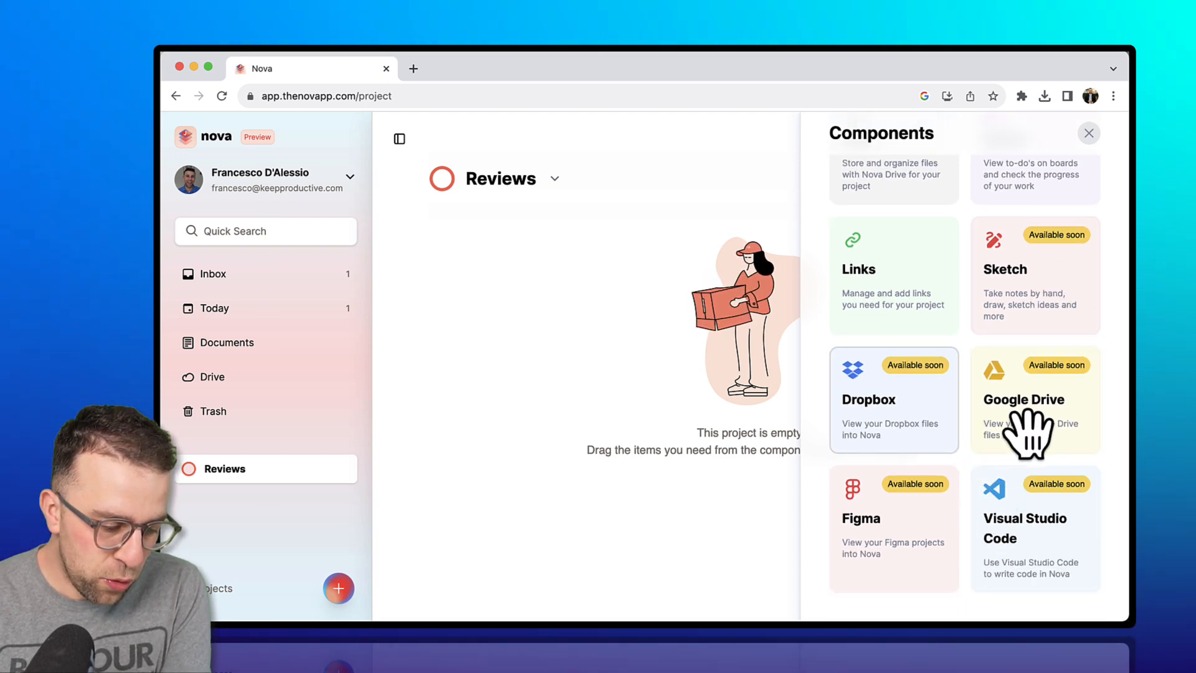
{"action": "mouse_move", "coordinate": [1025, 549]}
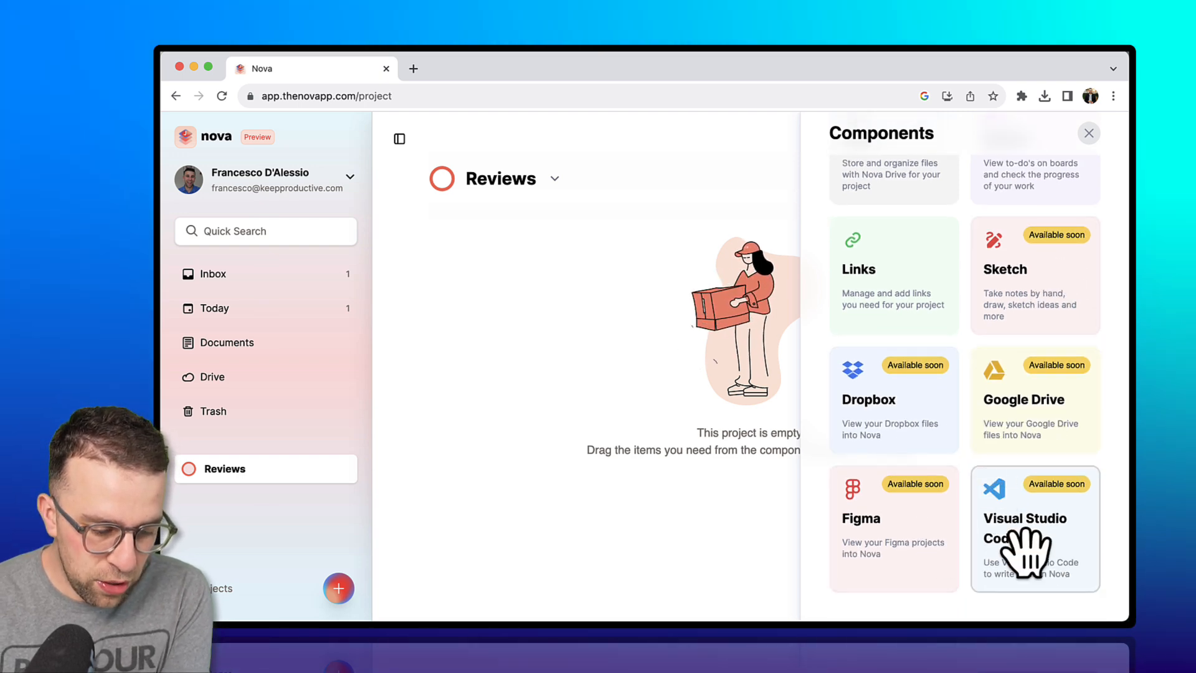
{"action": "scroll", "scroll_direction": "up", "scroll_amount": 3}
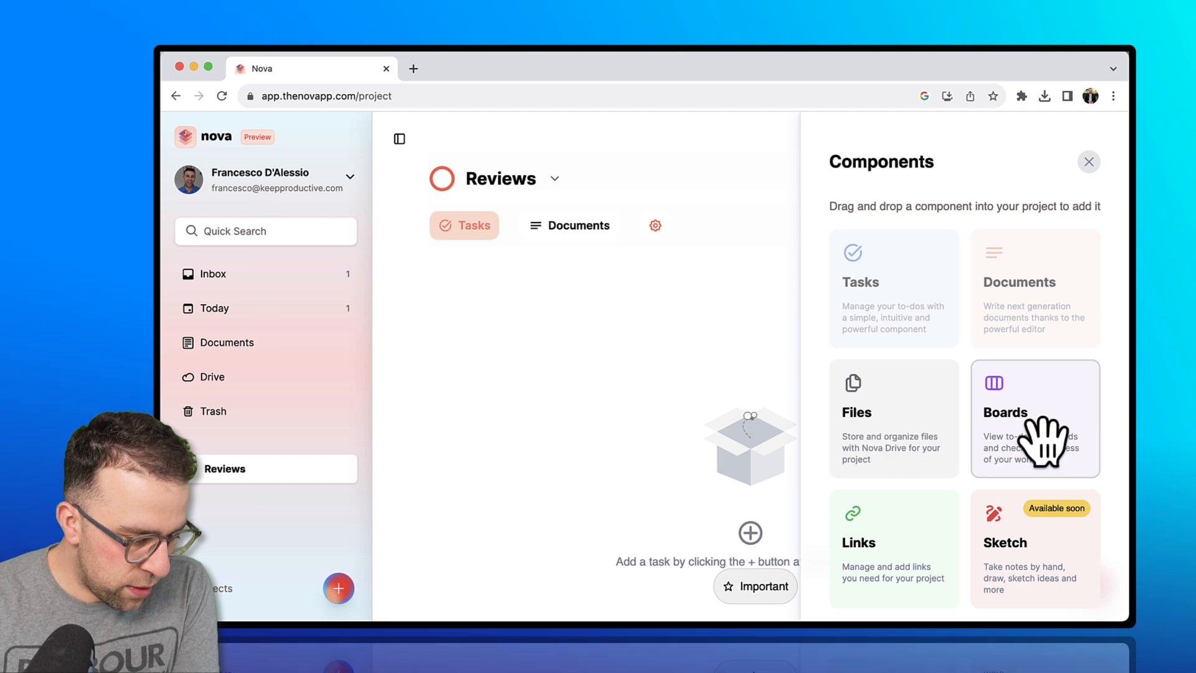
{"action": "left_click", "coordinate": [1034, 418]}
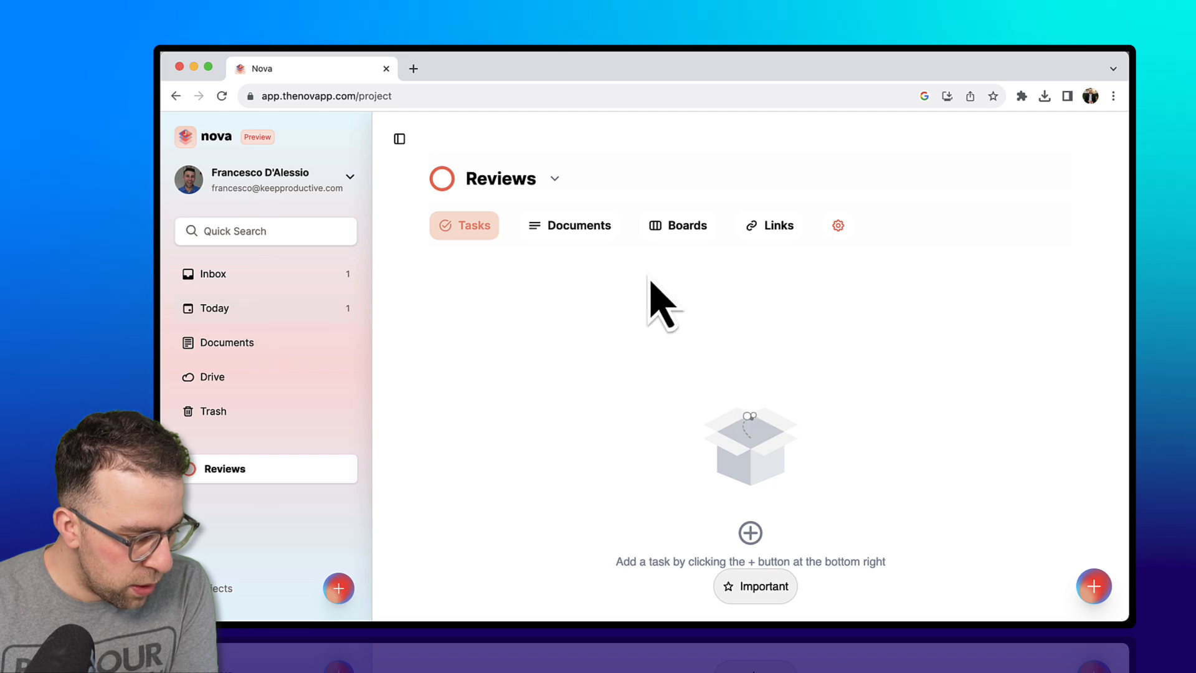
- Move the Record First Impressions task into the Reviews project
{"action": "left_click", "coordinate": [215, 307]}
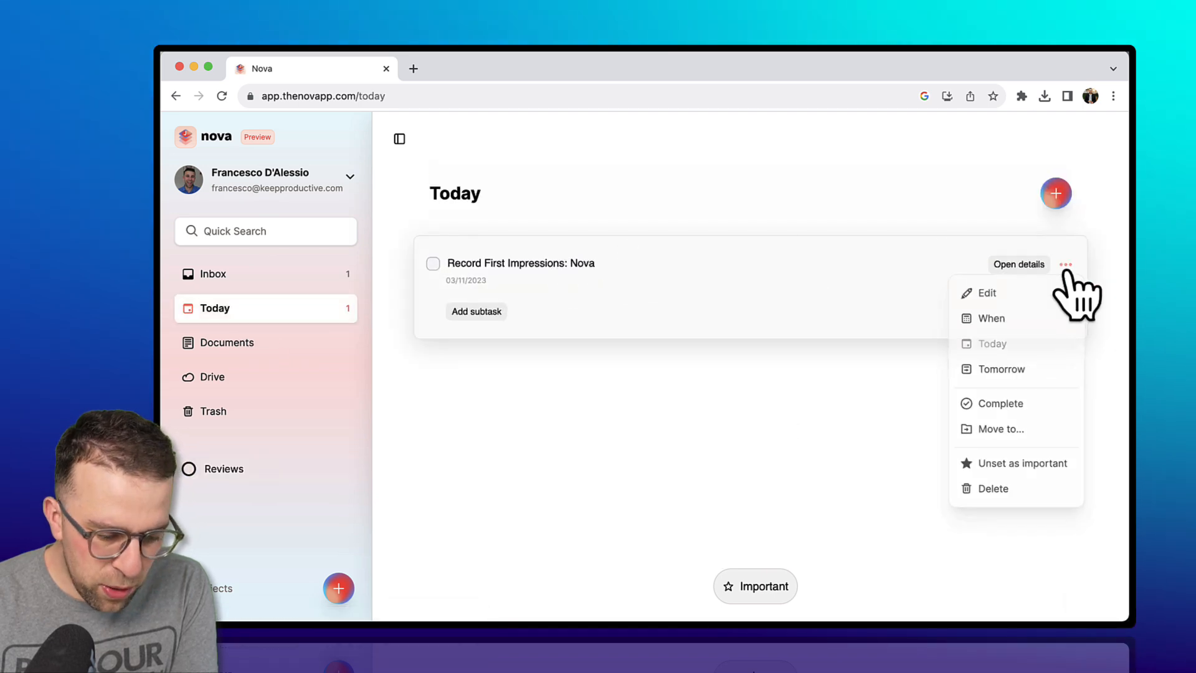
{"action": "left_click", "coordinate": [1000, 429]}
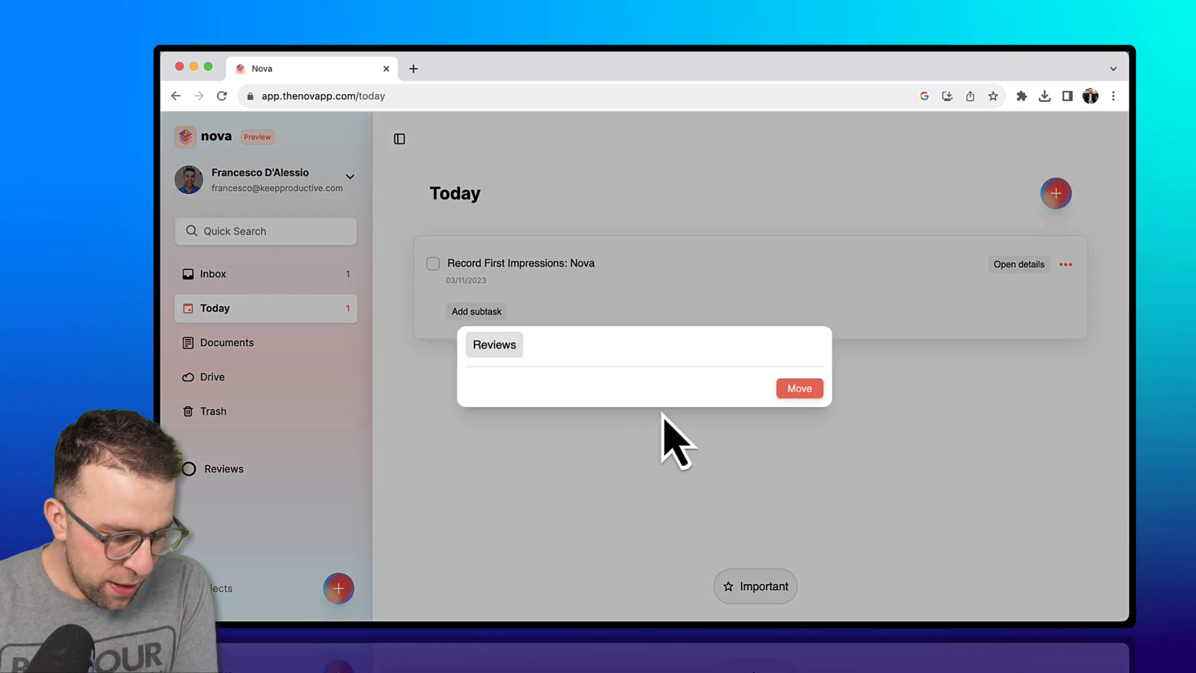
{"action": "left_click", "coordinate": [798, 389]}
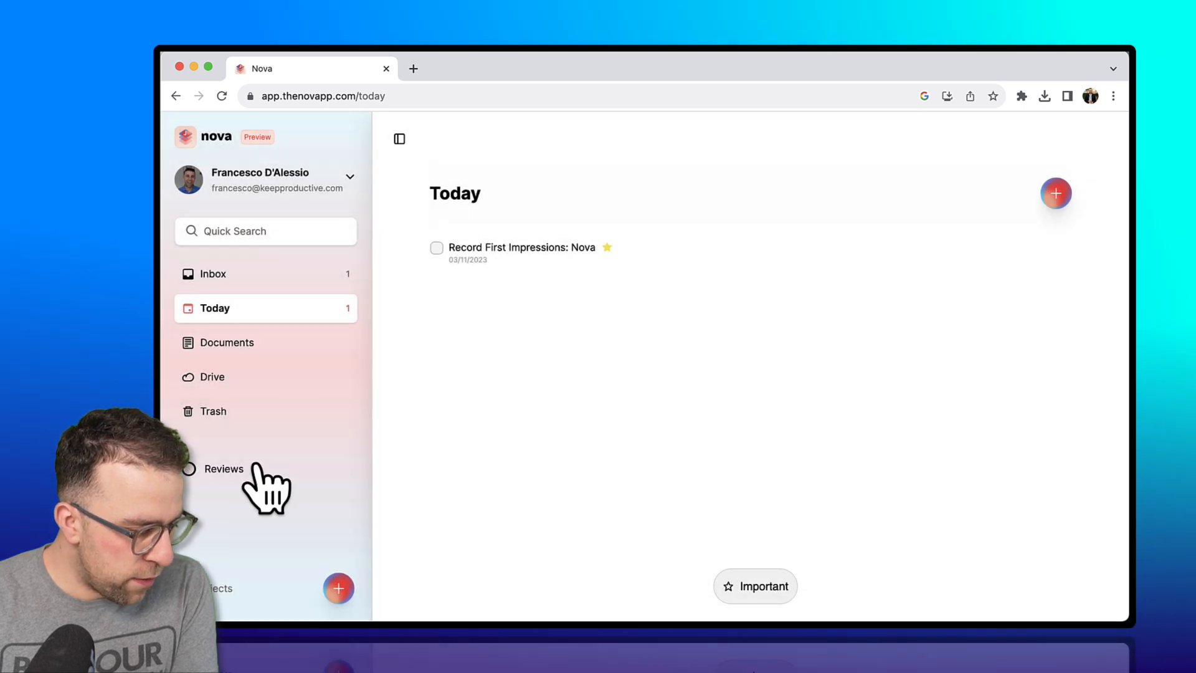
- Check the Reviews project's documents, then return to the full documents list
{"action": "left_click", "coordinate": [224, 468]}
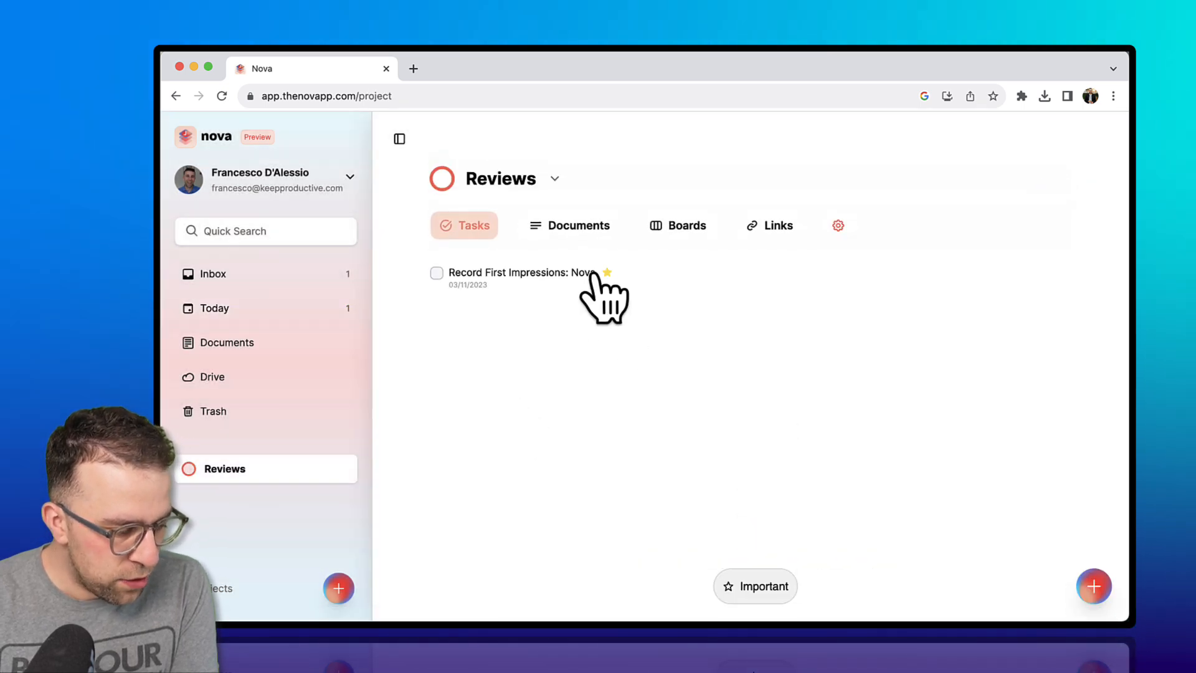
{"action": "left_click", "coordinate": [569, 225]}
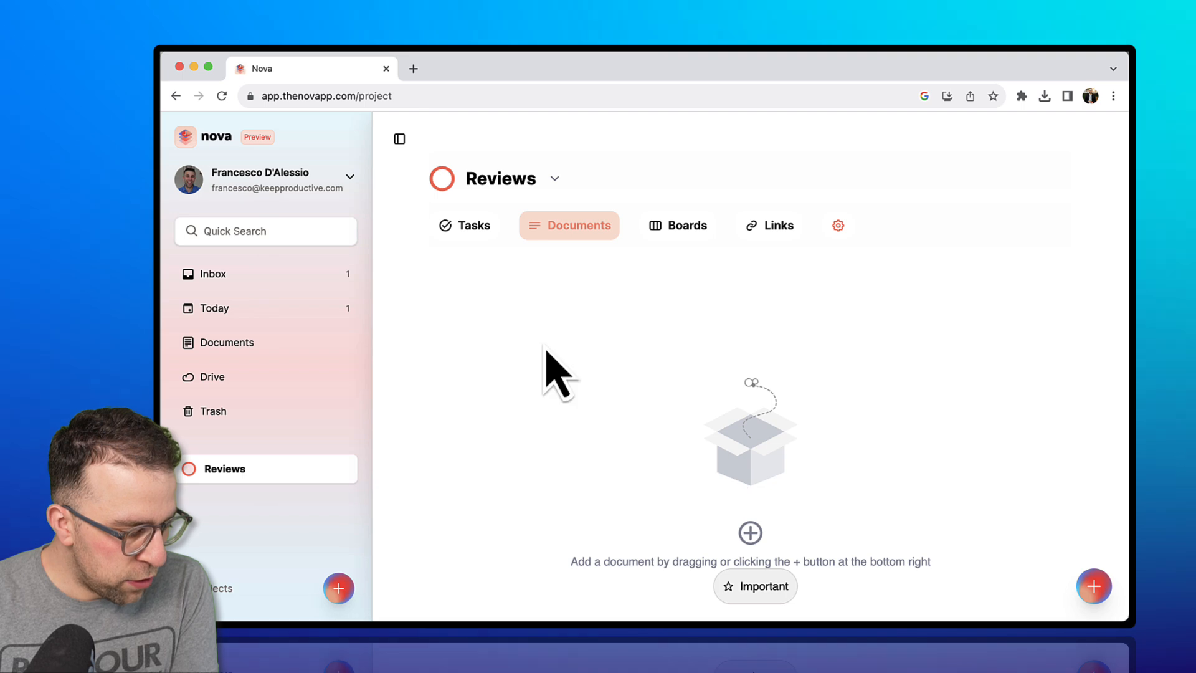
{"action": "left_click", "coordinate": [227, 342]}
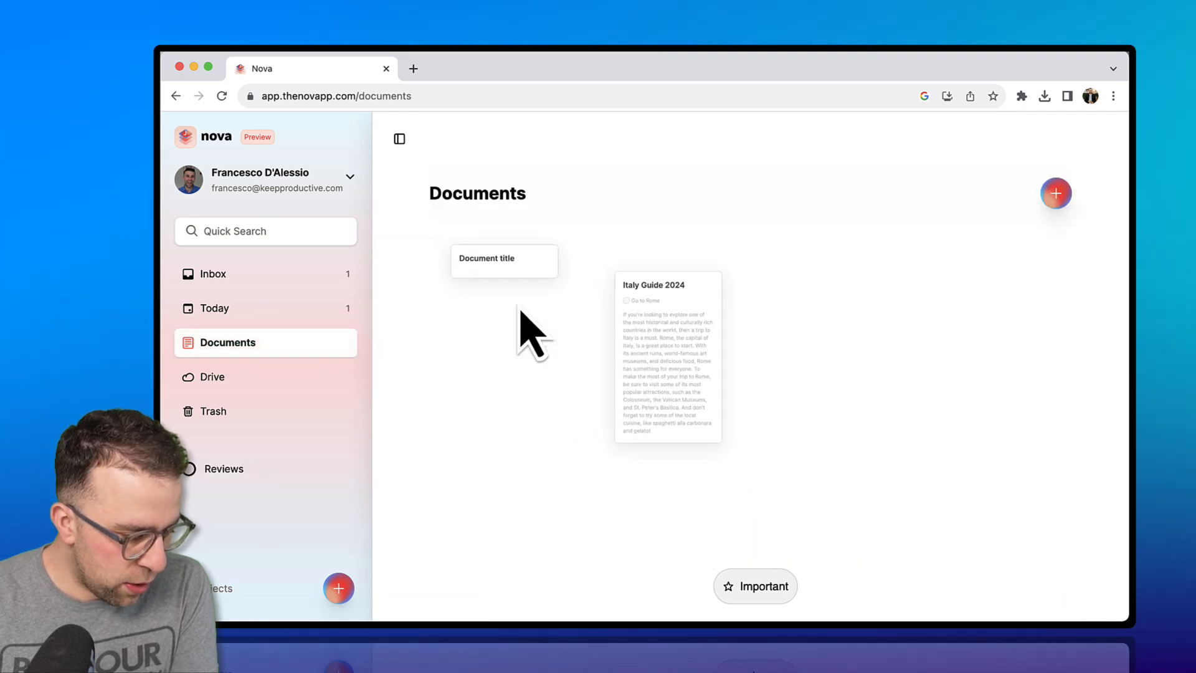
- Move the Italy Guide 2024 document into the Reviews project and show its Documents list
{"action": "right_click", "coordinate": [667, 356]}
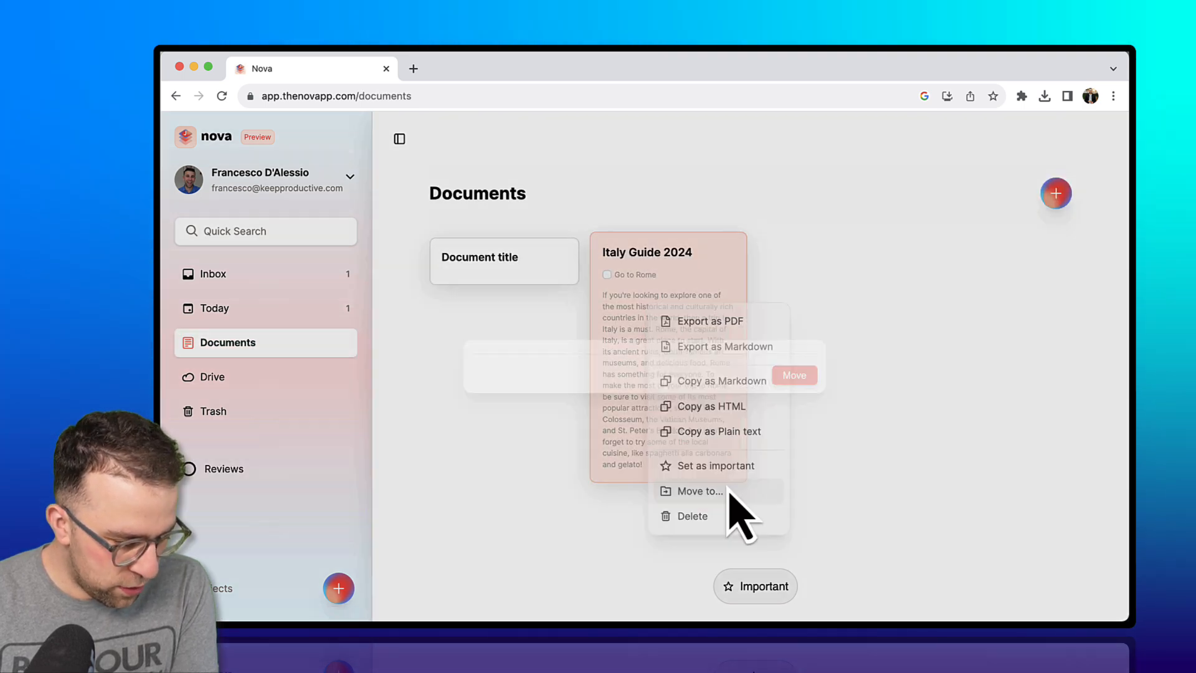
{"action": "left_click", "coordinate": [698, 491]}
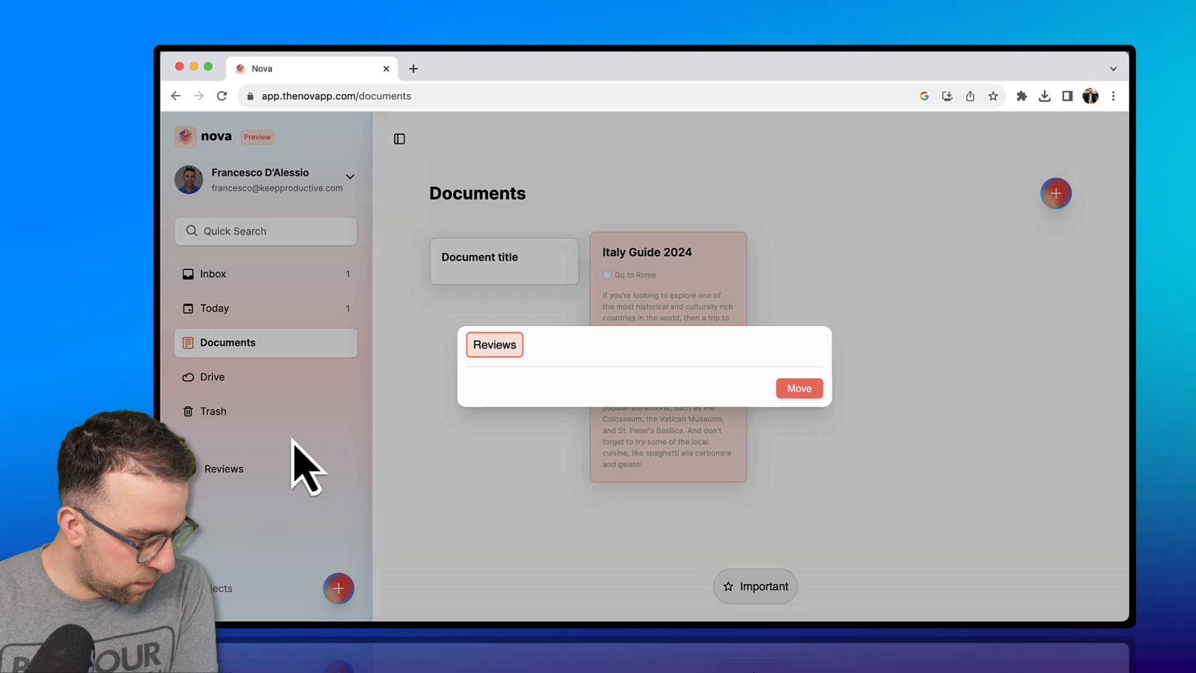
{"action": "left_click", "coordinate": [798, 388]}
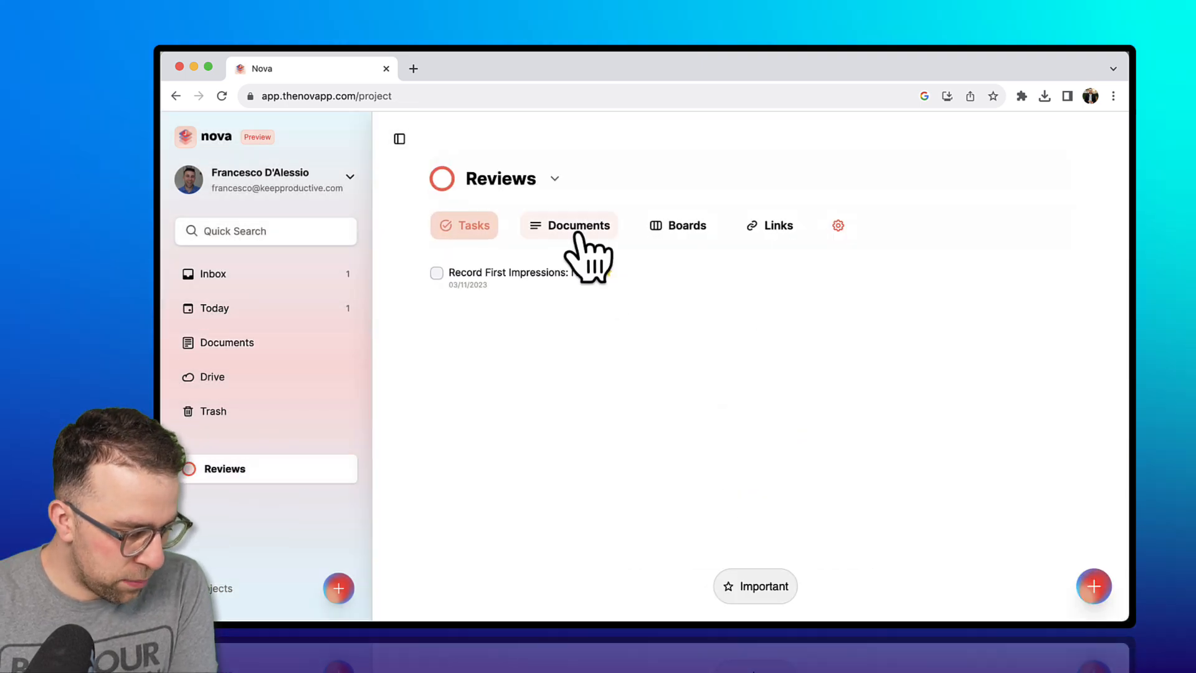
{"action": "left_click", "coordinate": [568, 225]}
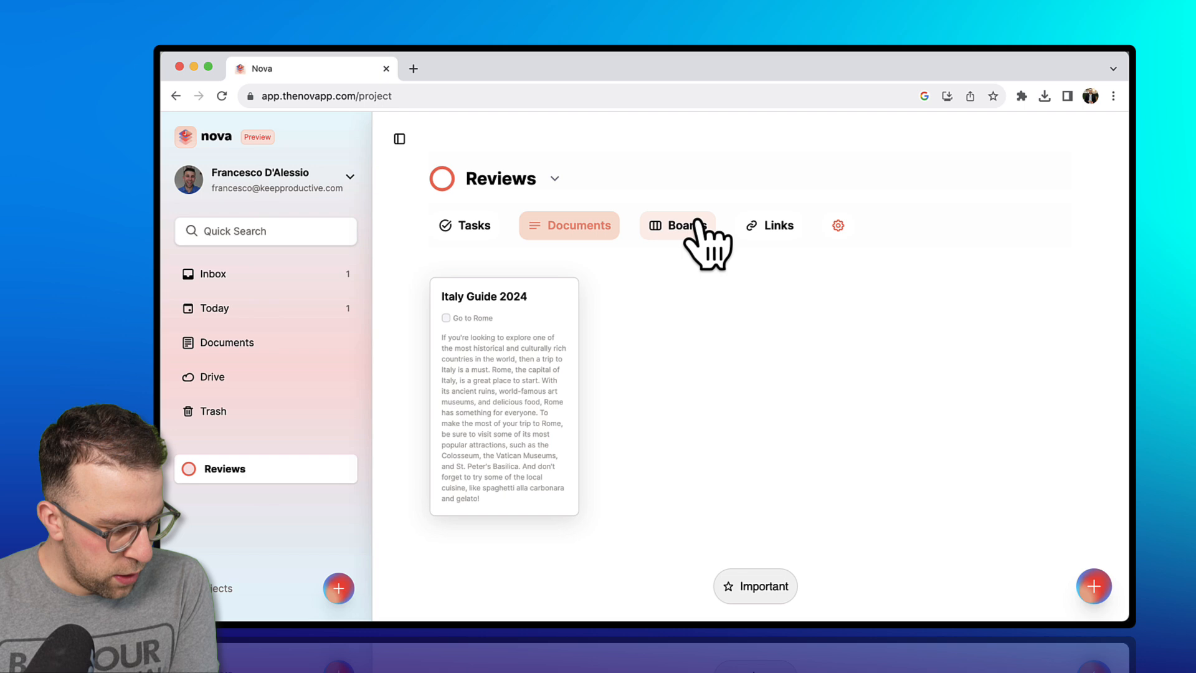
- Add a second board to the Reviews project's Boards view
{"action": "left_click", "coordinate": [677, 225]}
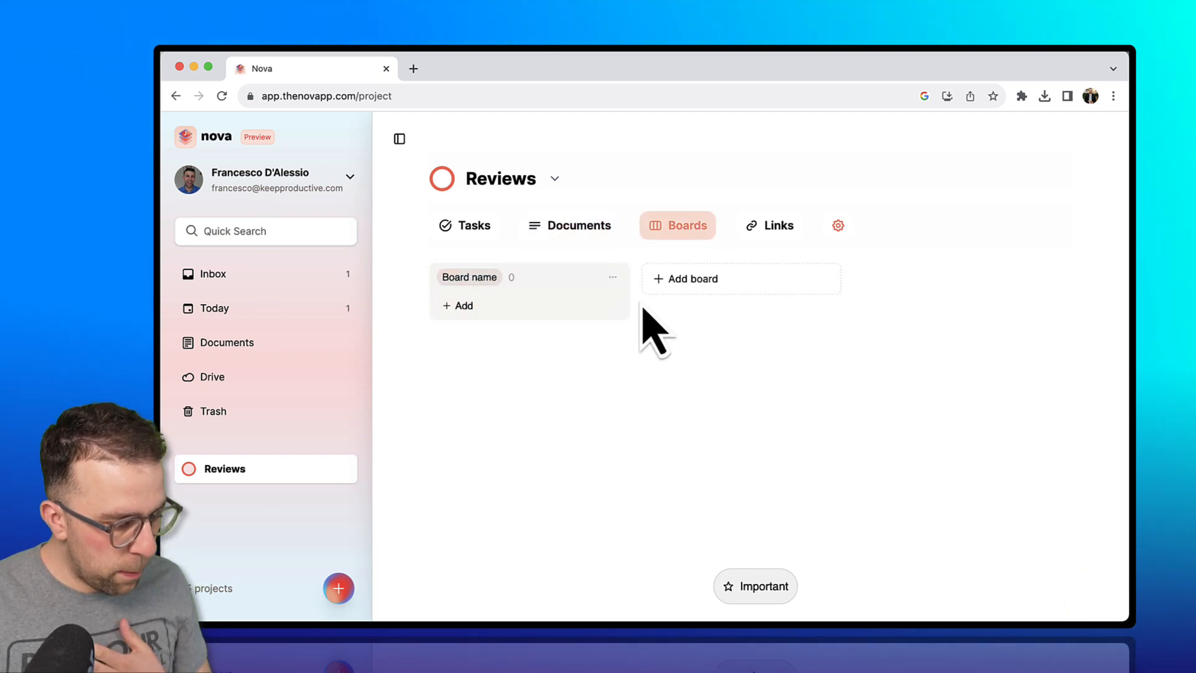
{"action": "double_click", "coordinate": [470, 276]}
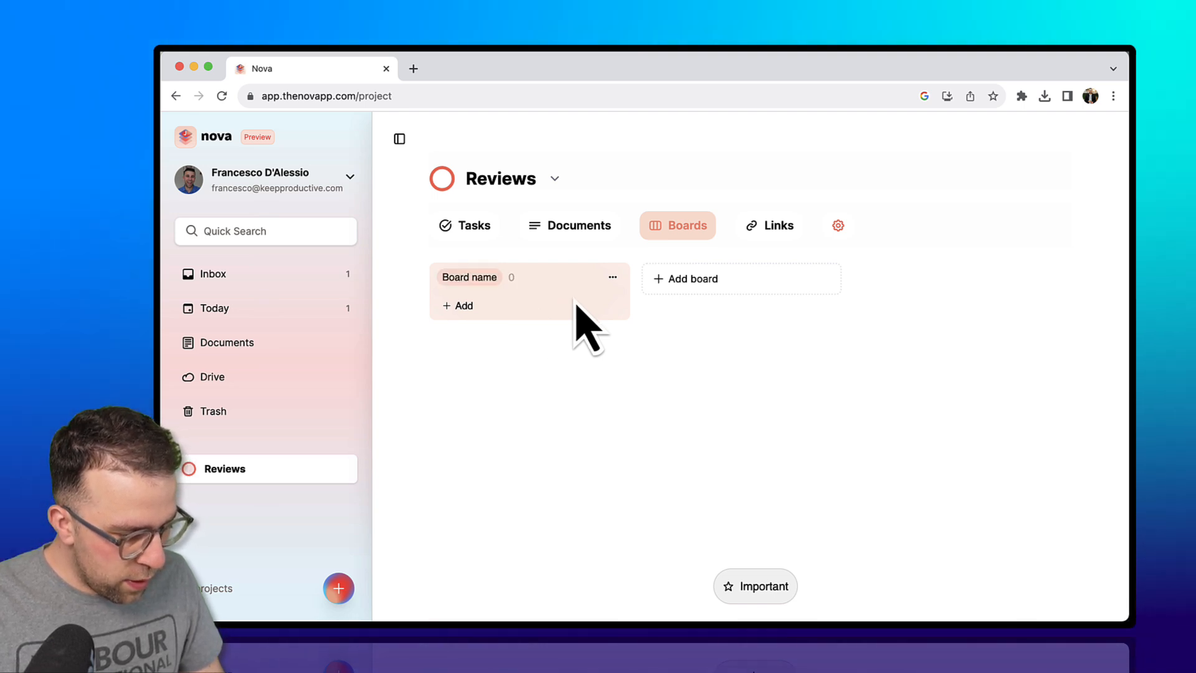
{"action": "left_click", "coordinate": [687, 278]}
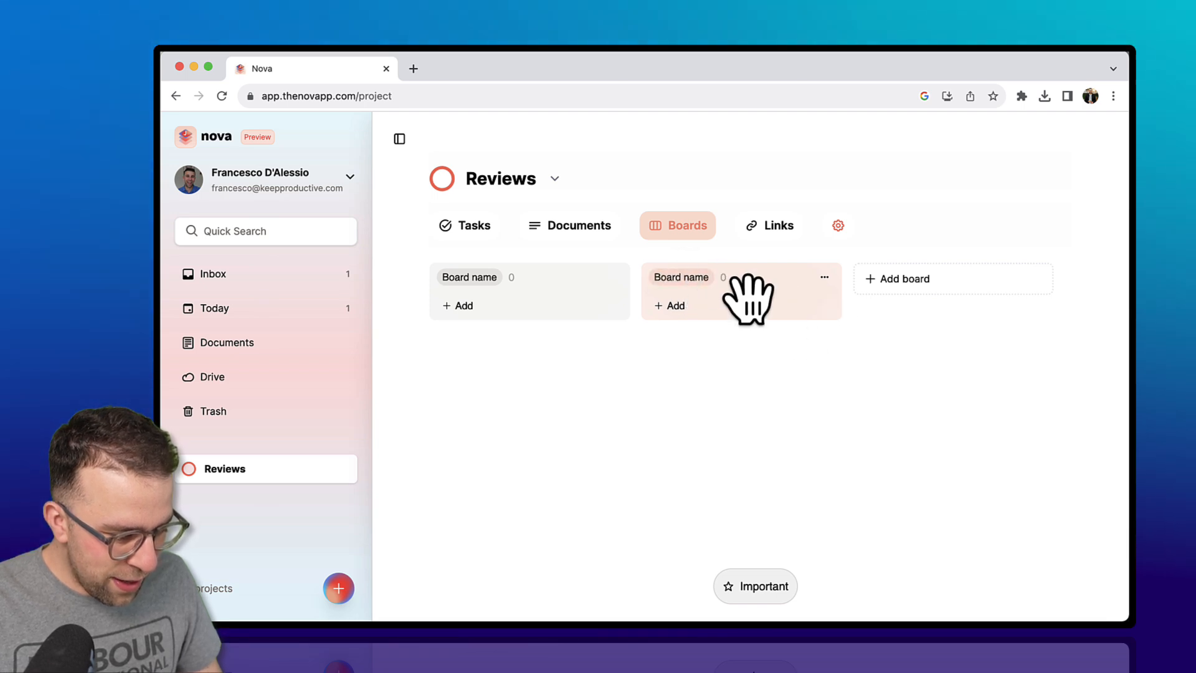
- Rename the second board to Doing, add a third board, and return to Tasks
{"action": "left_click", "coordinate": [823, 276]}
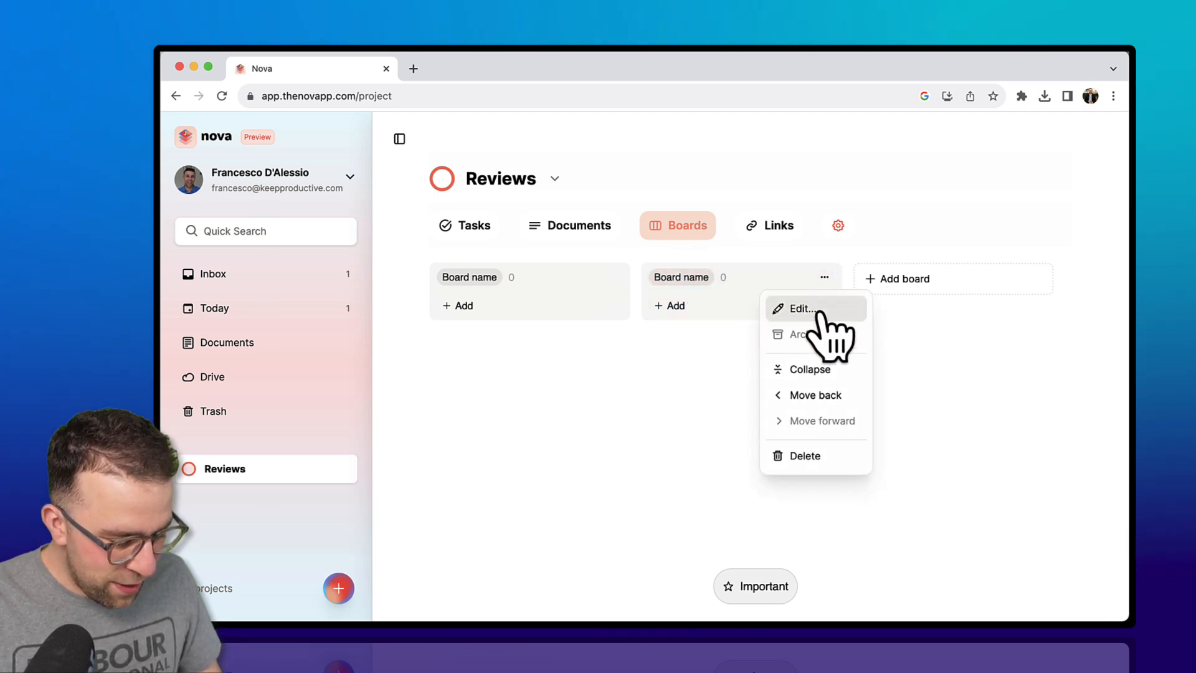
{"action": "left_click", "coordinate": [800, 309]}
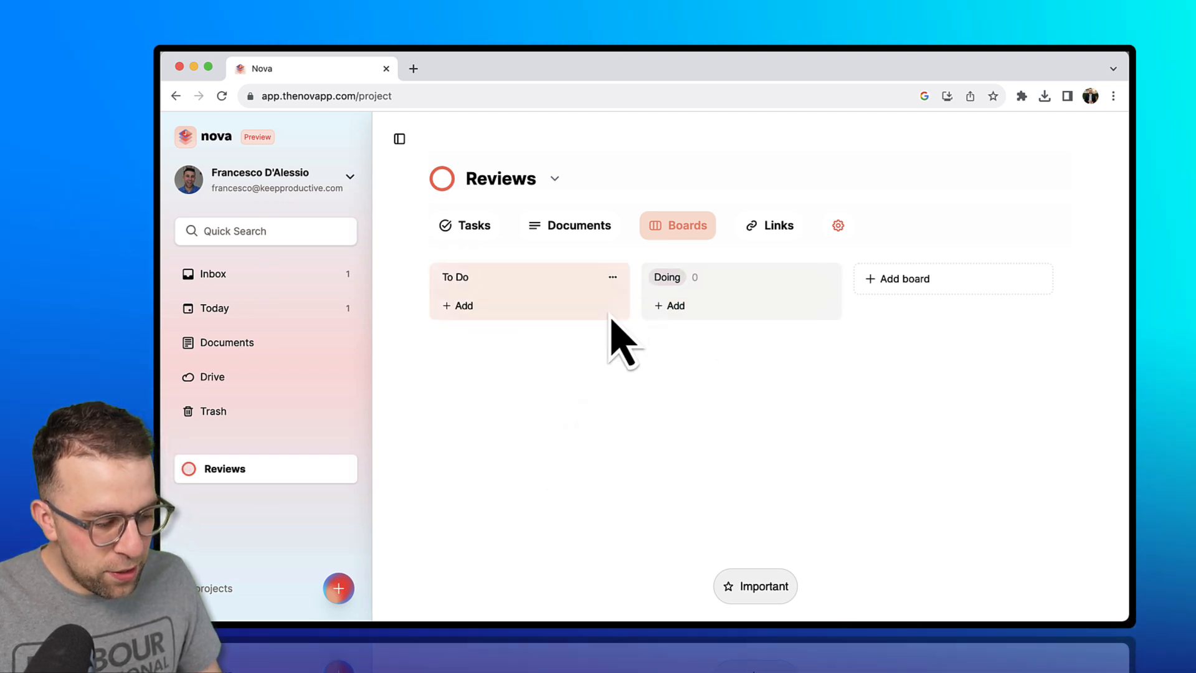
{"action": "left_click", "coordinate": [902, 278]}
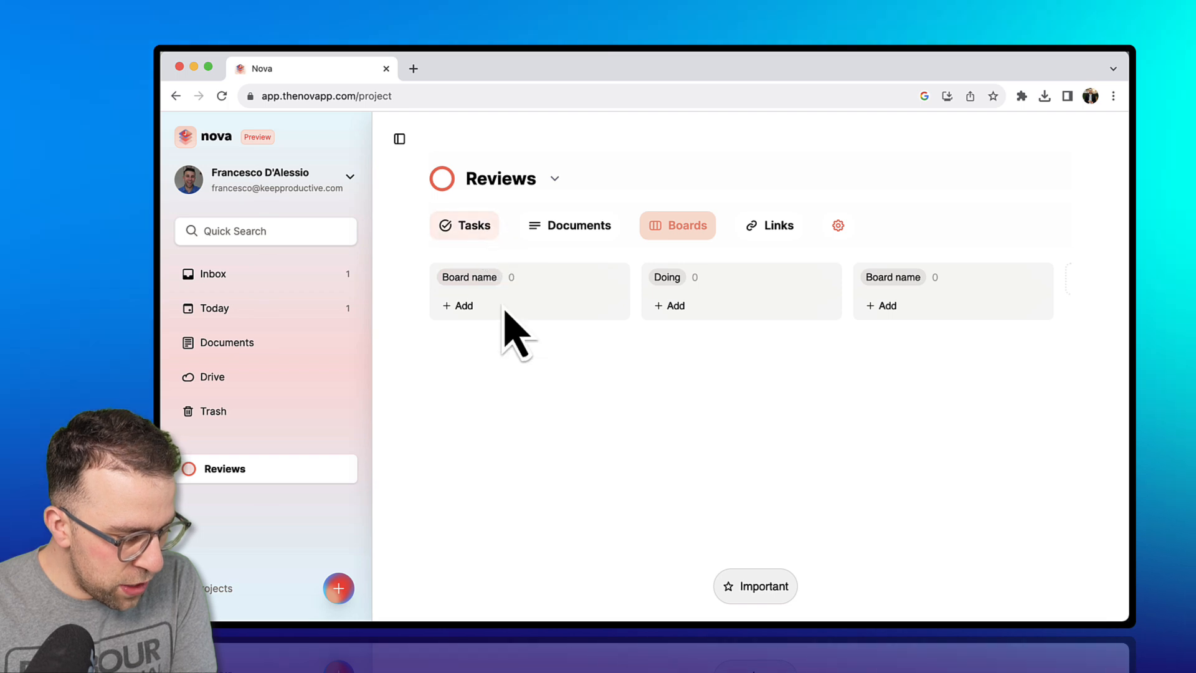
{"action": "left_click", "coordinate": [463, 226]}
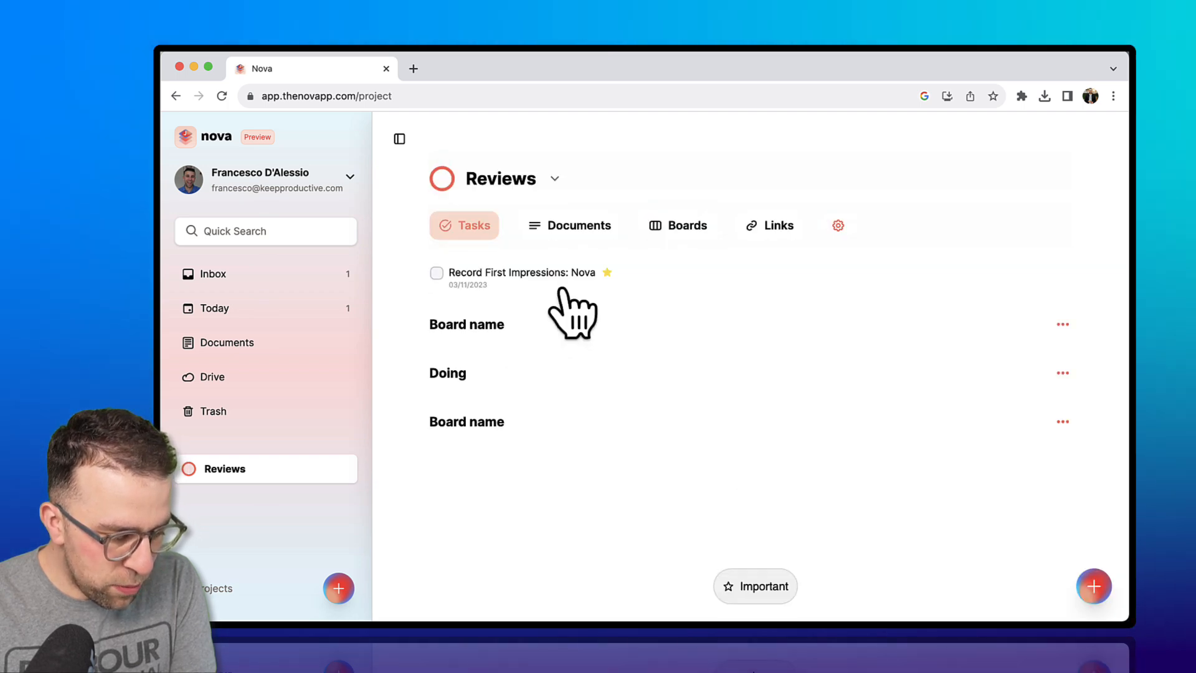
{"action": "mouse_move", "coordinate": [1082, 359]}
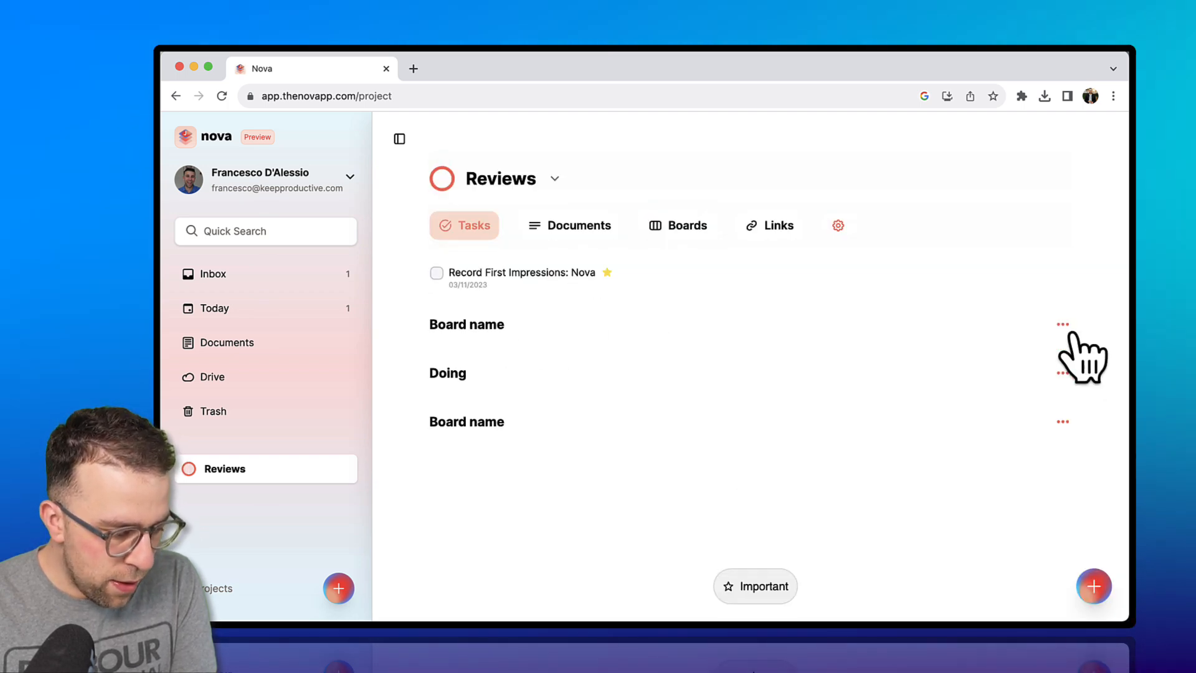
{"action": "mouse_move", "coordinate": [995, 327]}
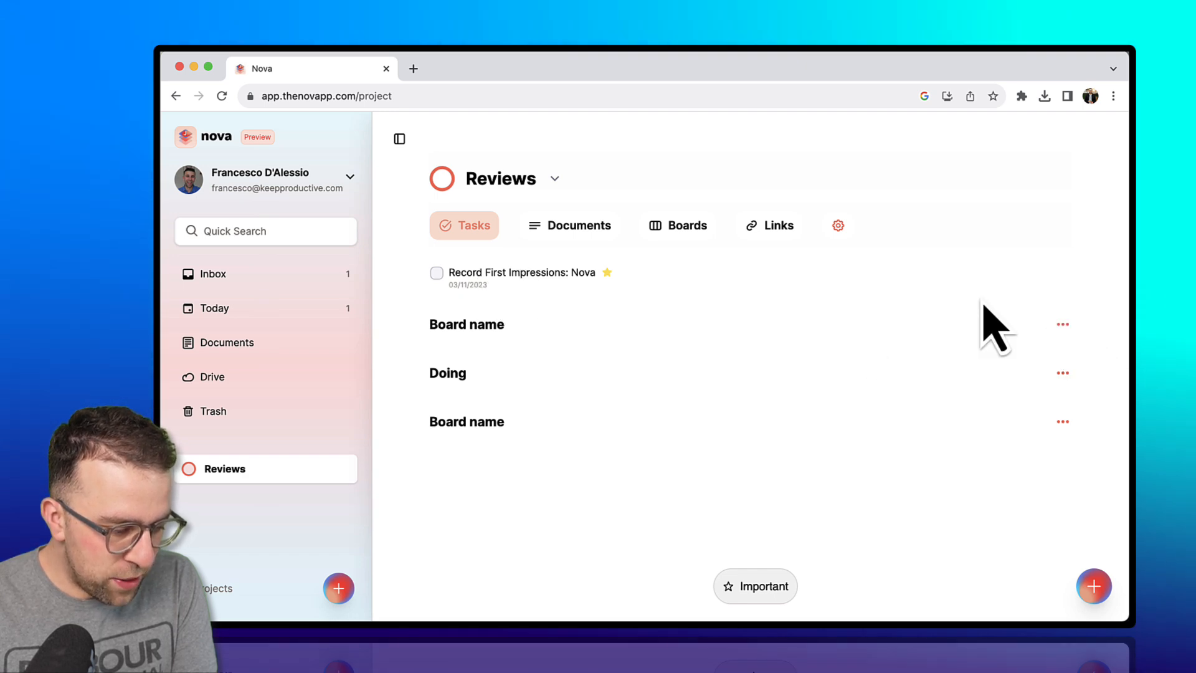
{"action": "mouse_move", "coordinate": [675, 369]}
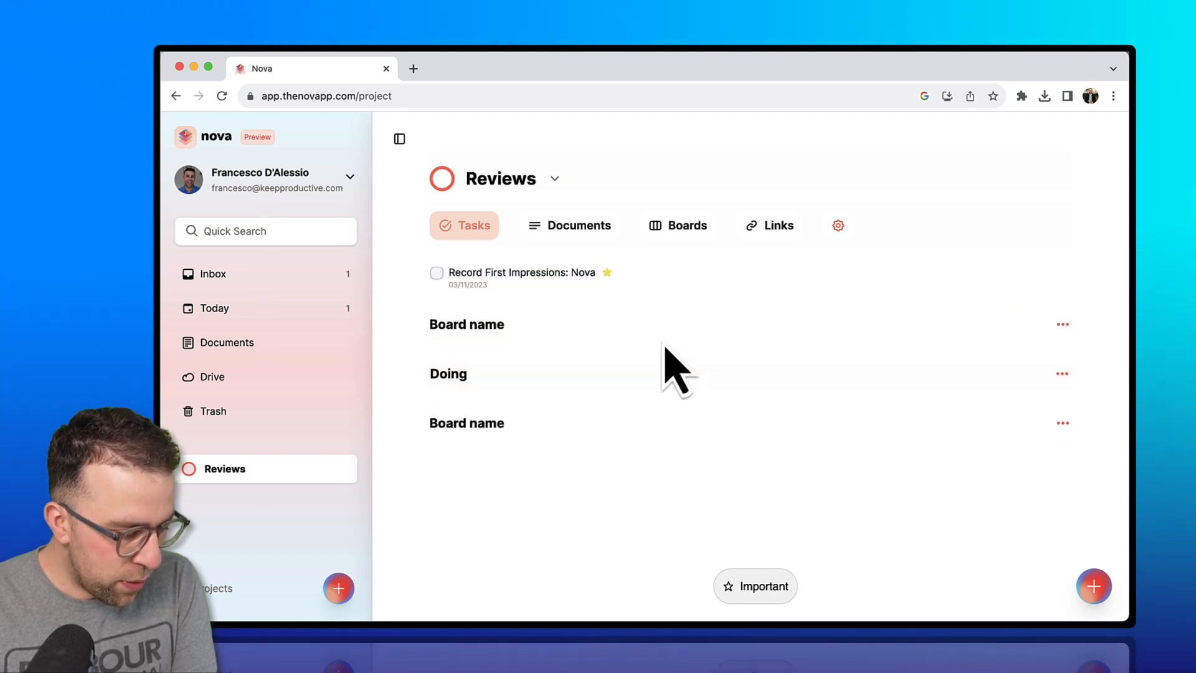
- View the task under Doing on Boards, then show the empty Links page, dismissing the add-link form
{"action": "left_click", "coordinate": [678, 226]}
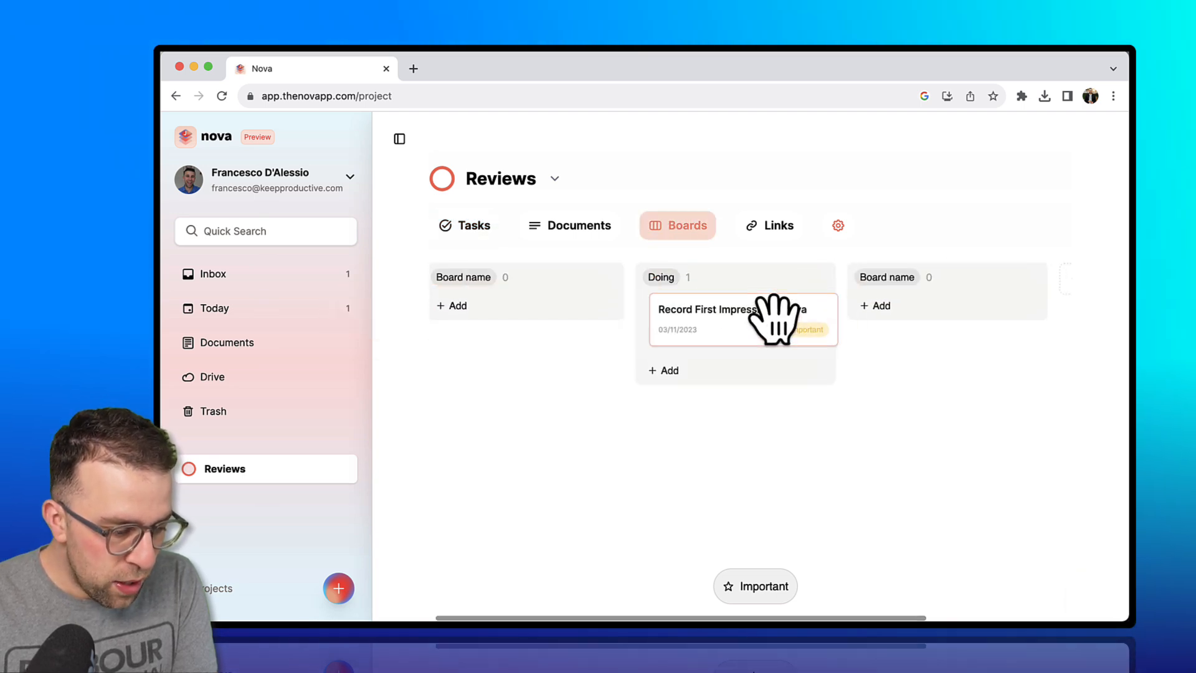
{"action": "left_click", "coordinate": [768, 225]}
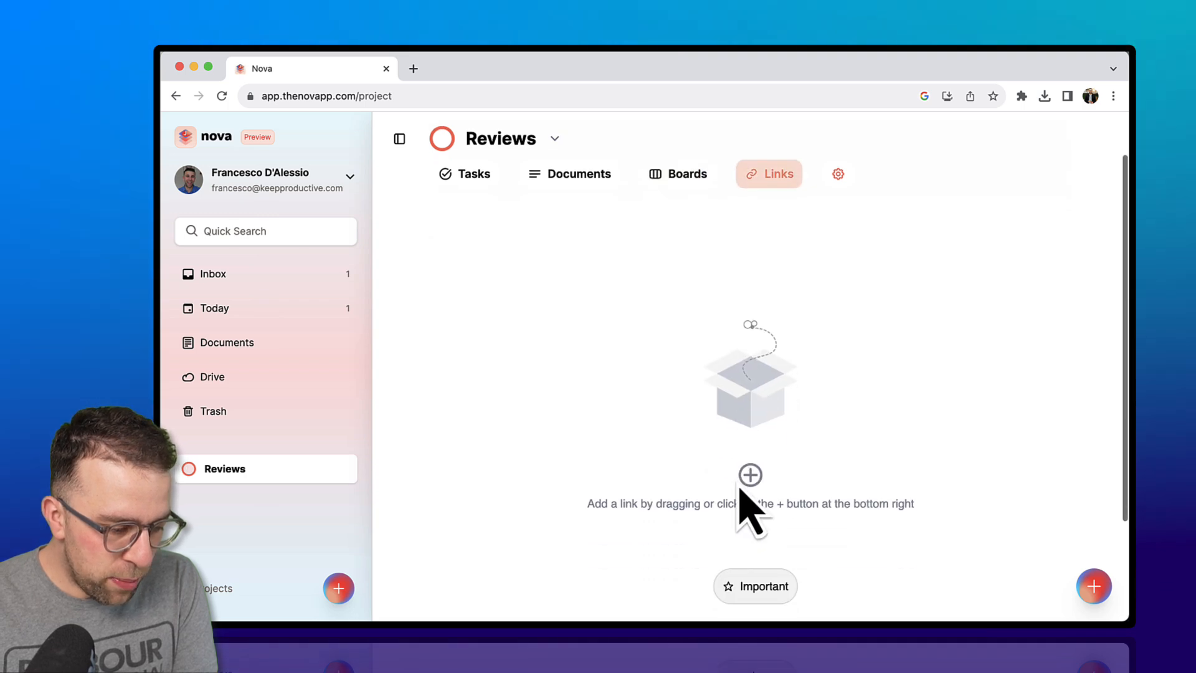
{"action": "left_click", "coordinate": [1094, 585]}
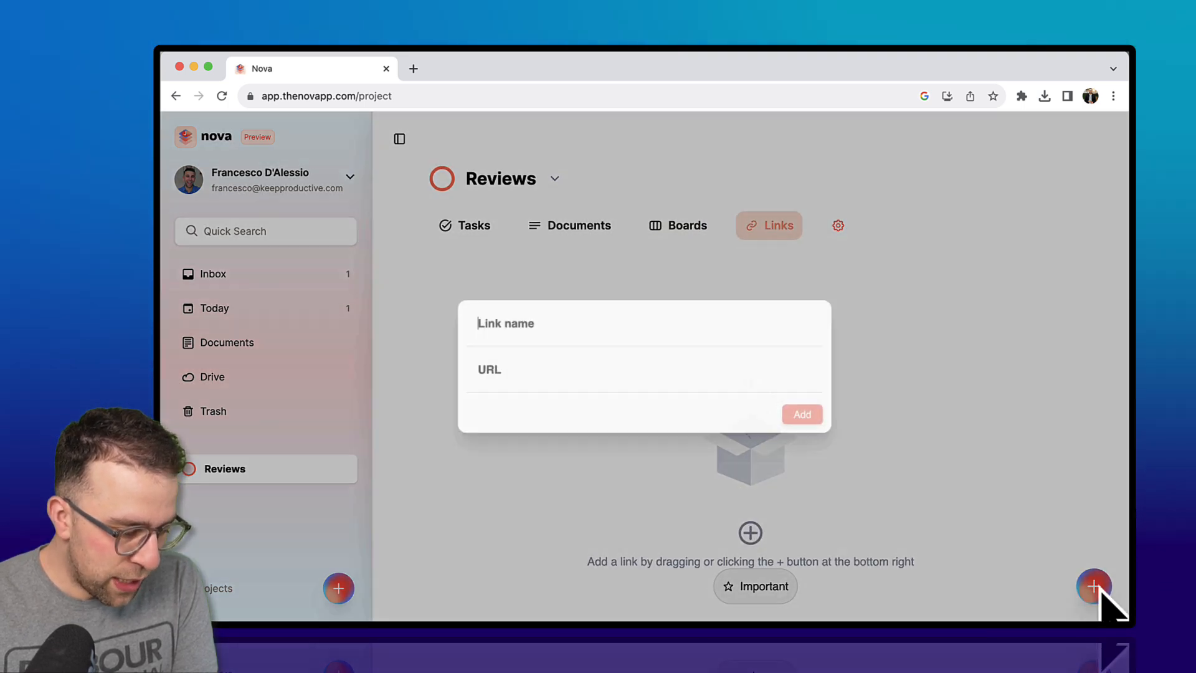
{"action": "left_click", "coordinate": [888, 343]}
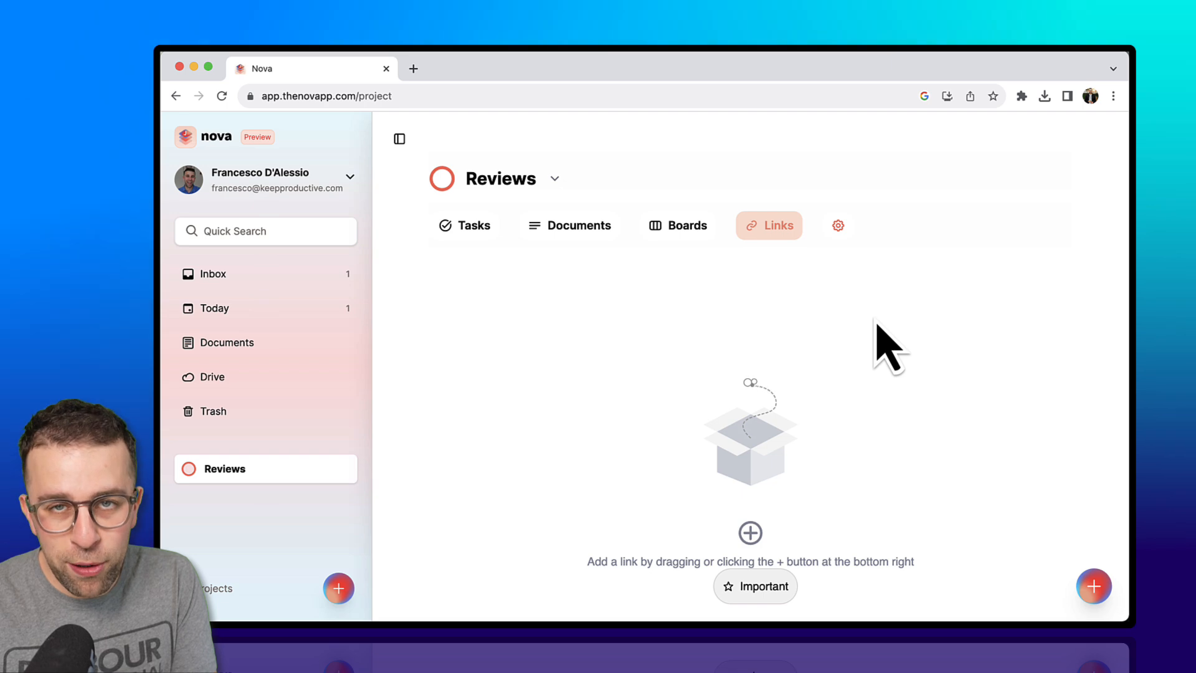
{"action": "left_click", "coordinate": [837, 225]}
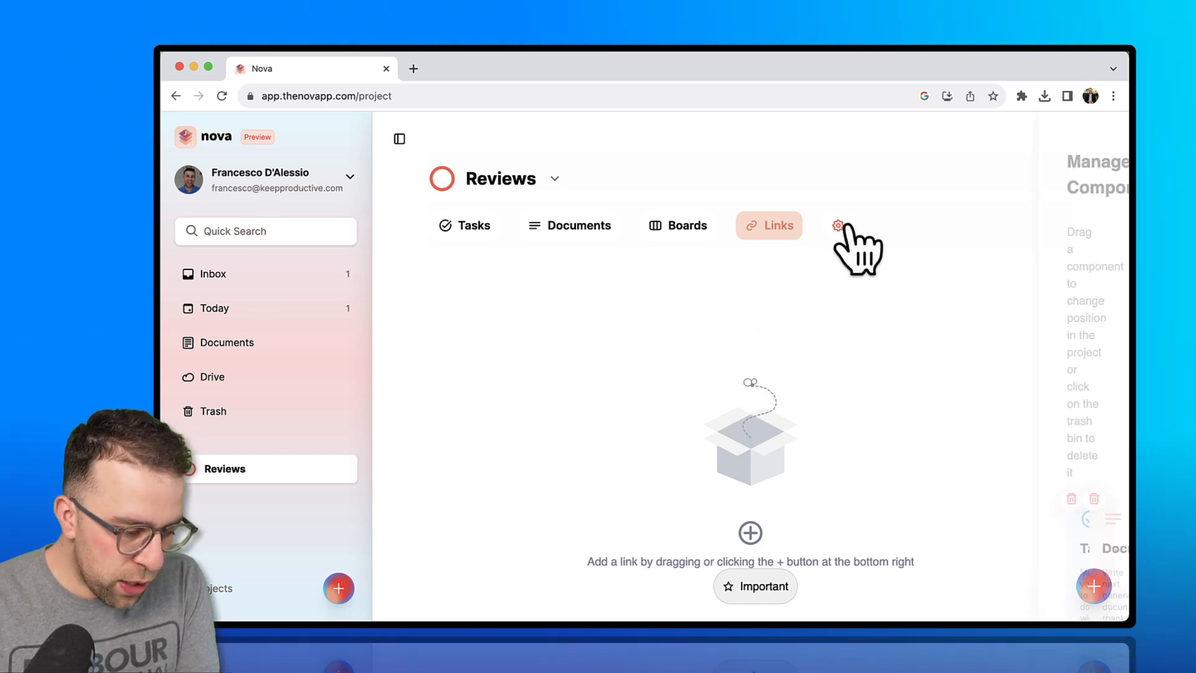
{"action": "left_click", "coordinate": [837, 225]}
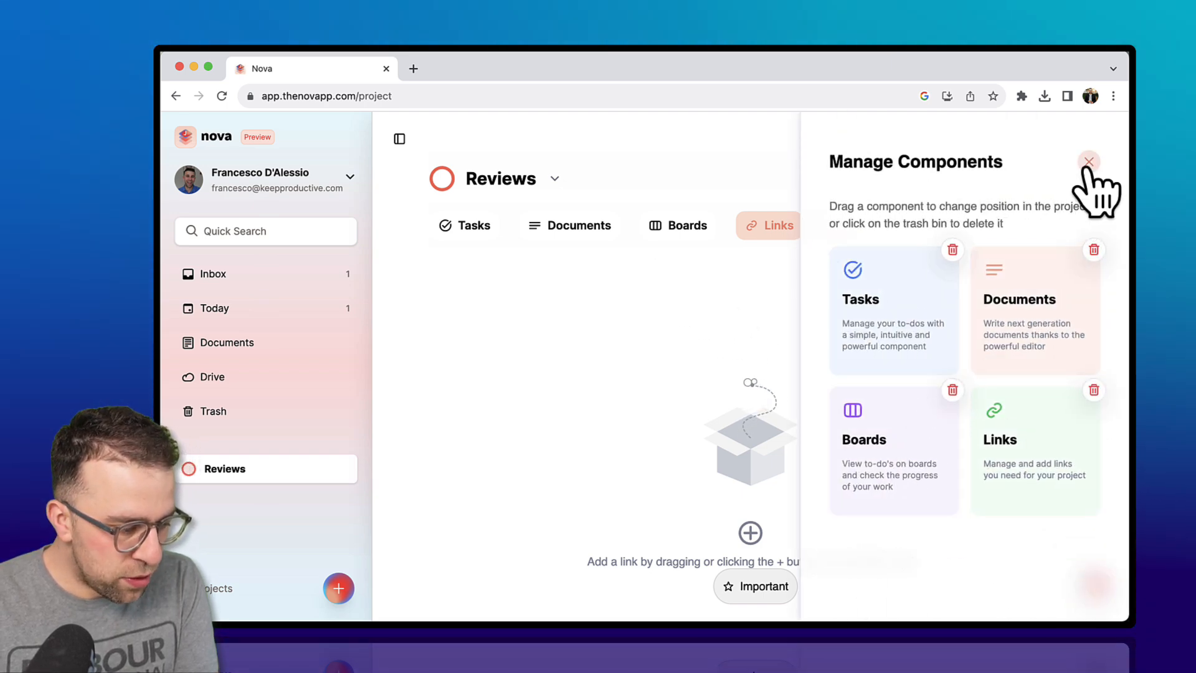
{"action": "left_click", "coordinate": [1088, 162]}
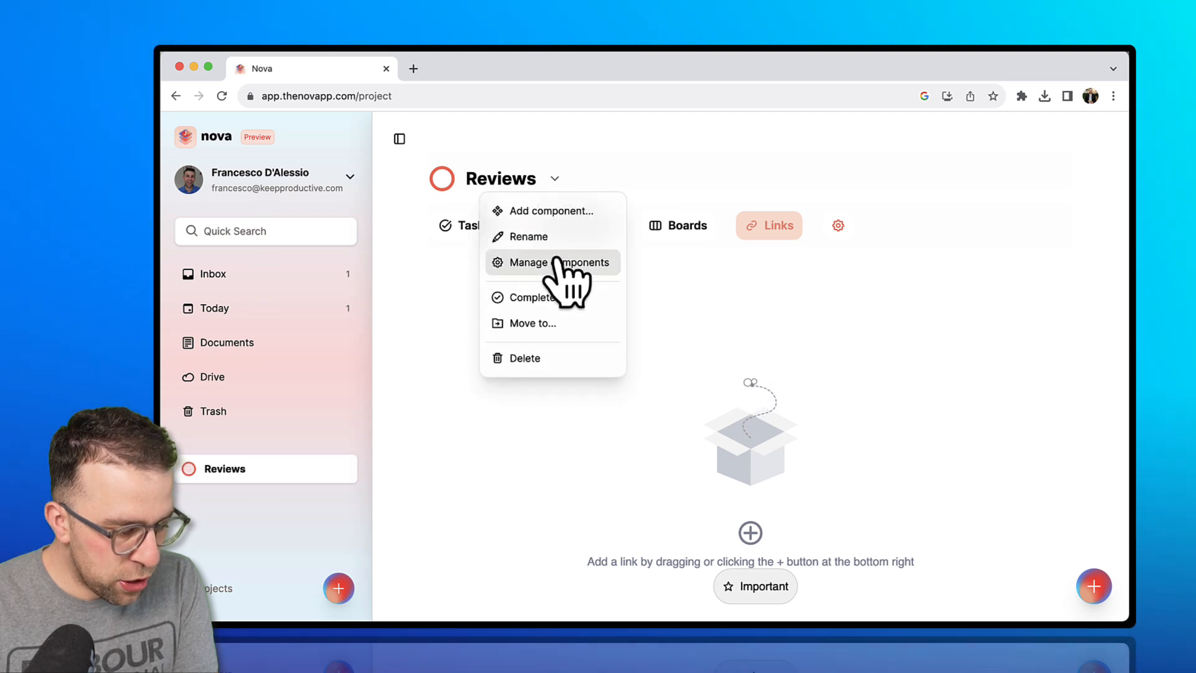
{"action": "left_click", "coordinate": [552, 262]}
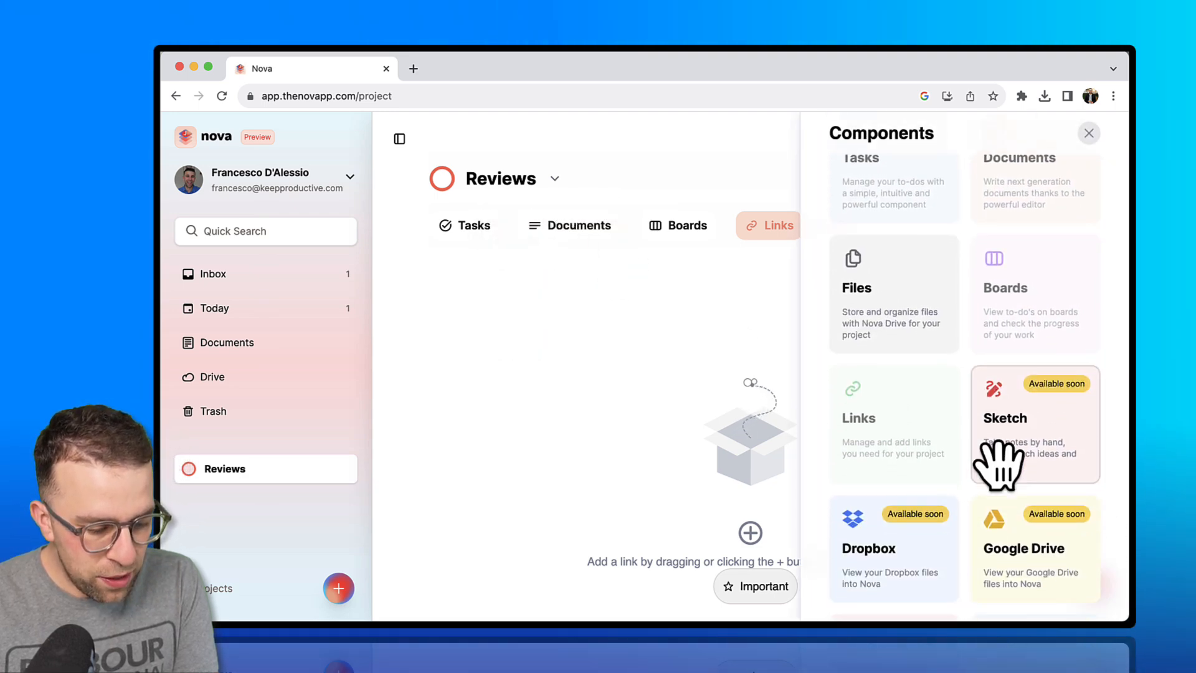
{"action": "left_click", "coordinate": [1088, 133]}
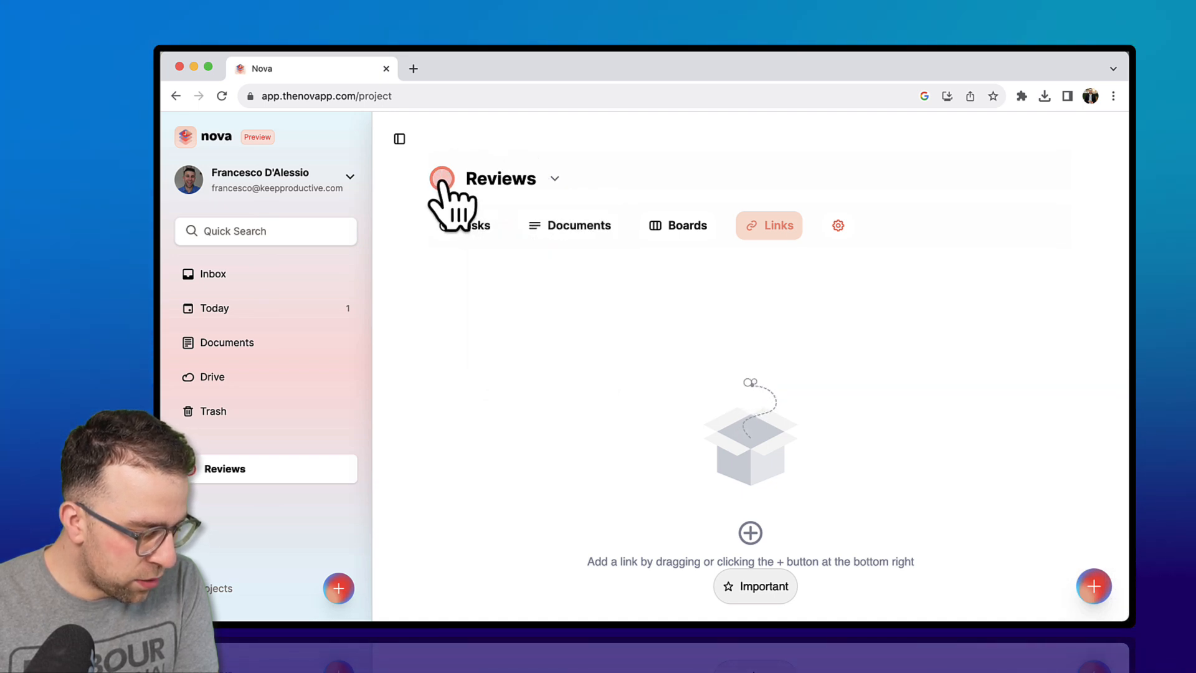
- Return to the Reviews task list and briefly check the project and account dropdowns
{"action": "left_click", "coordinate": [464, 225]}
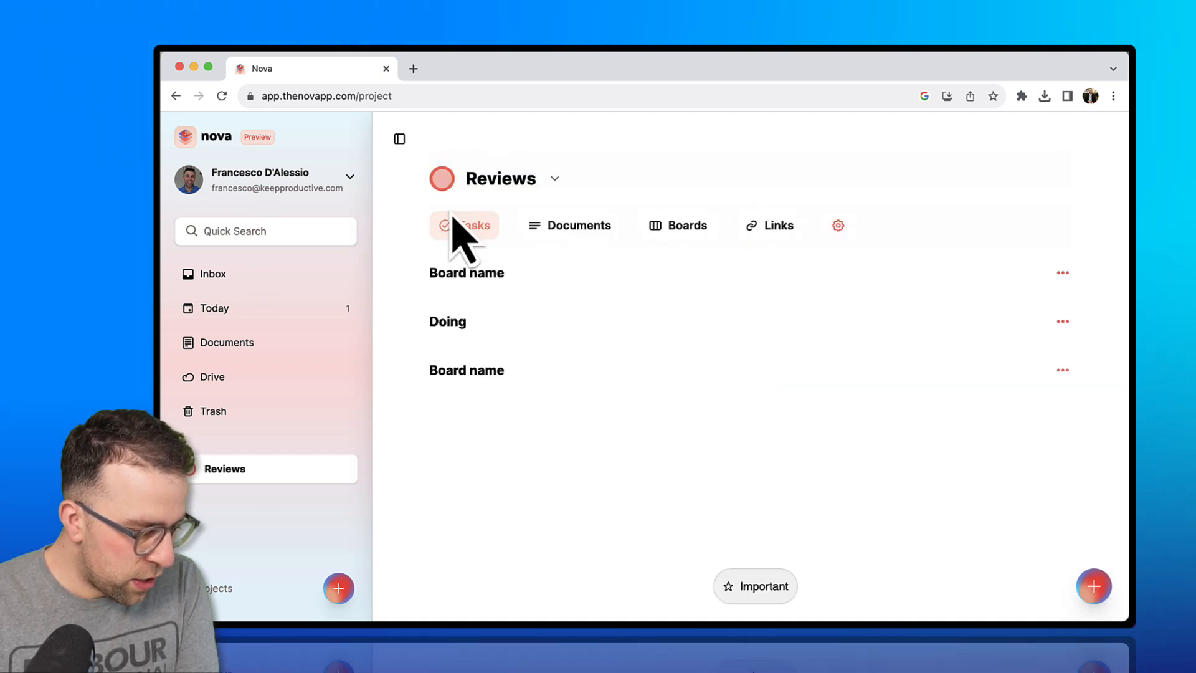
{"action": "left_click", "coordinate": [464, 224]}
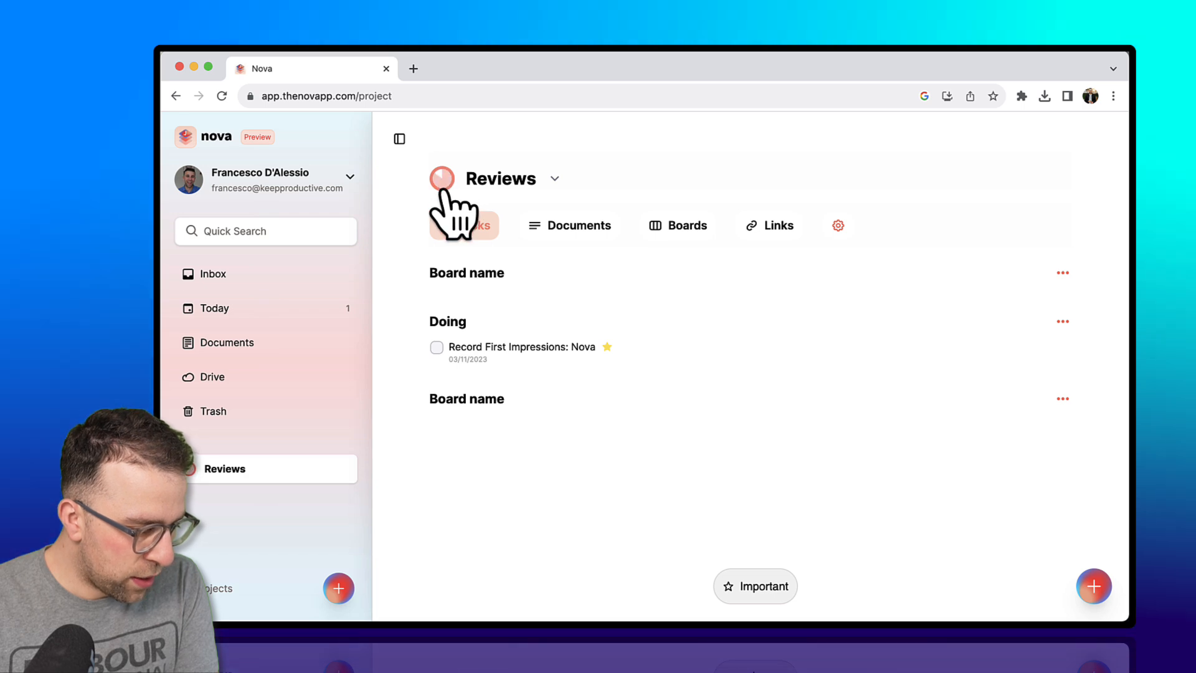
{"action": "left_click", "coordinate": [441, 179]}
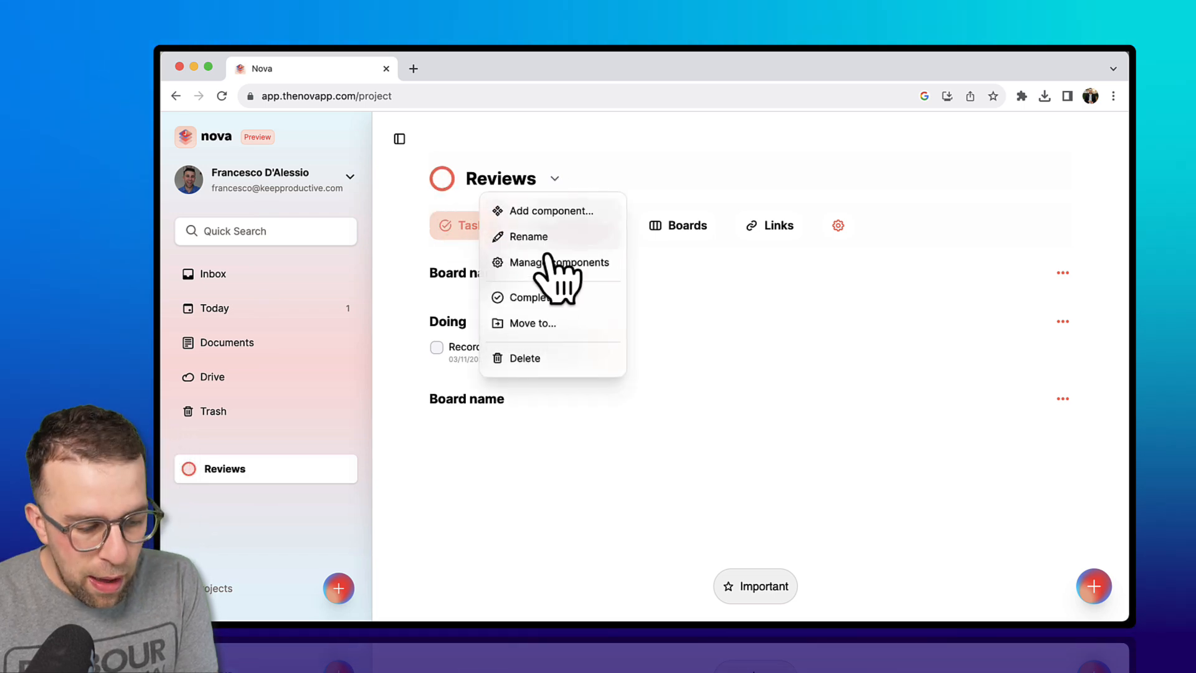
{"action": "mouse_move", "coordinate": [557, 222]}
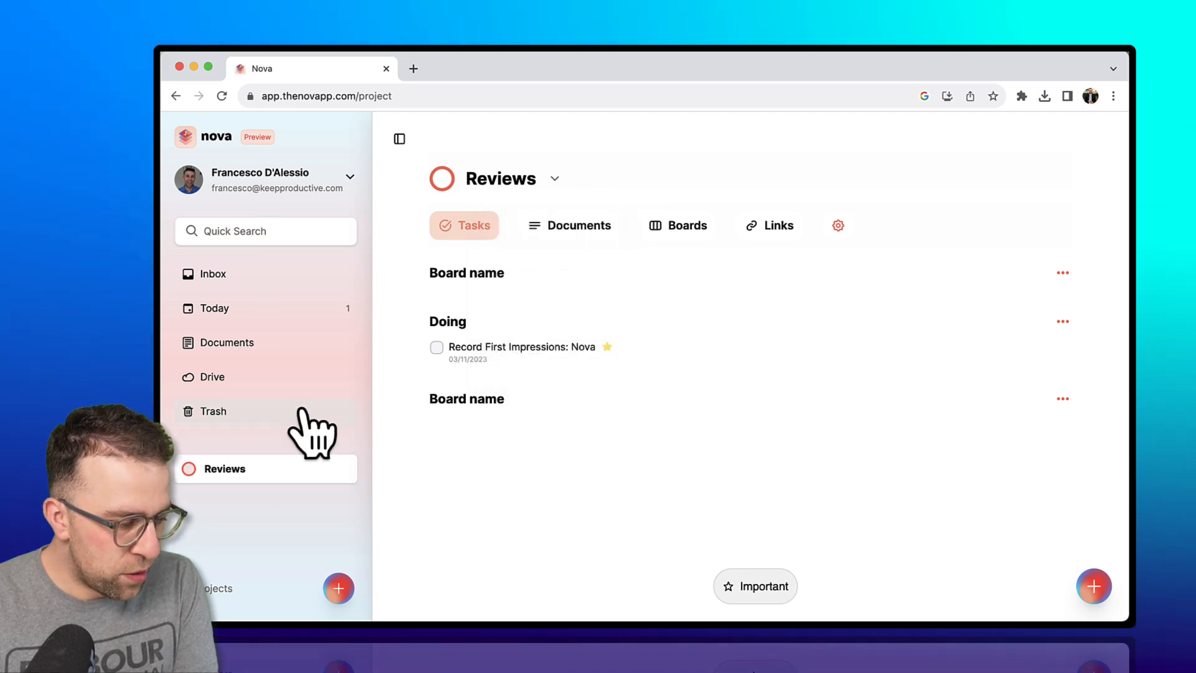
{"action": "left_click", "coordinate": [350, 176]}
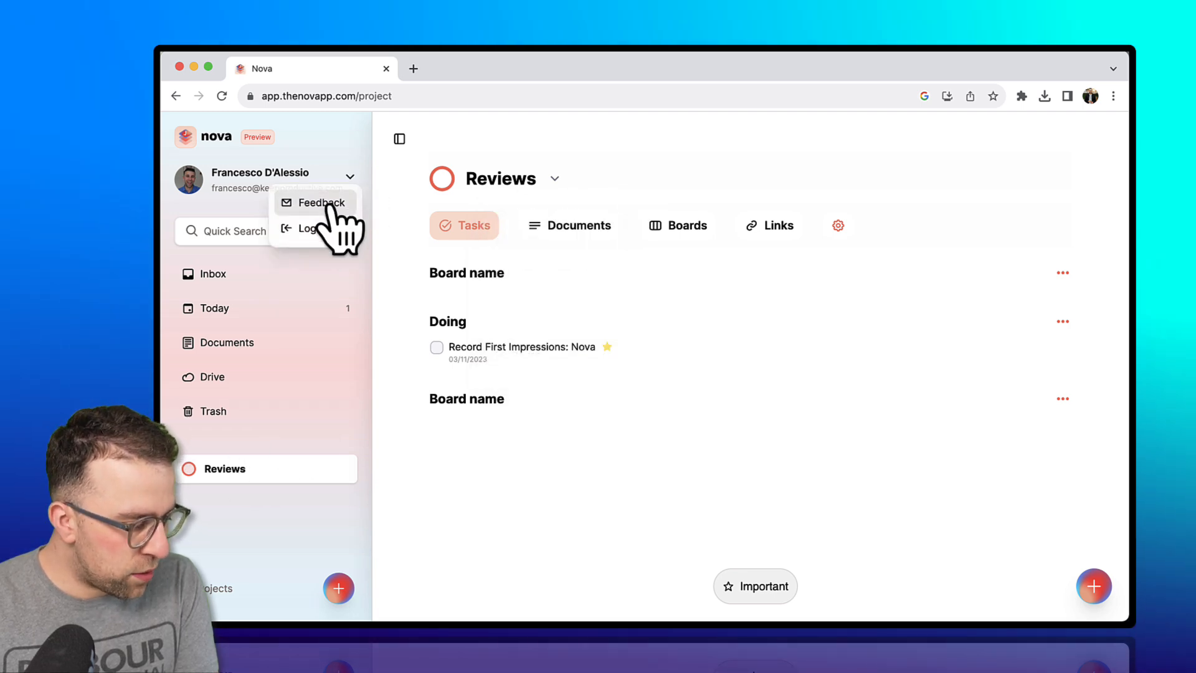
{"action": "left_click", "coordinate": [264, 231]}
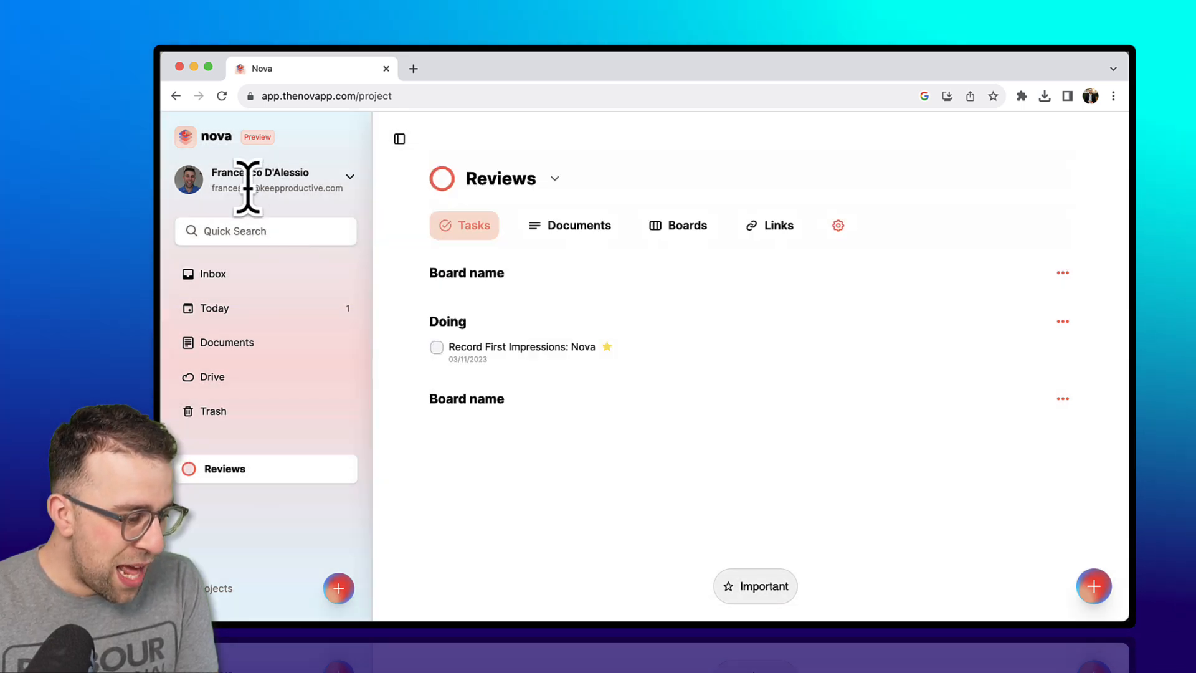
- Visit the Reviews project from the sidebar, then show the empty Inbox
{"action": "left_click", "coordinate": [213, 274]}
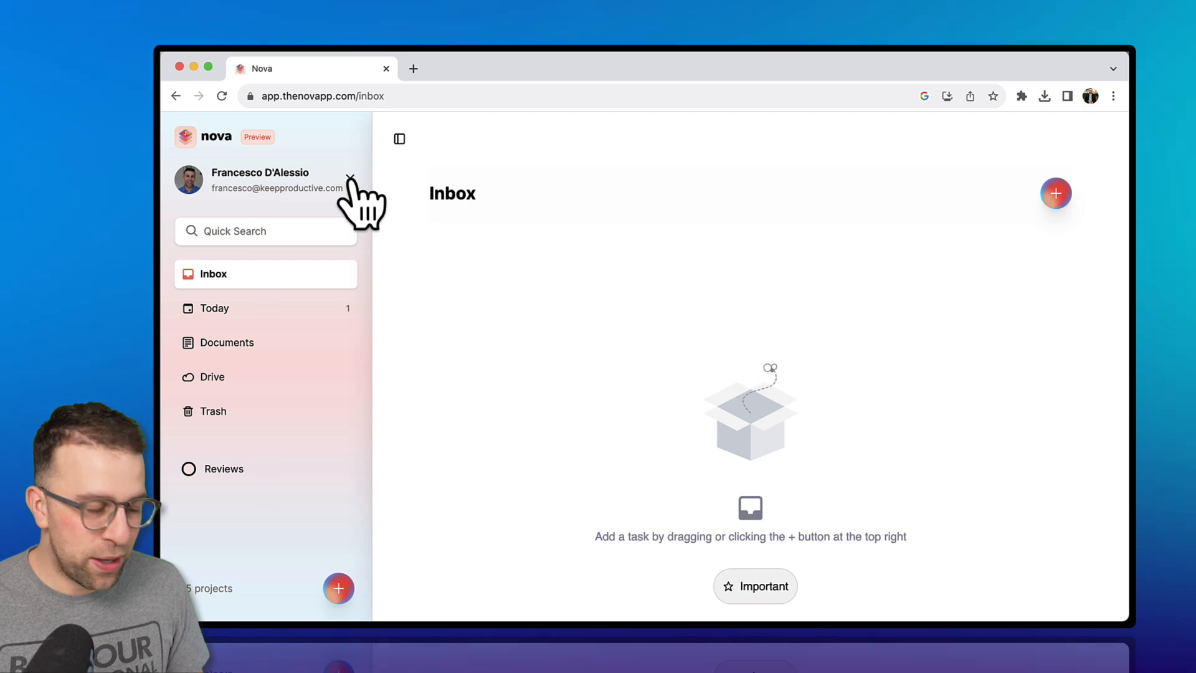
{"action": "left_click", "coordinate": [224, 468]}
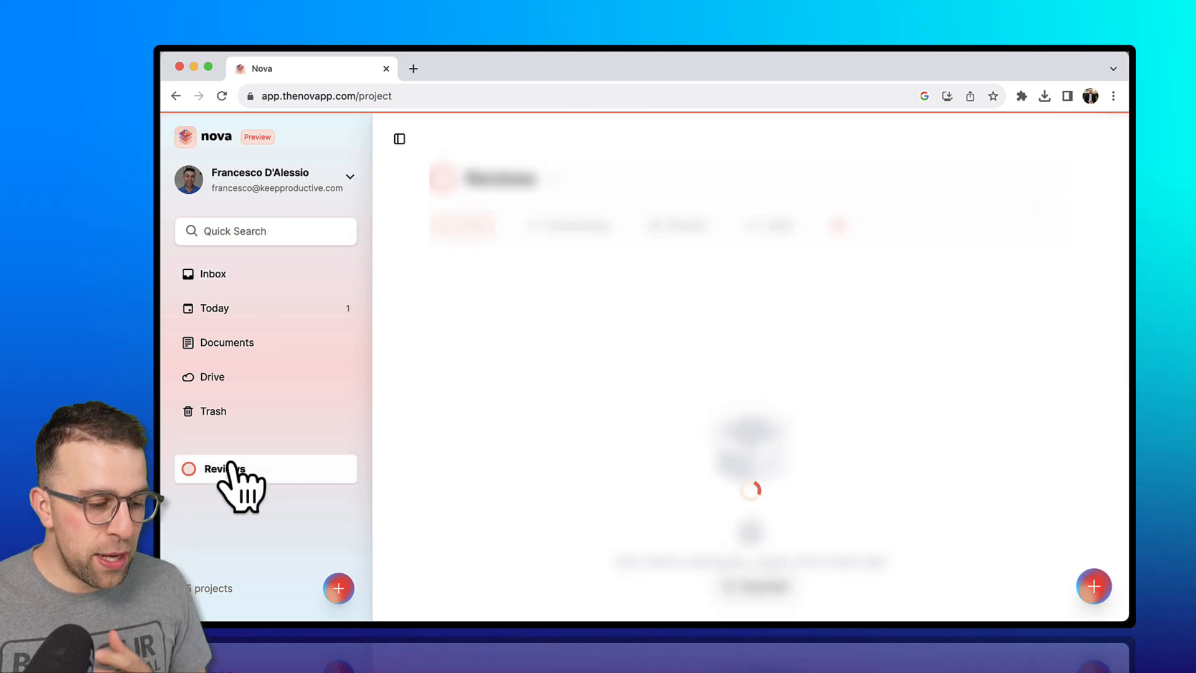
{"action": "left_click", "coordinate": [223, 468]}
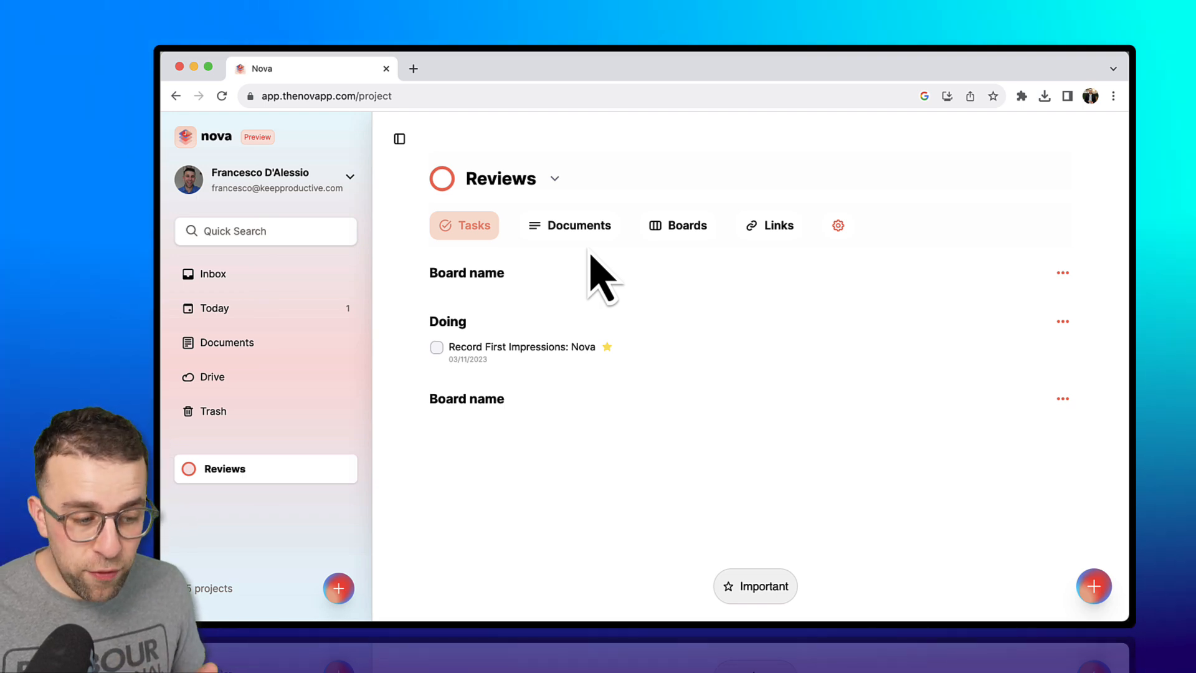
{"action": "mouse_move", "coordinate": [1094, 587]}
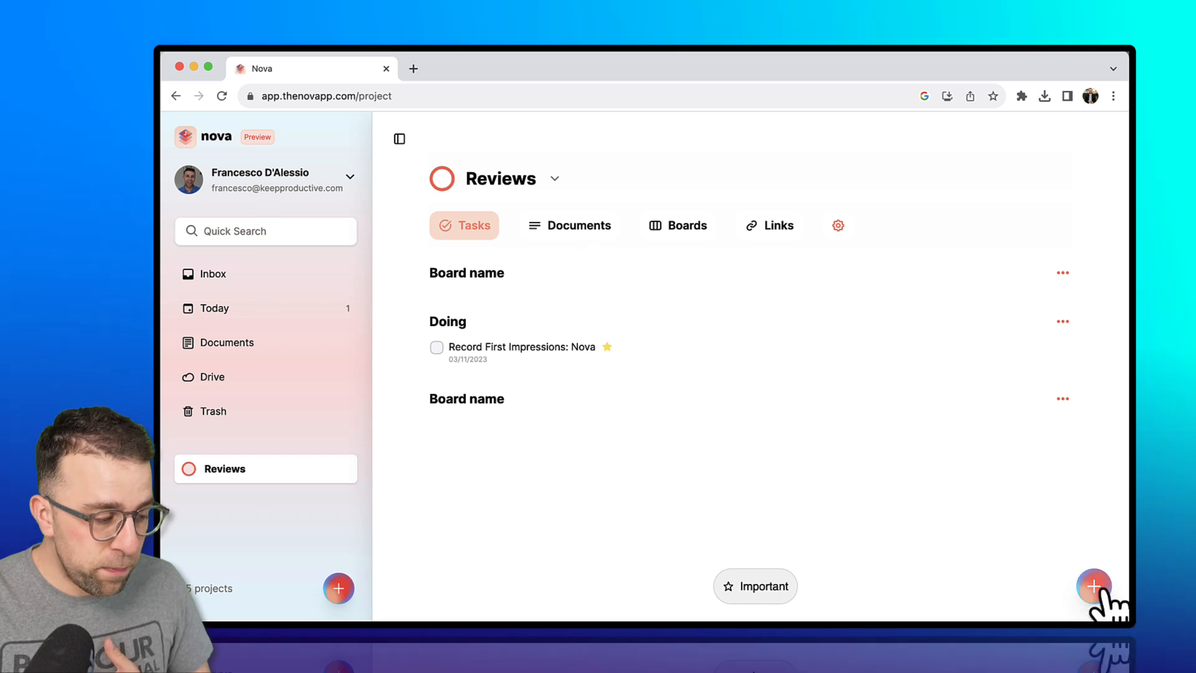
{"action": "left_click", "coordinate": [212, 273]}
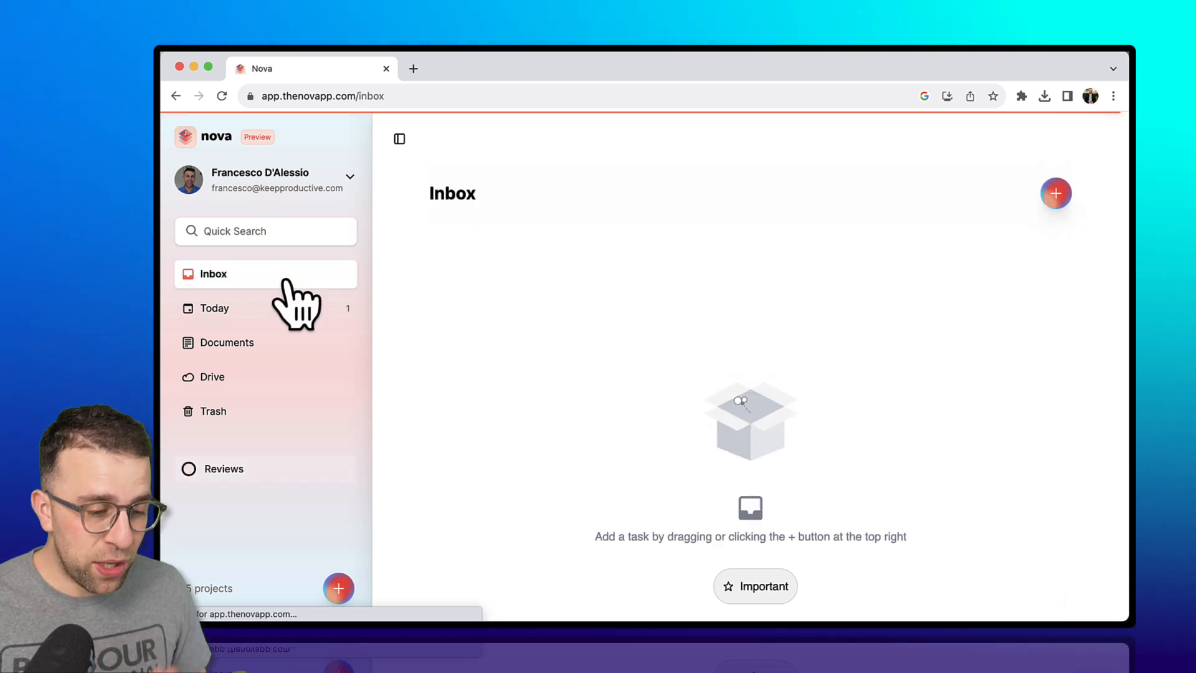